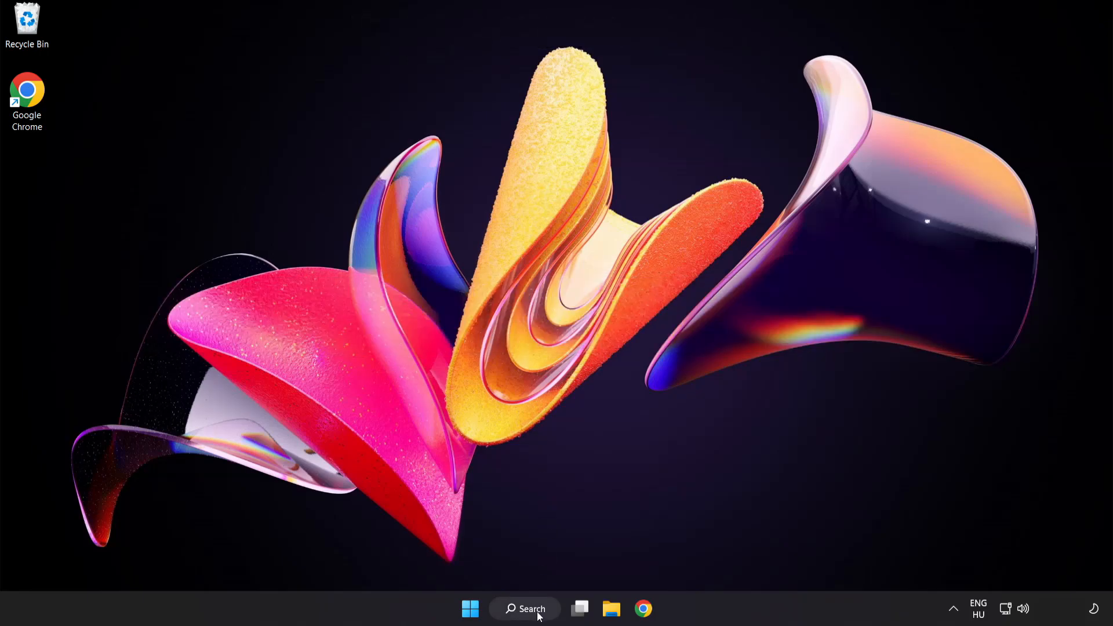
Step: Search Windows for 'device manager' to find Device Manager as the best match
left_click(524, 608)
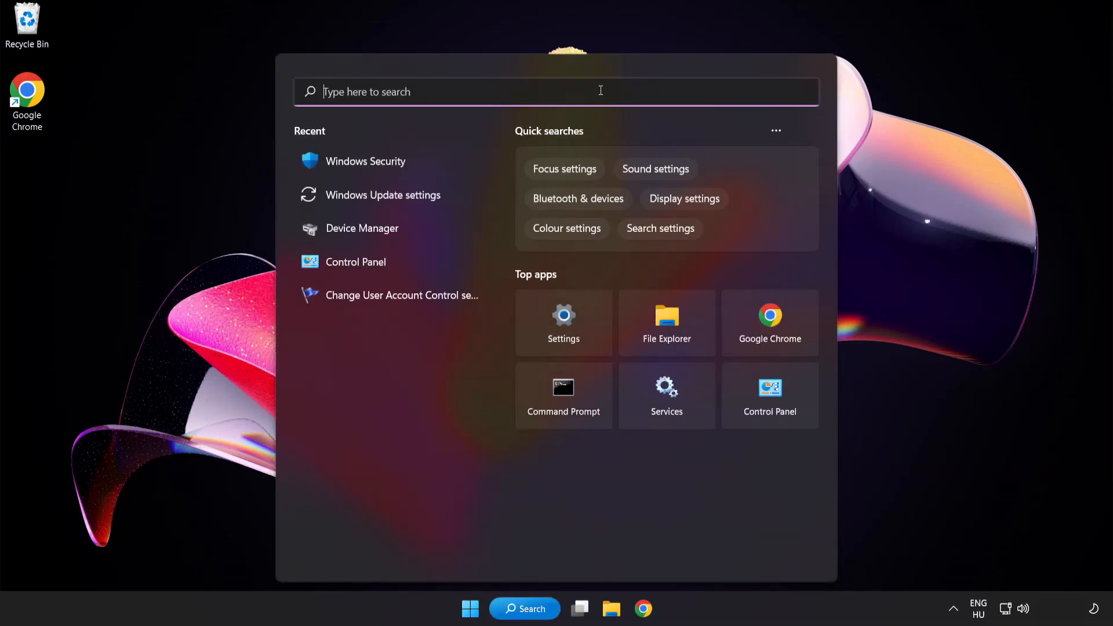
type("device manager")
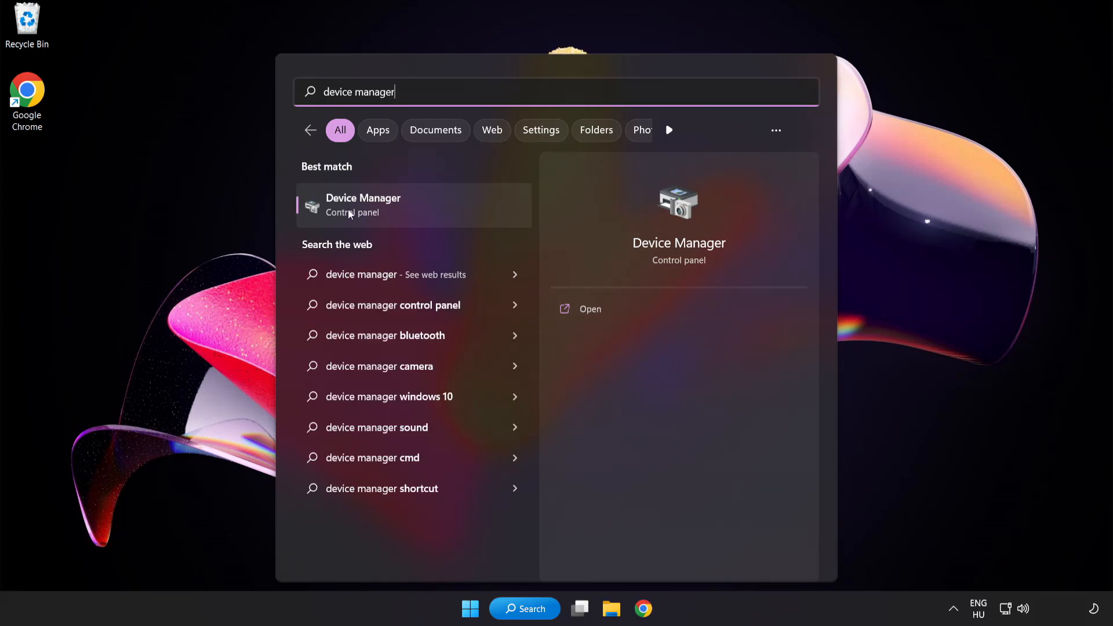
mouse_move(445, 214)
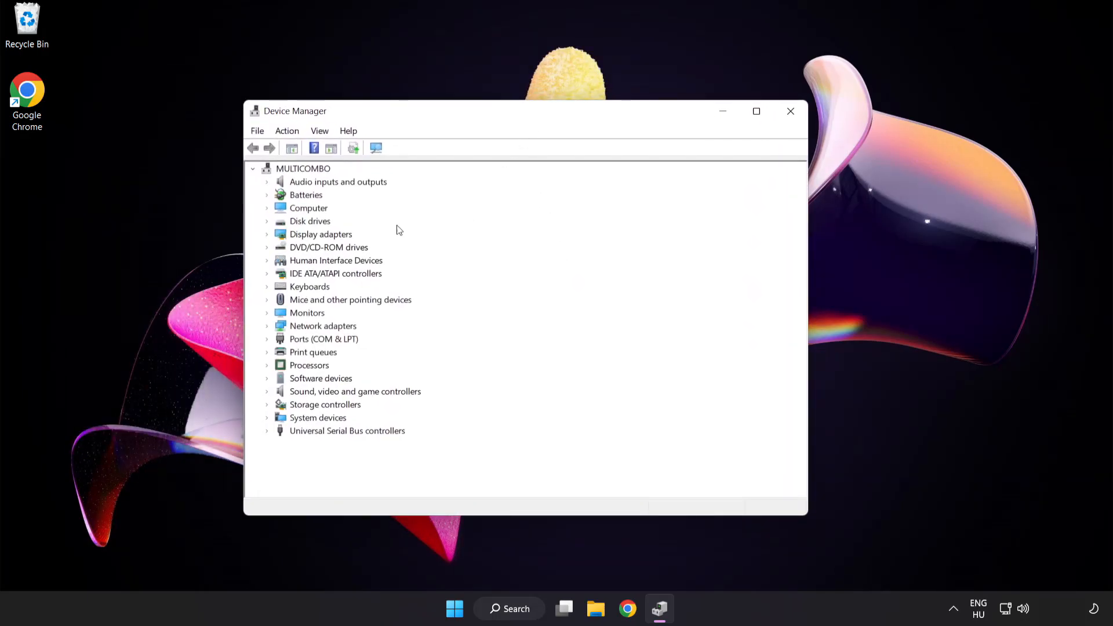
Step: Expand Display adapters and bring up the VMware SVGA 3D adapter's context menu
left_click(321, 234)
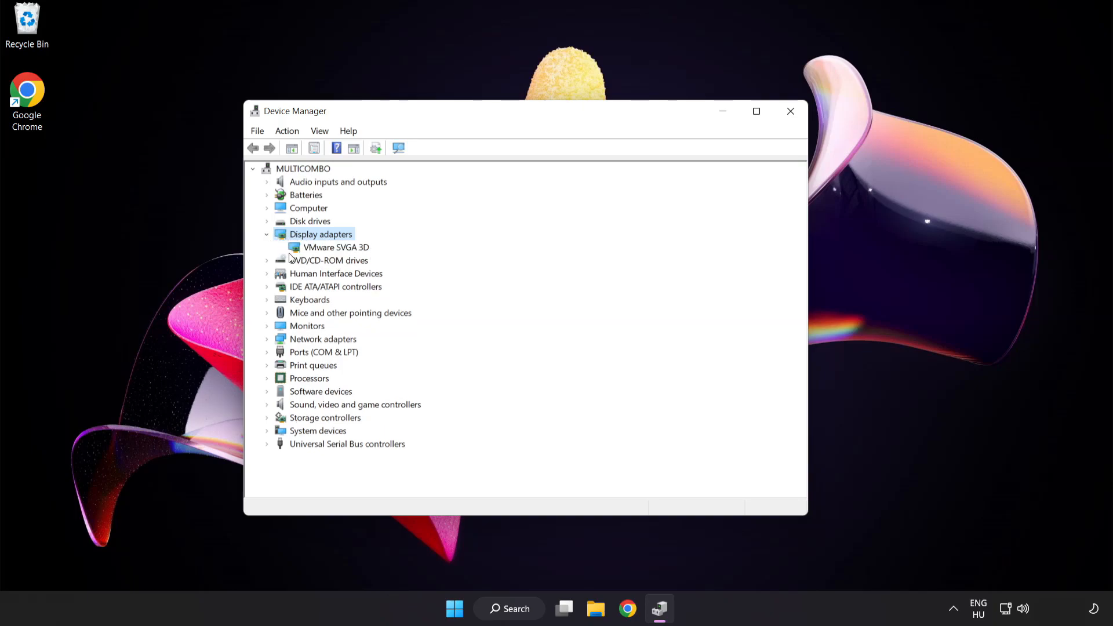
left_click(336, 247)
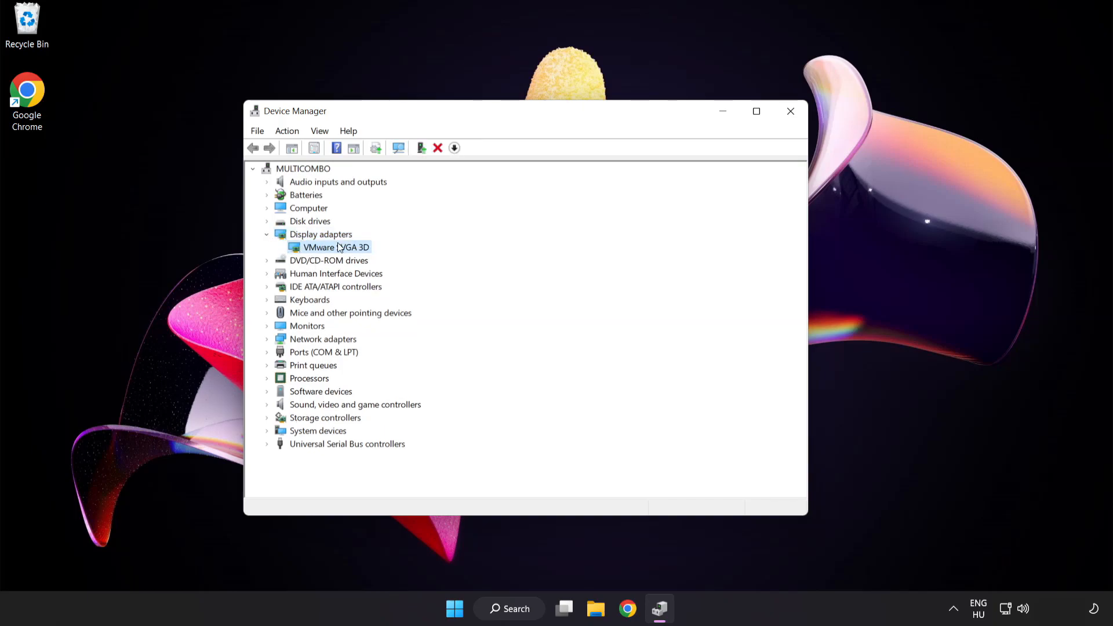
right_click(335, 247)
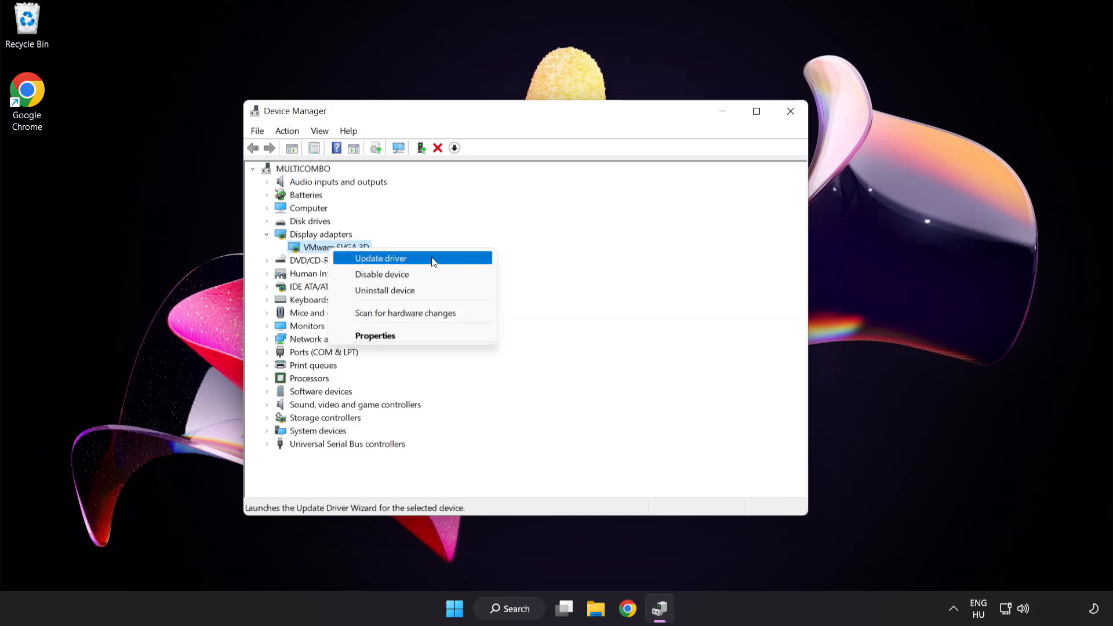
Step: Search automatically for a VMware SVGA 3D driver update, dismiss the result, and close Device Manager
left_click(380, 258)
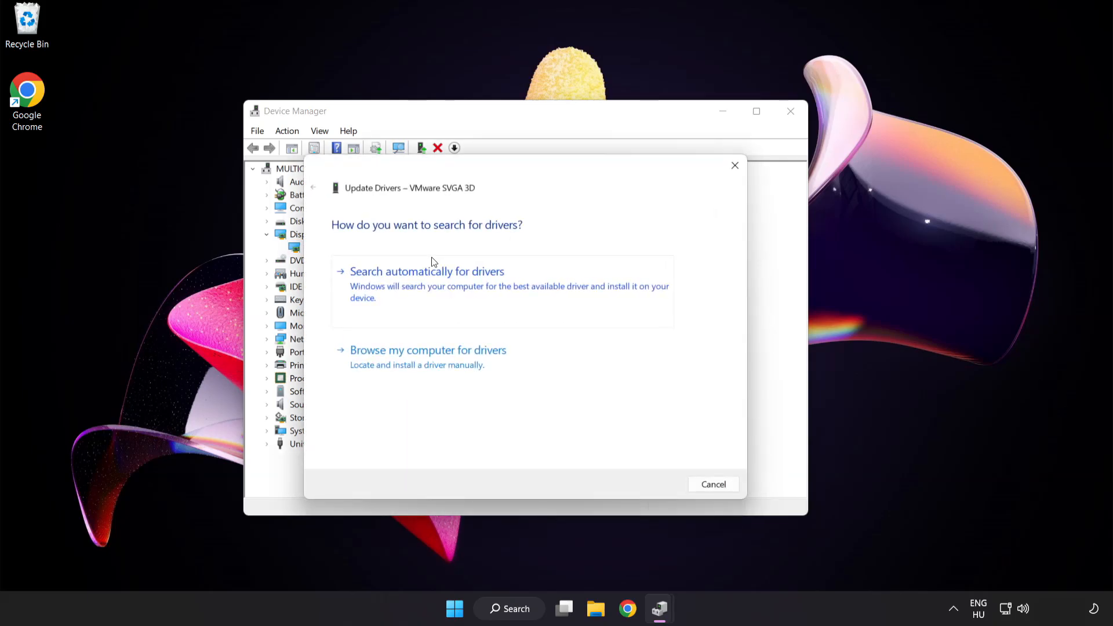
mouse_move(338, 240)
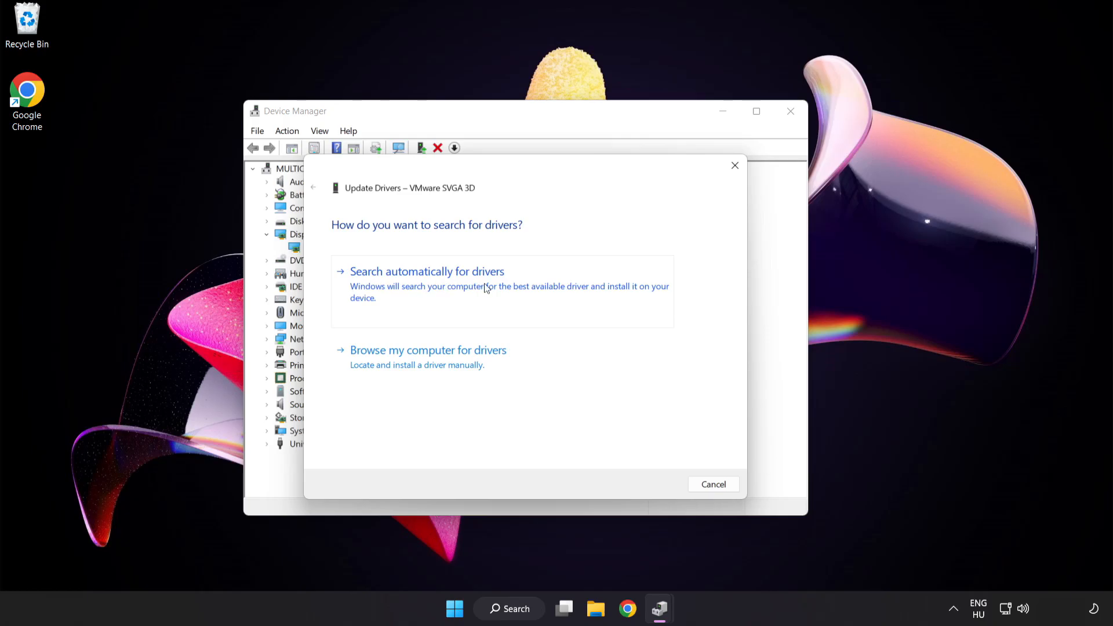
left_click(426, 272)
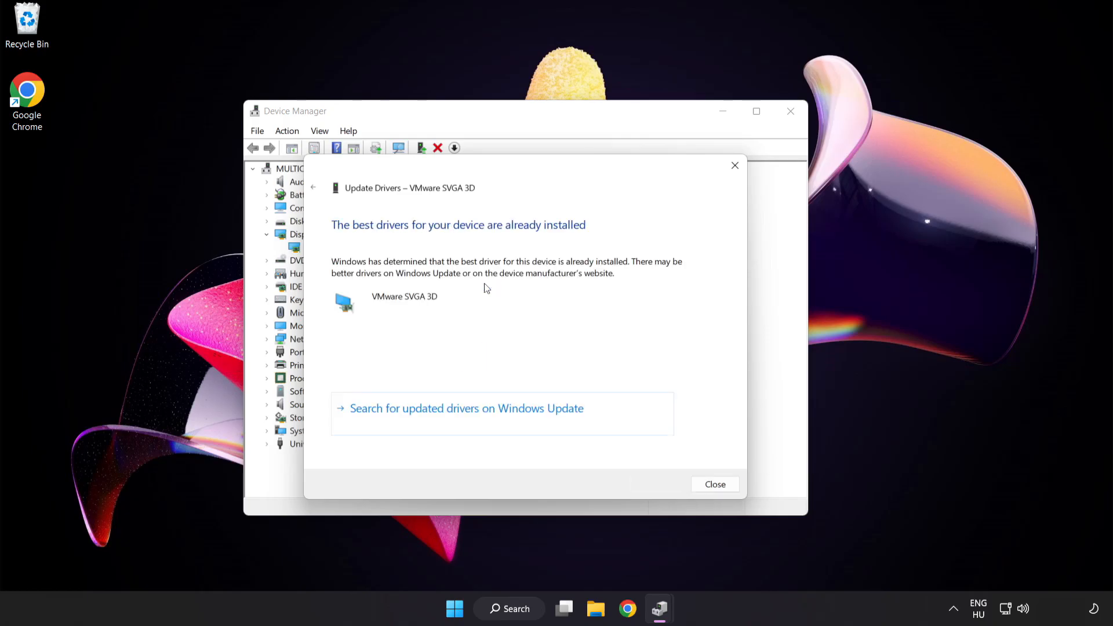
mouse_move(543, 238)
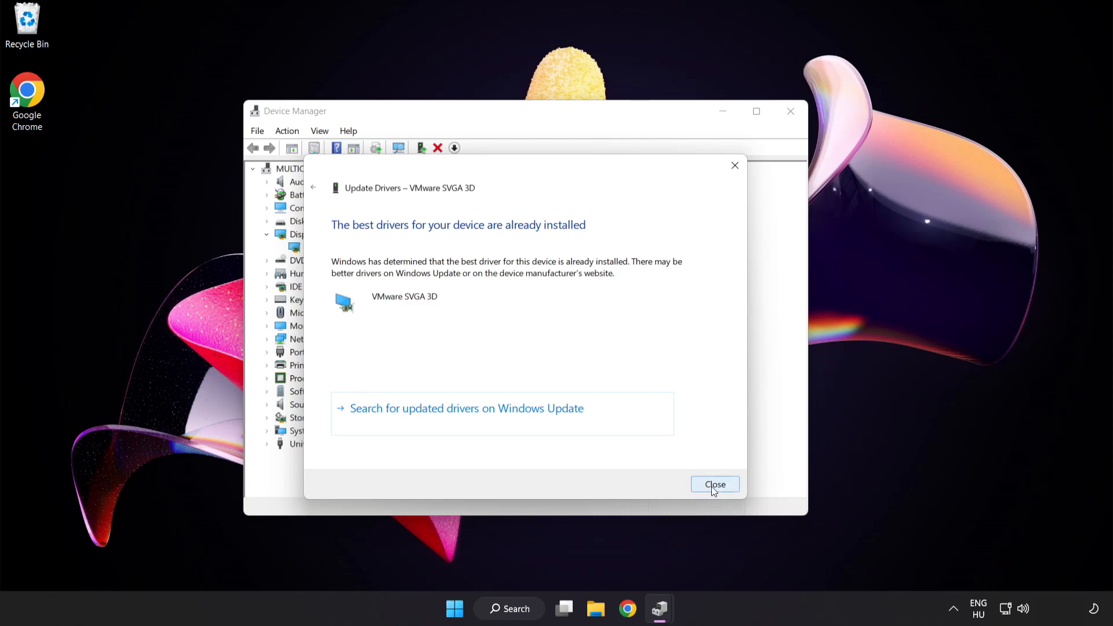
left_click(714, 484)
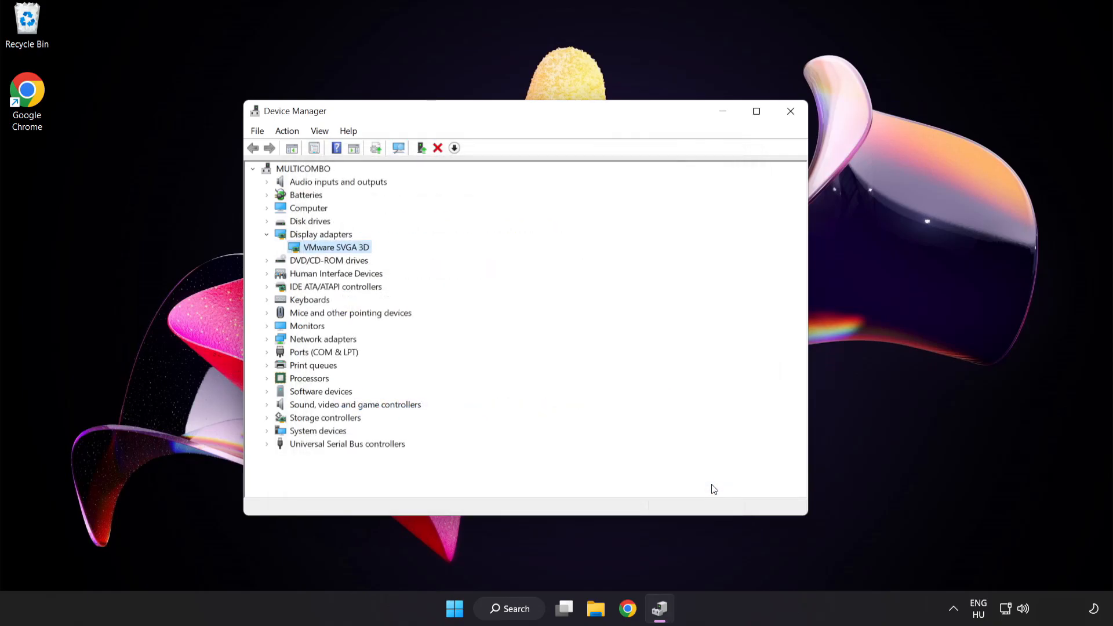
mouse_move(790, 111)
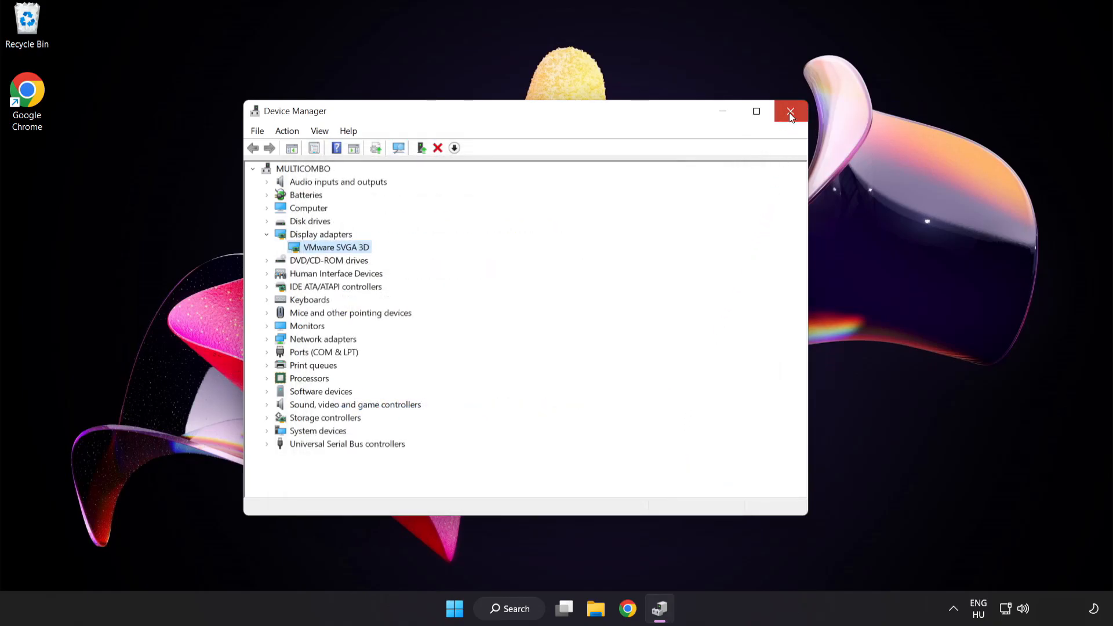
left_click(790, 111)
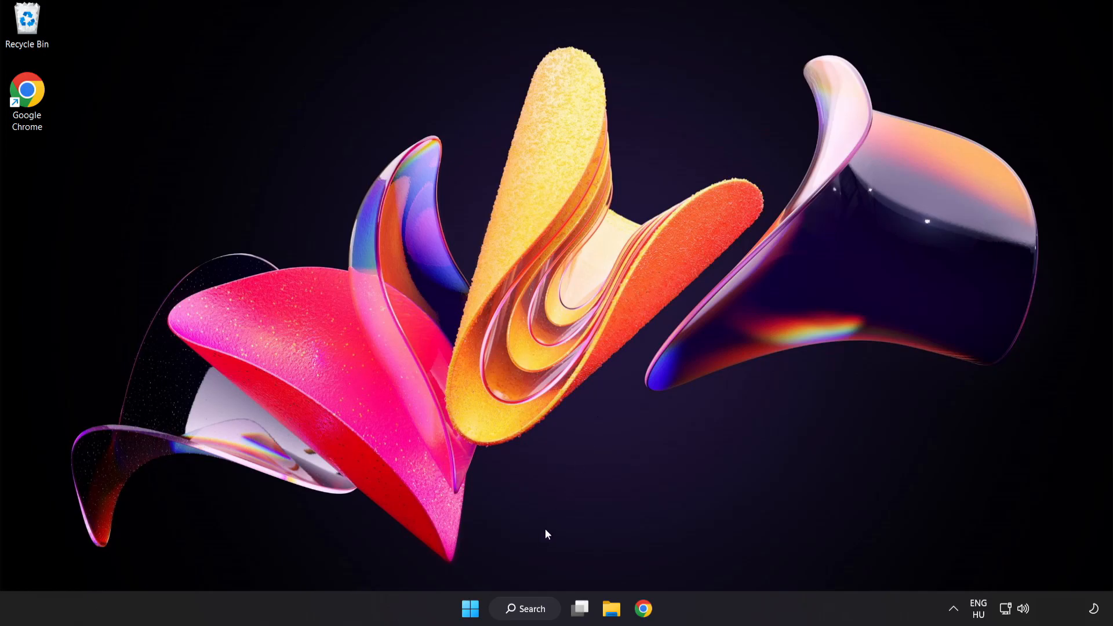
Step: Search Windows for 'update' to bring up Windows Update settings
left_click(525, 608)
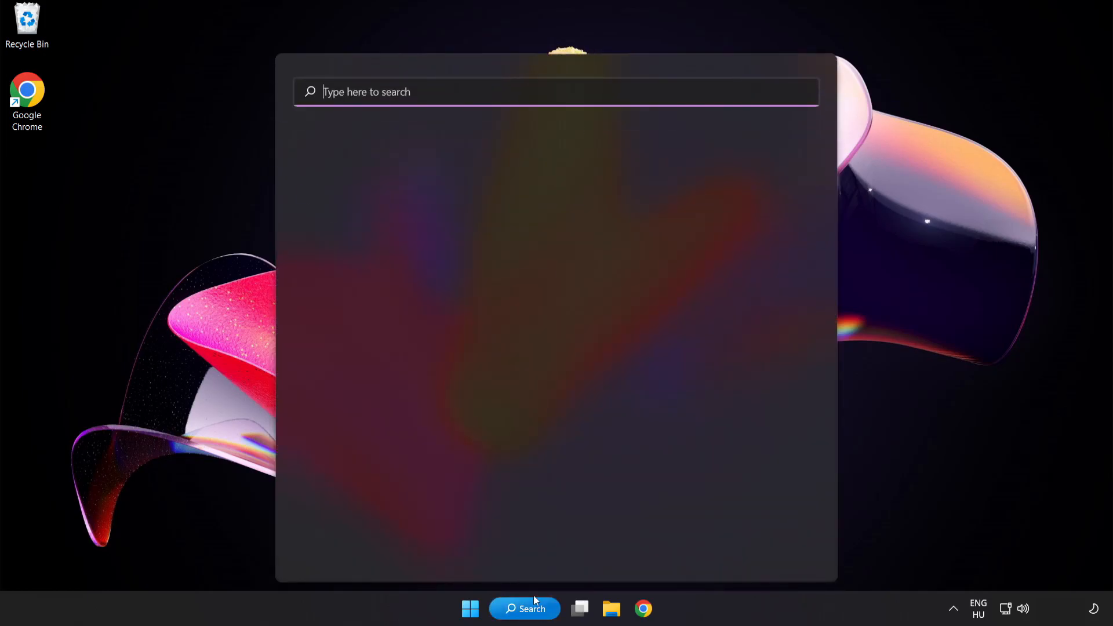
type("u")
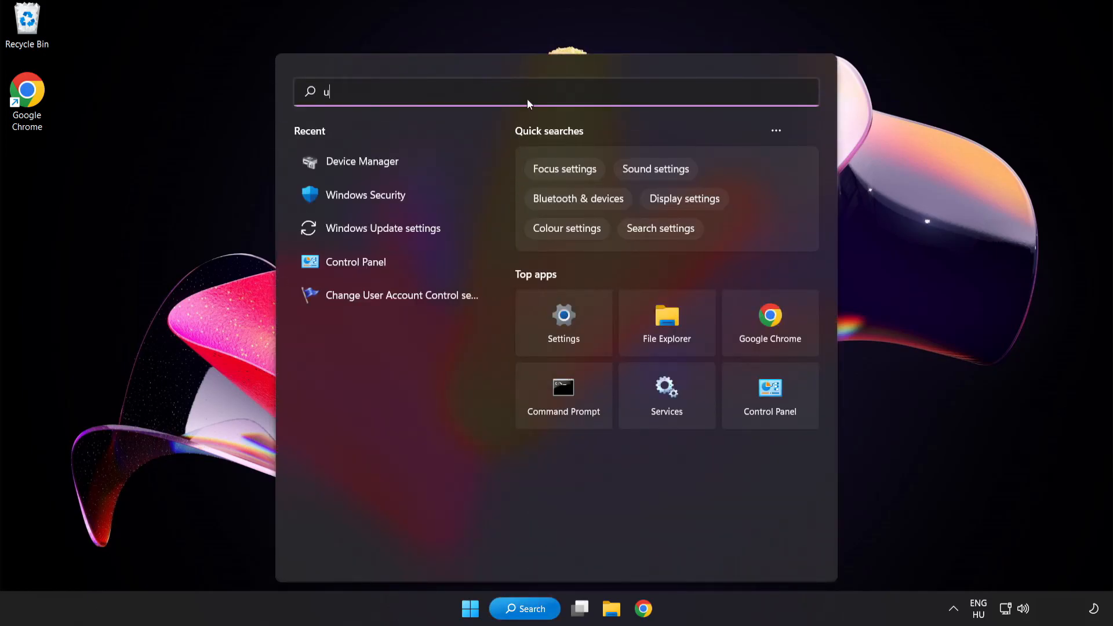
type("pdate")
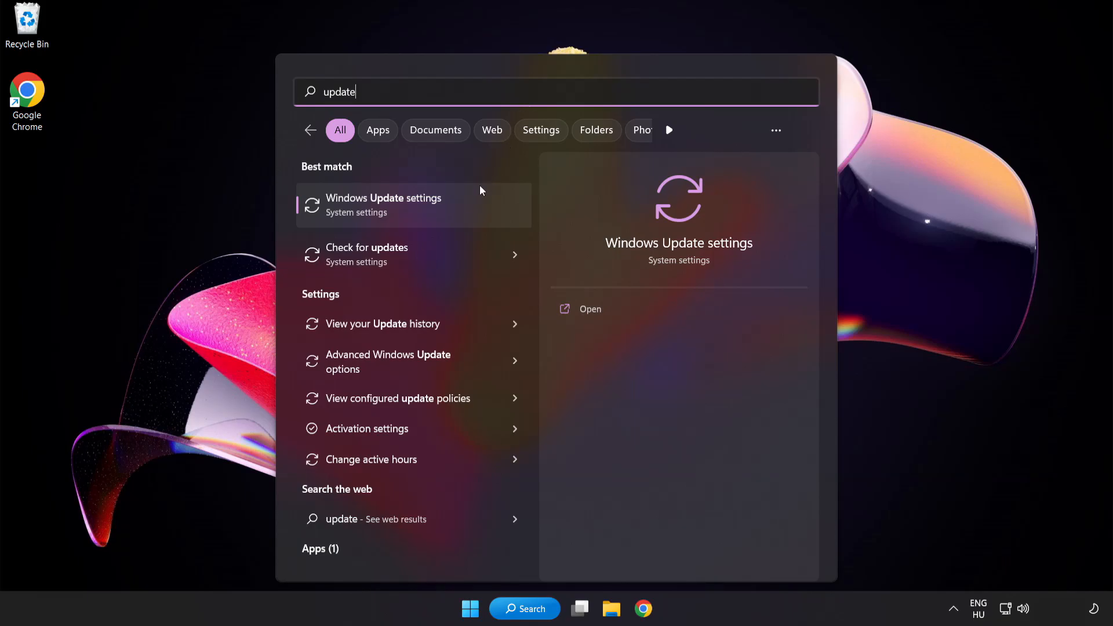
mouse_move(426, 215)
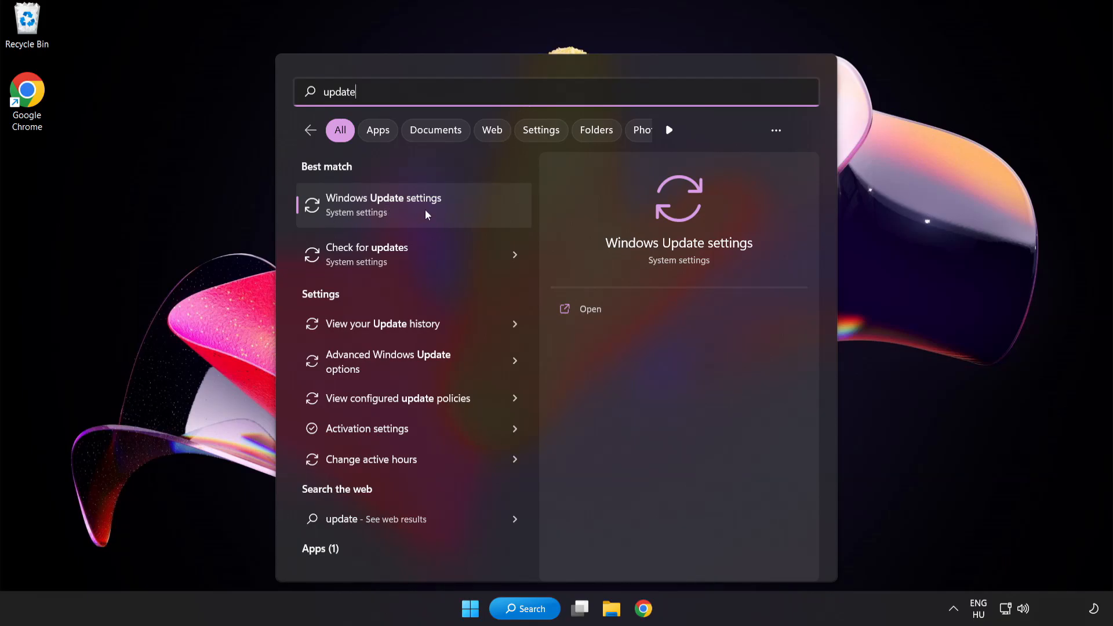
Step: Check Windows Update, confirm the PC is up to date, and close Settings
left_click(384, 205)
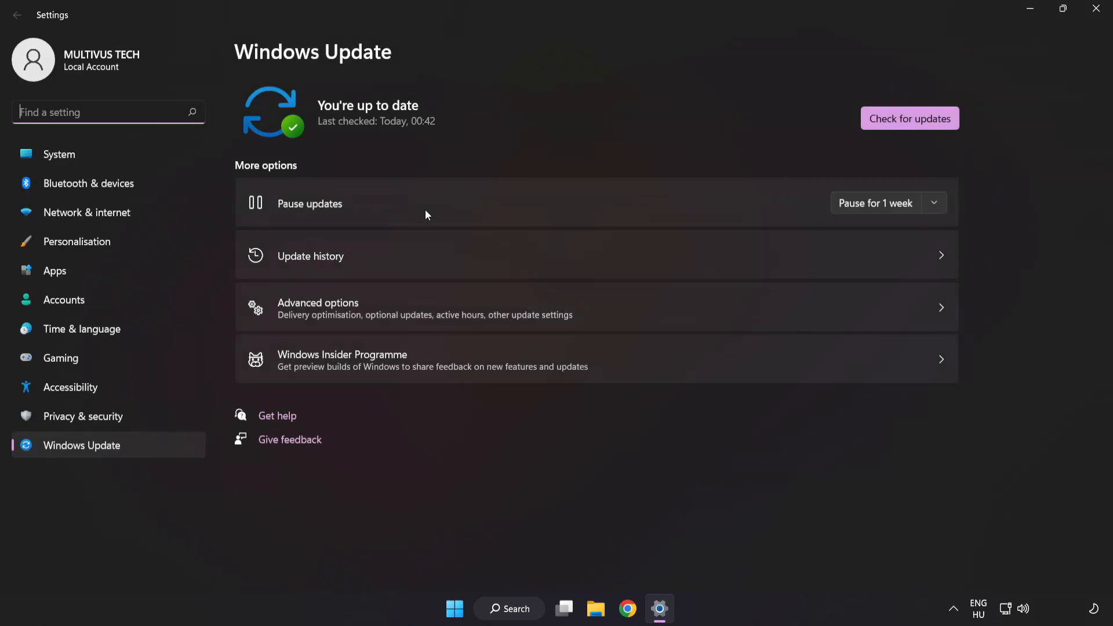
mouse_move(571, 110)
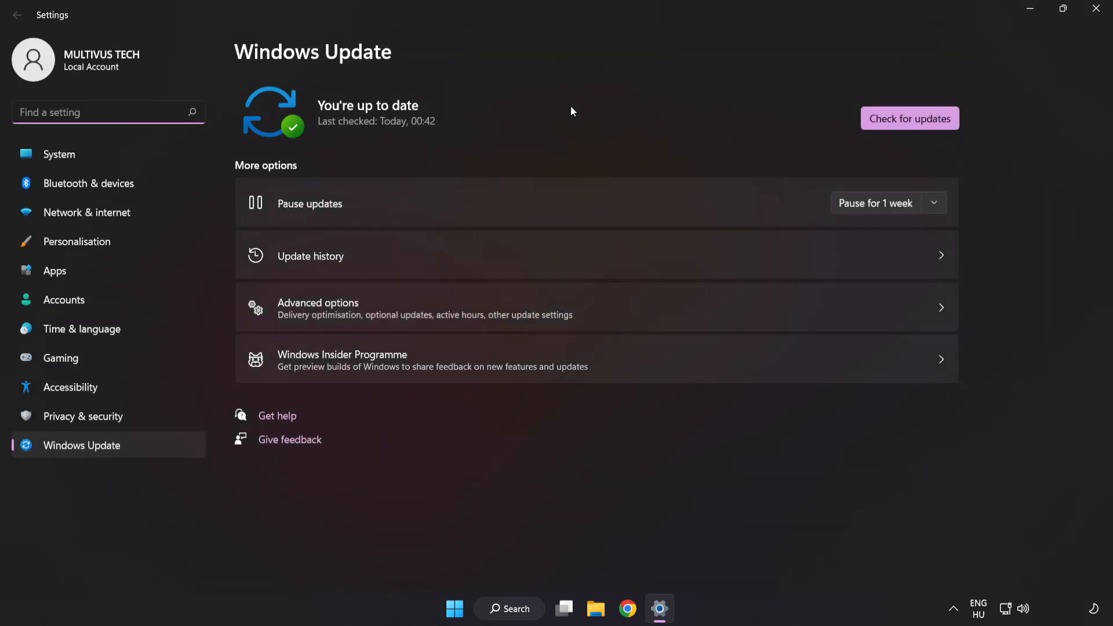
mouse_move(910, 128)
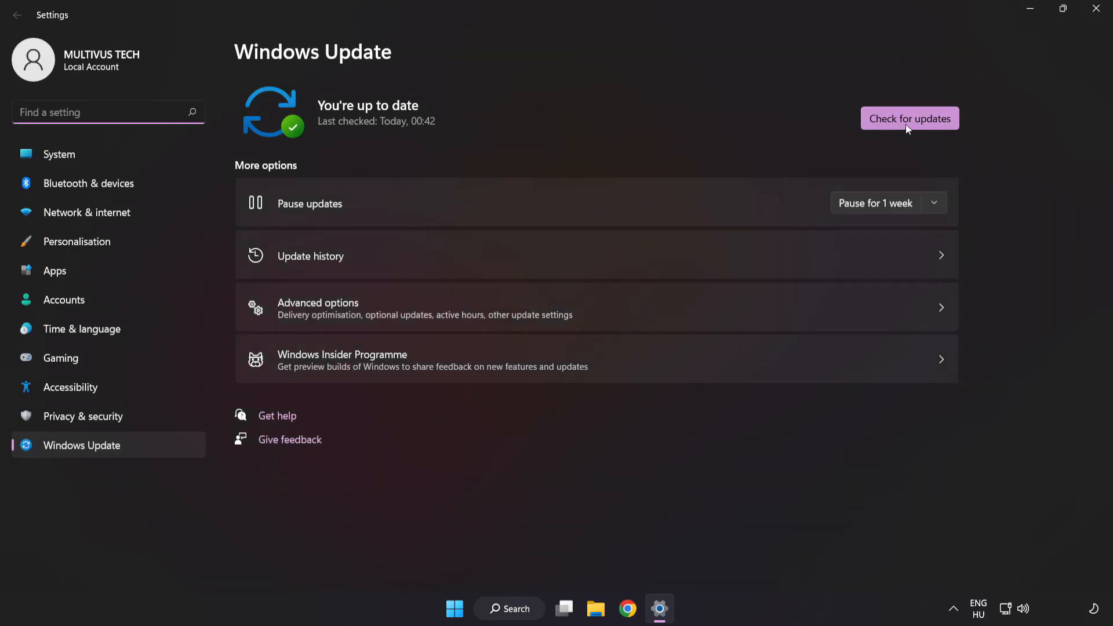
left_click(909, 118)
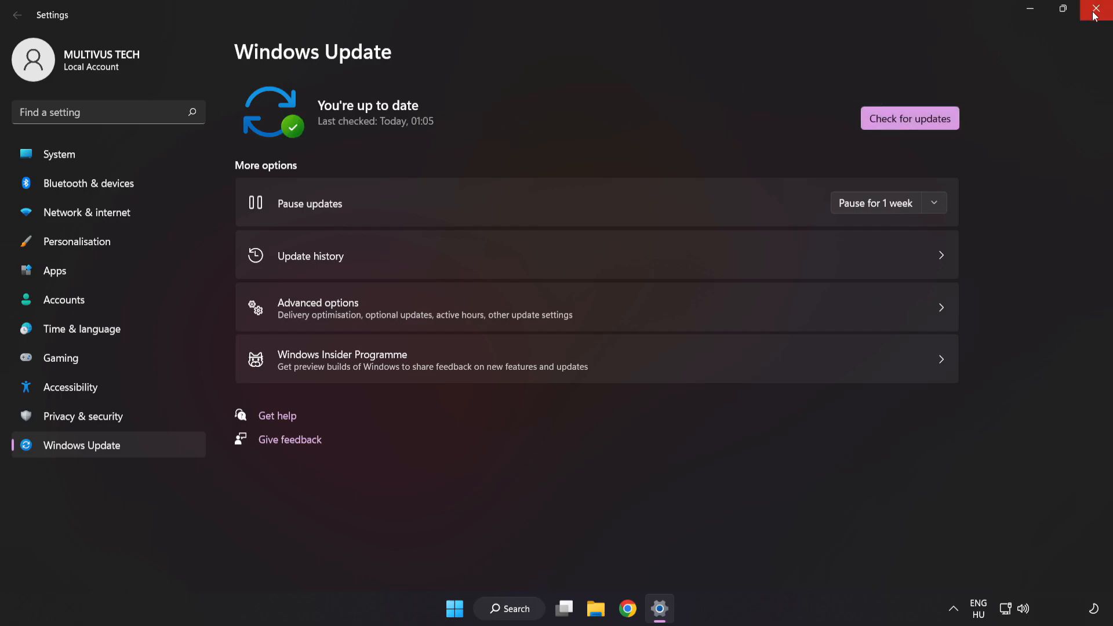
left_click(1099, 8)
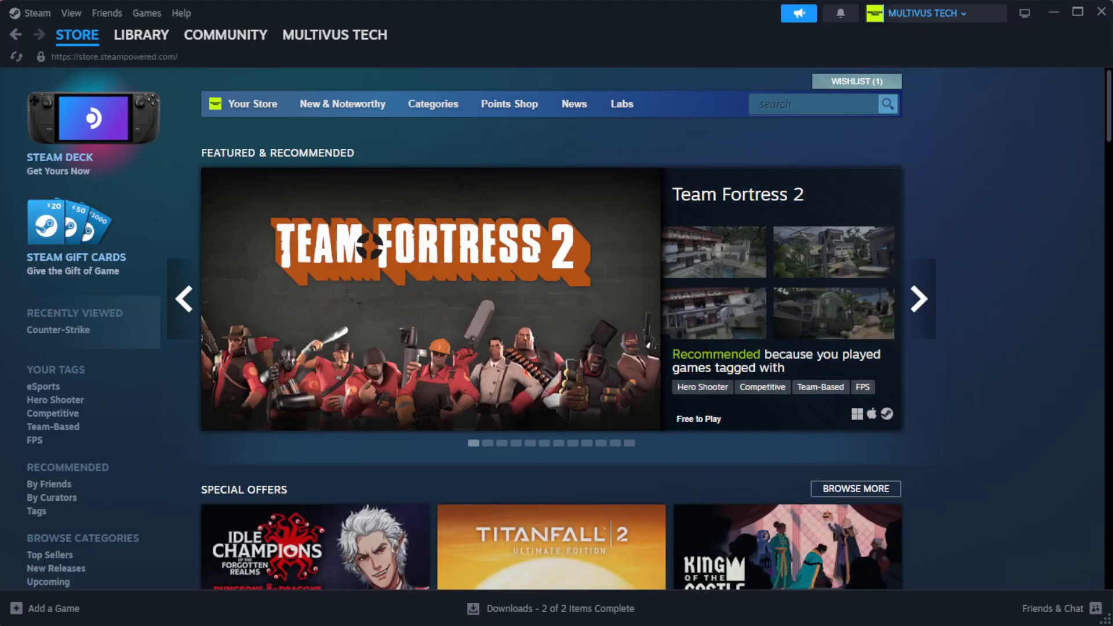
Step: Go to the Steam Library home and bring up options for YOUR NOT WORKING GAME
left_click(140, 34)
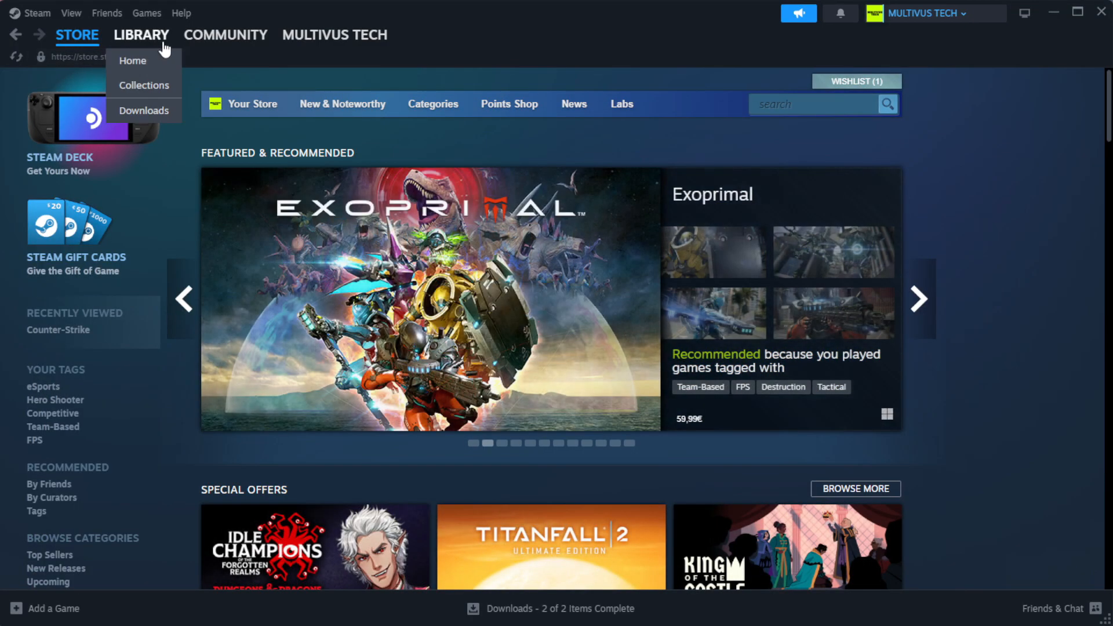
mouse_move(133, 61)
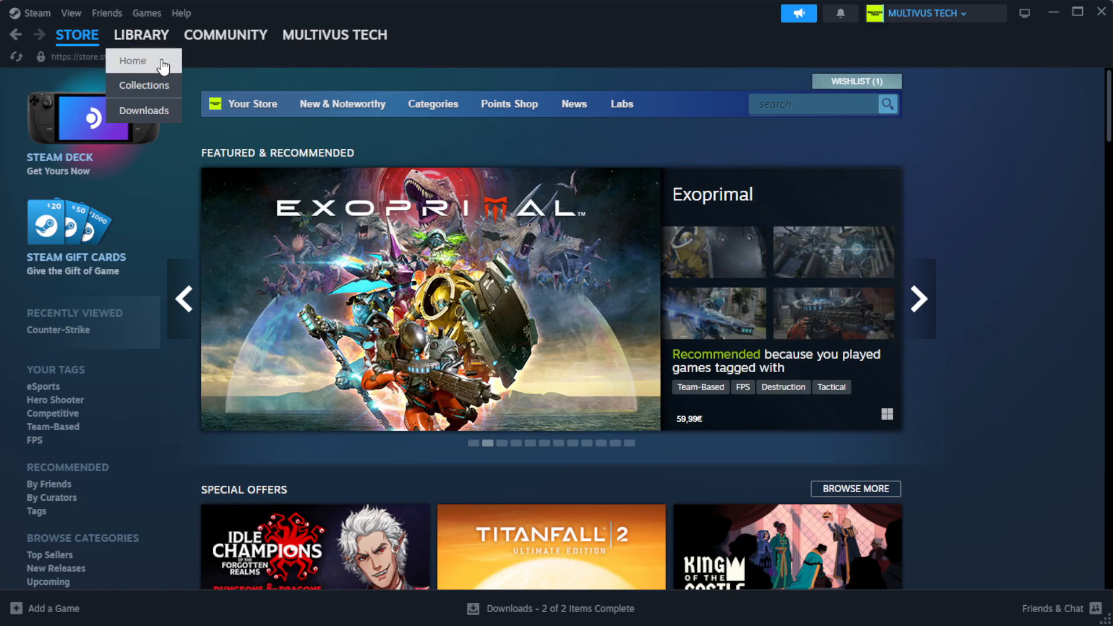
left_click(141, 34)
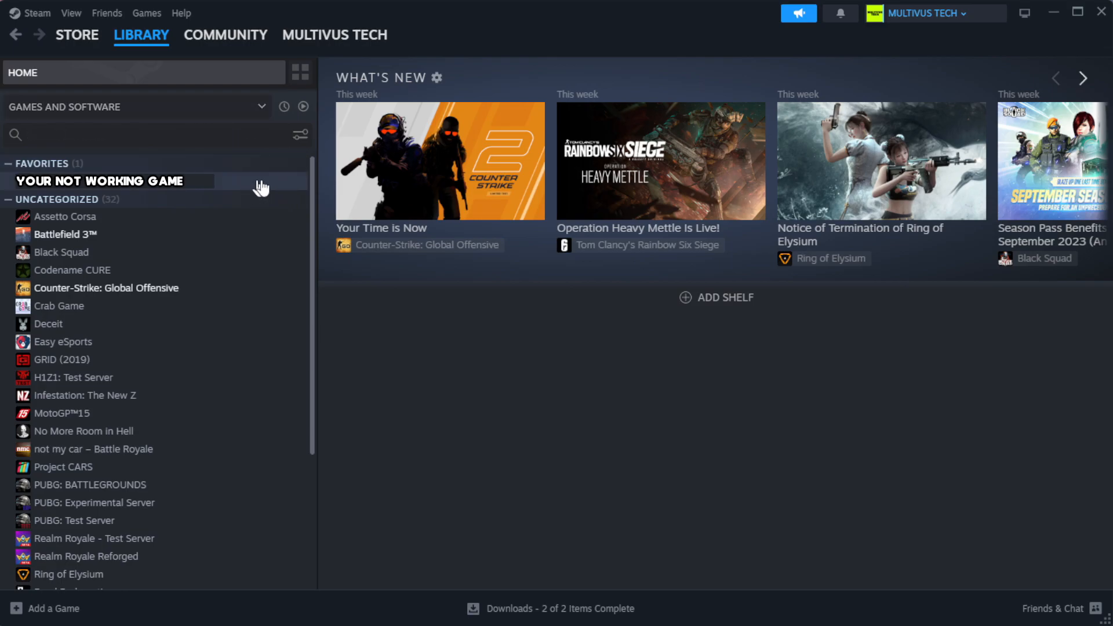
mouse_move(273, 191)
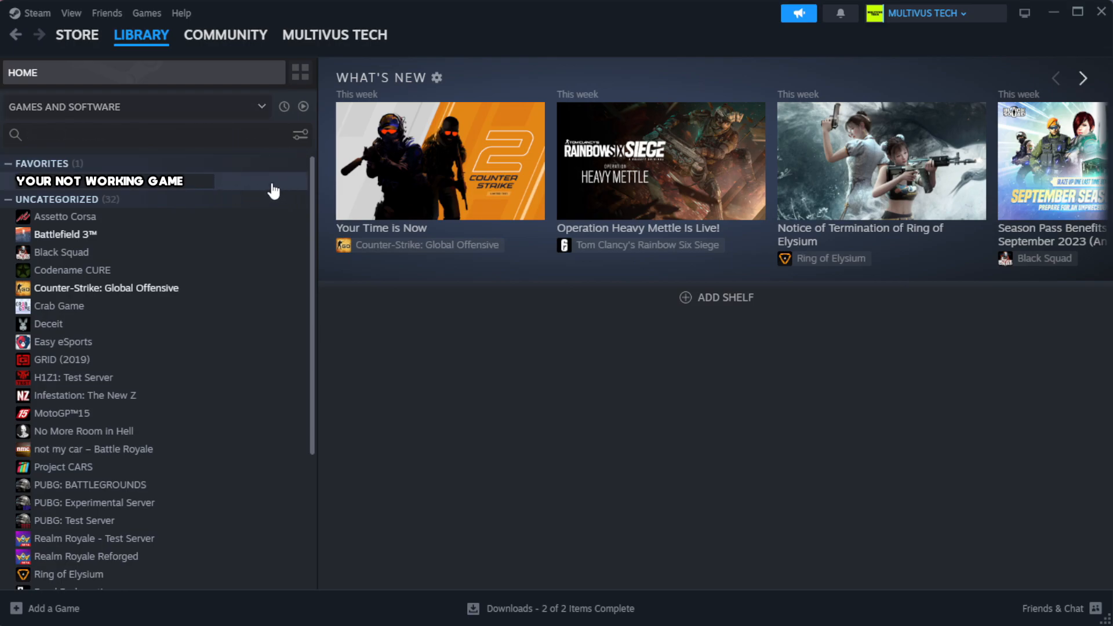
right_click(99, 180)
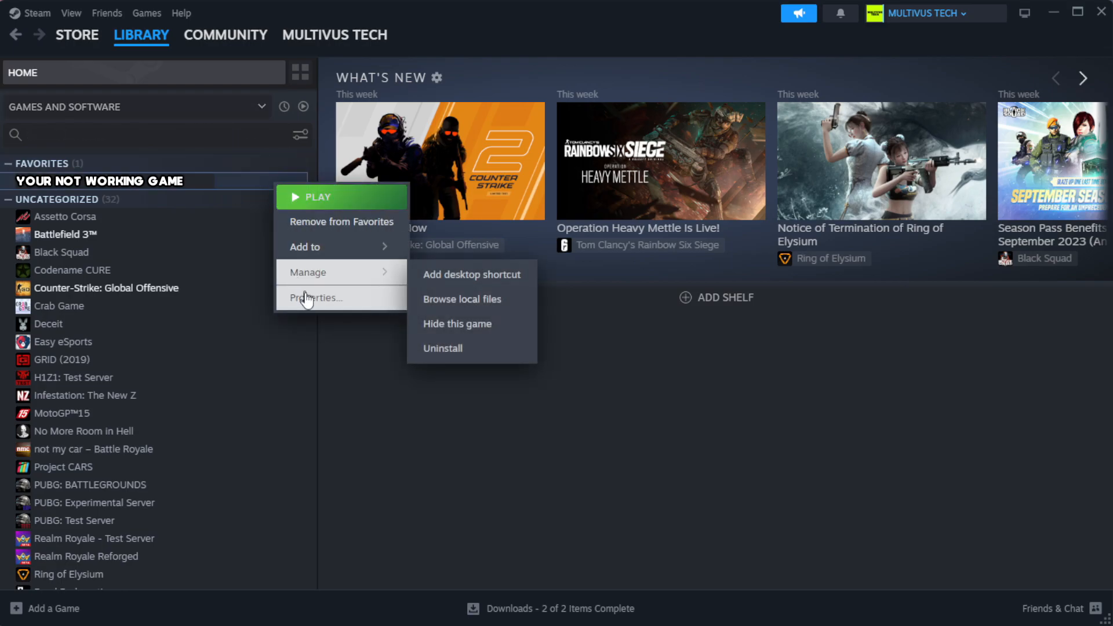
Step: Verify the game's files from Properties > Installed Files, validating all 1039 files
left_click(316, 297)
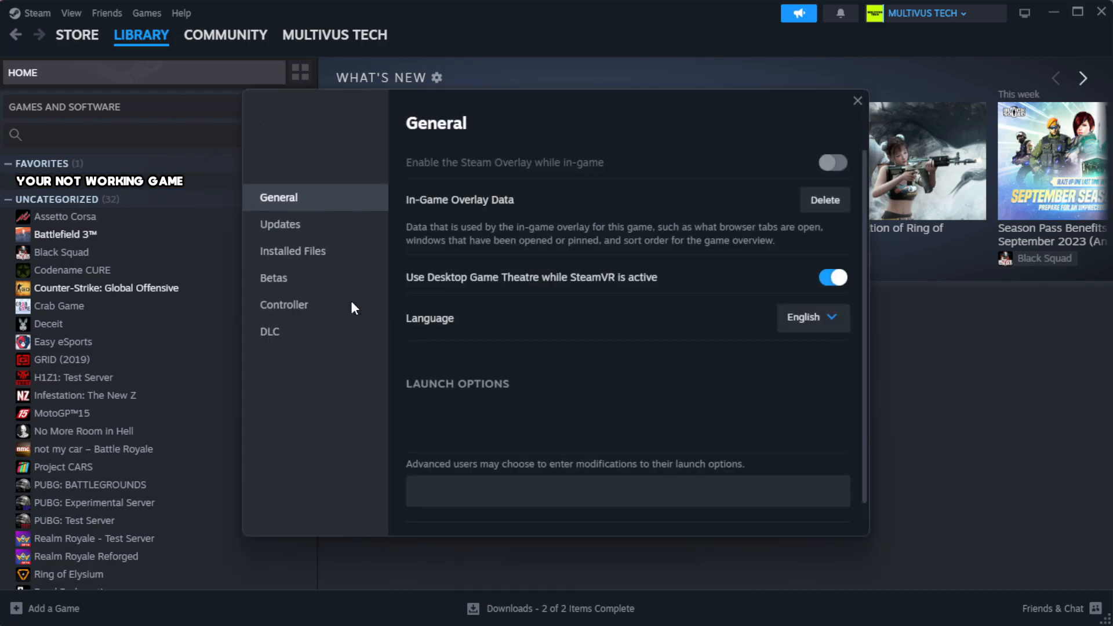
mouse_move(283, 304)
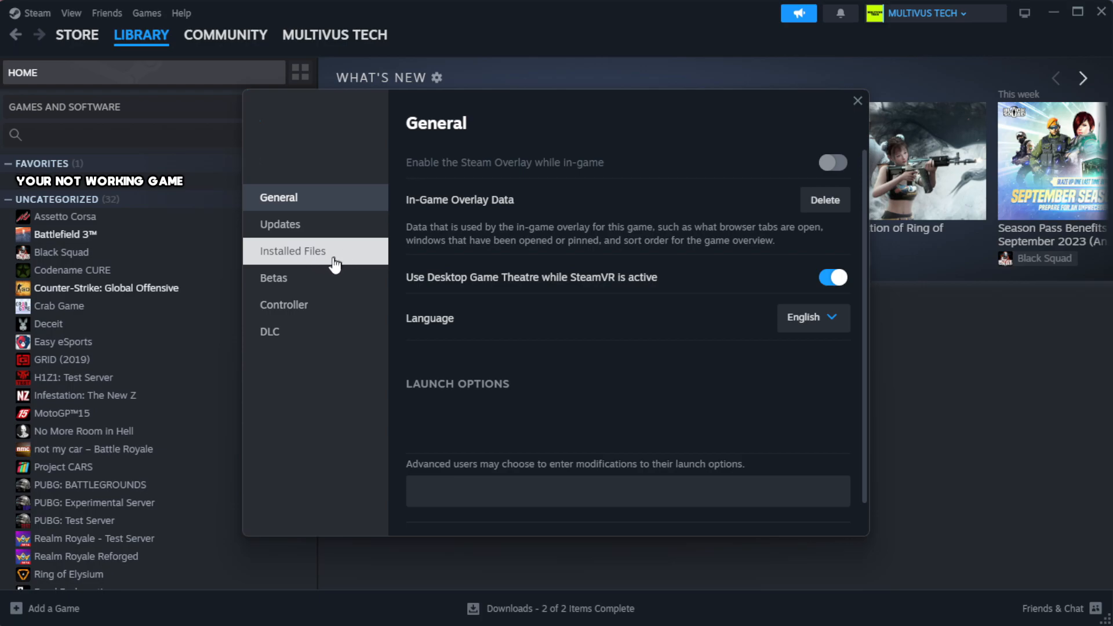
left_click(292, 250)
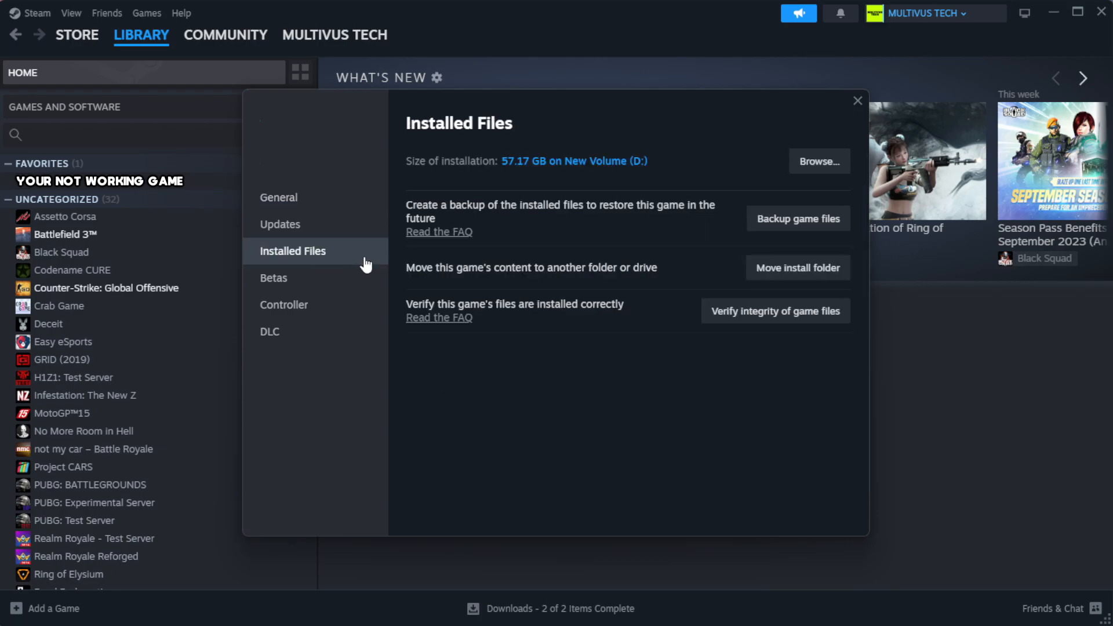
mouse_move(622, 372)
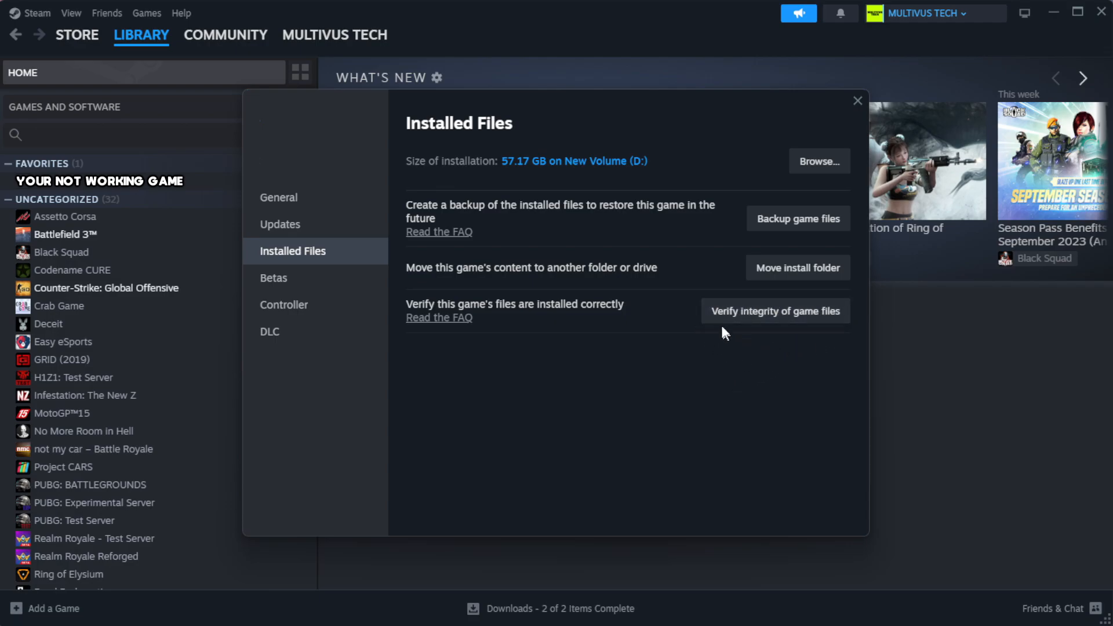
mouse_move(780, 322)
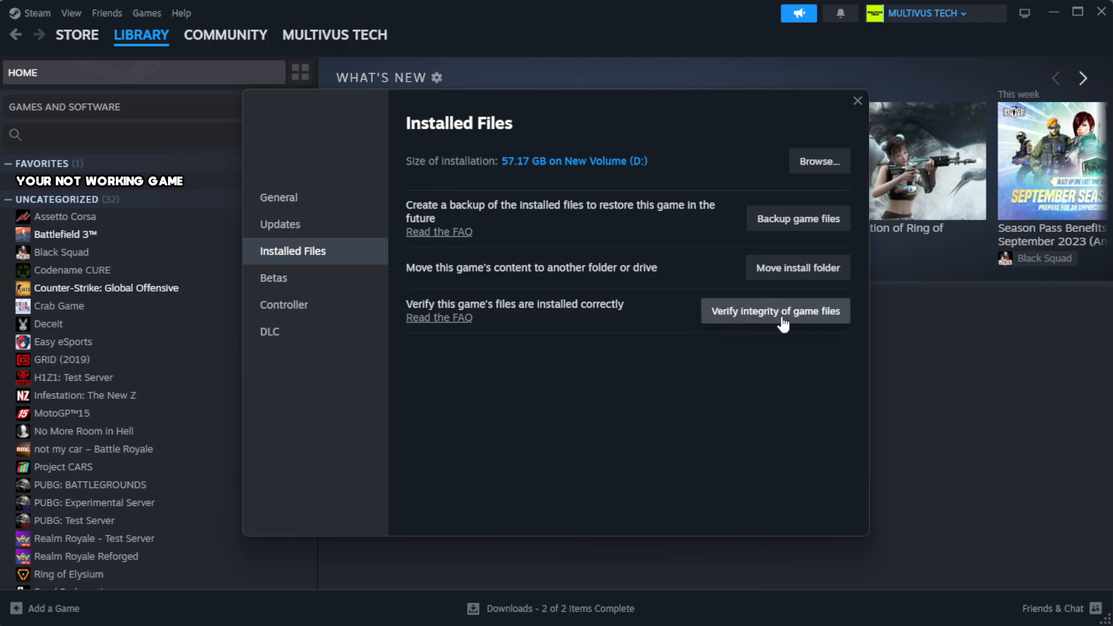
left_click(774, 311)
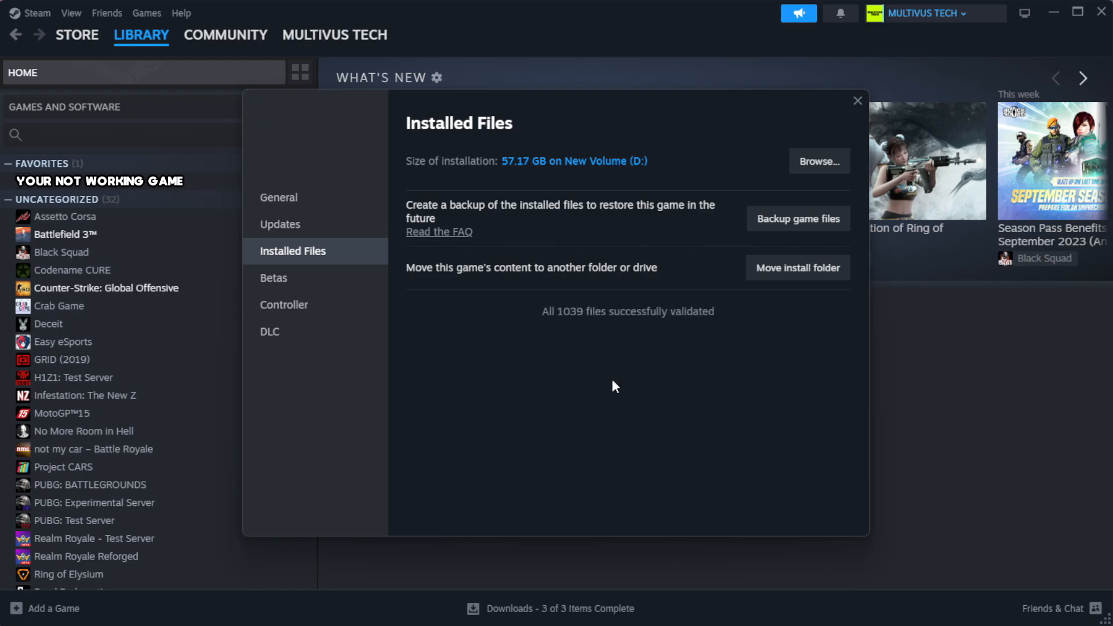
mouse_move(570, 369)
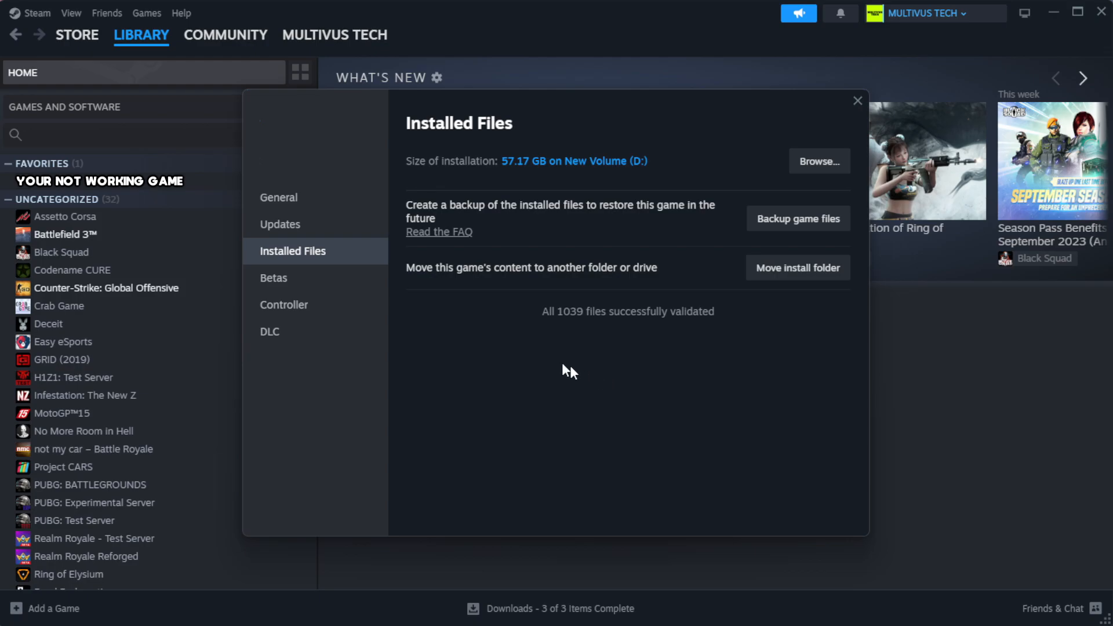
mouse_move(683, 353)
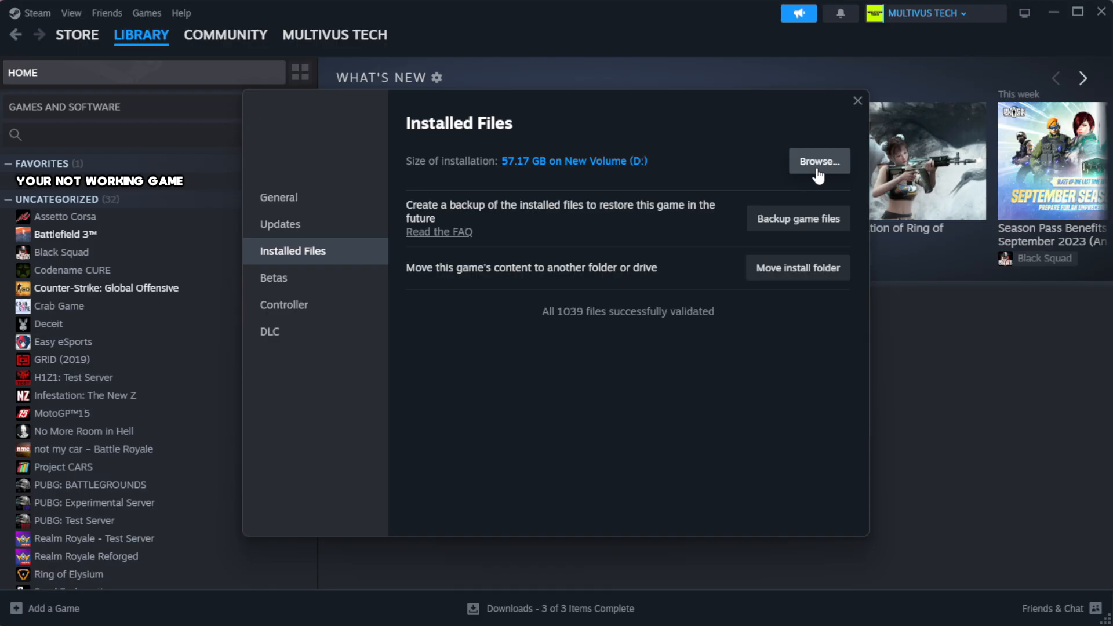
Step: Open the game's install folder and bring up the YOUR NOT WORKING GAME shortcut's context menu
left_click(818, 161)
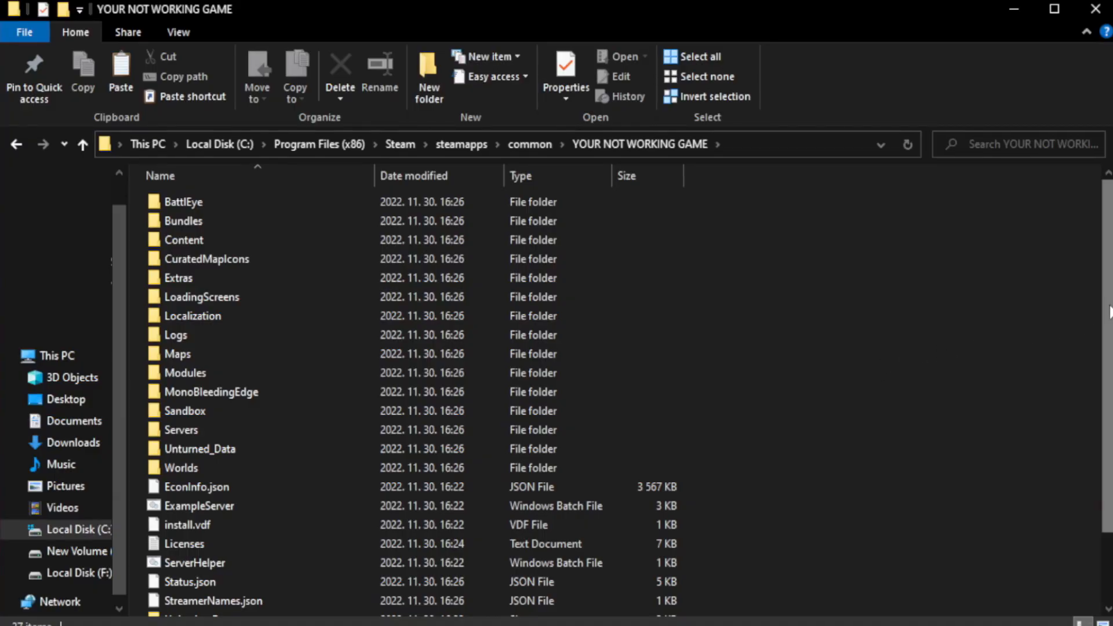
scroll("down", 3)
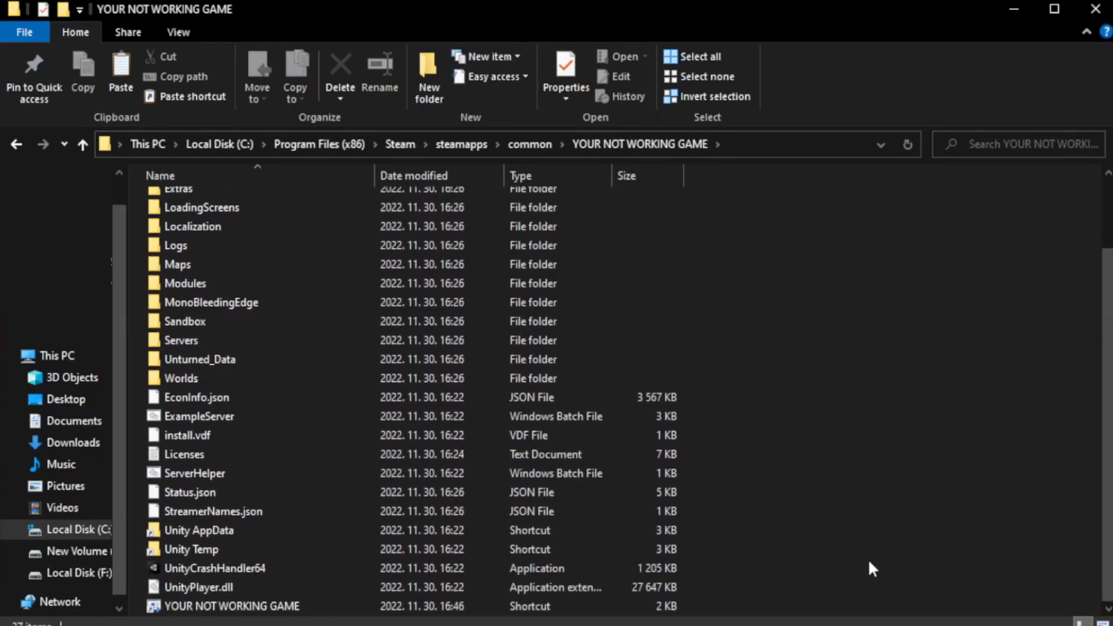
left_click(231, 607)
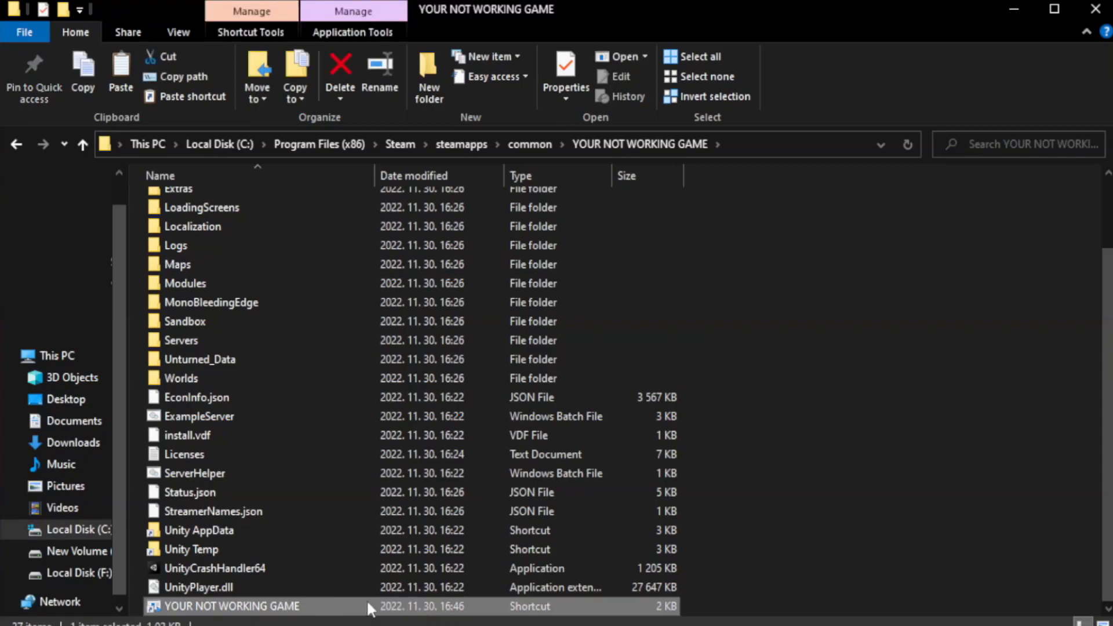
right_click(231, 606)
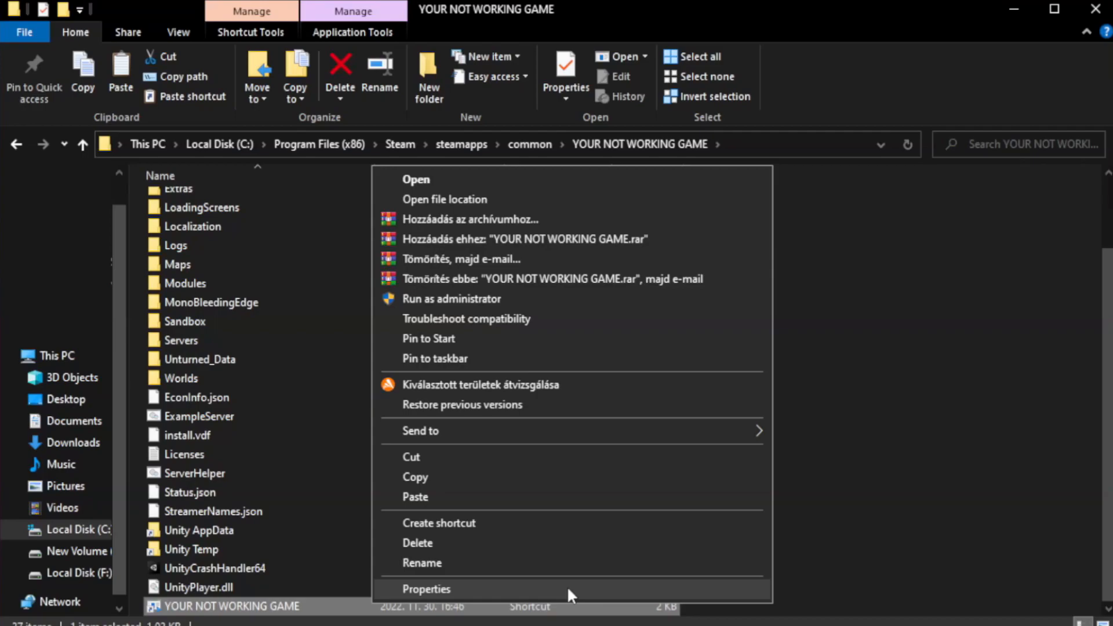
Step: Give the shortcut Windows 8 compatibility, run as administrator, and disabled fullscreen optimizations
left_click(427, 588)
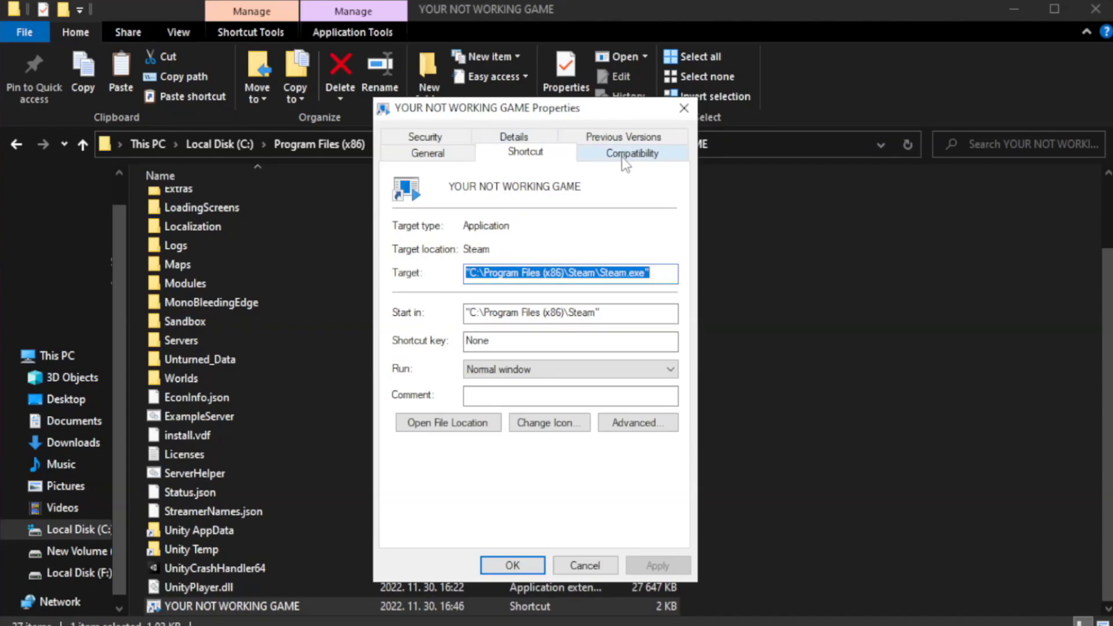
left_click(632, 152)
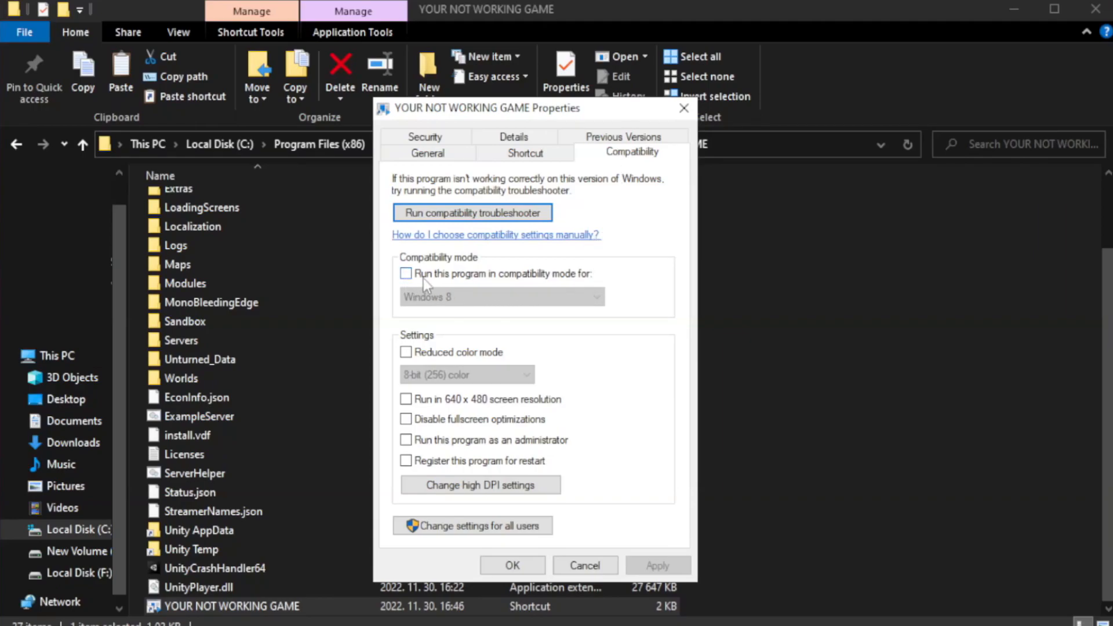
mouse_move(444, 279)
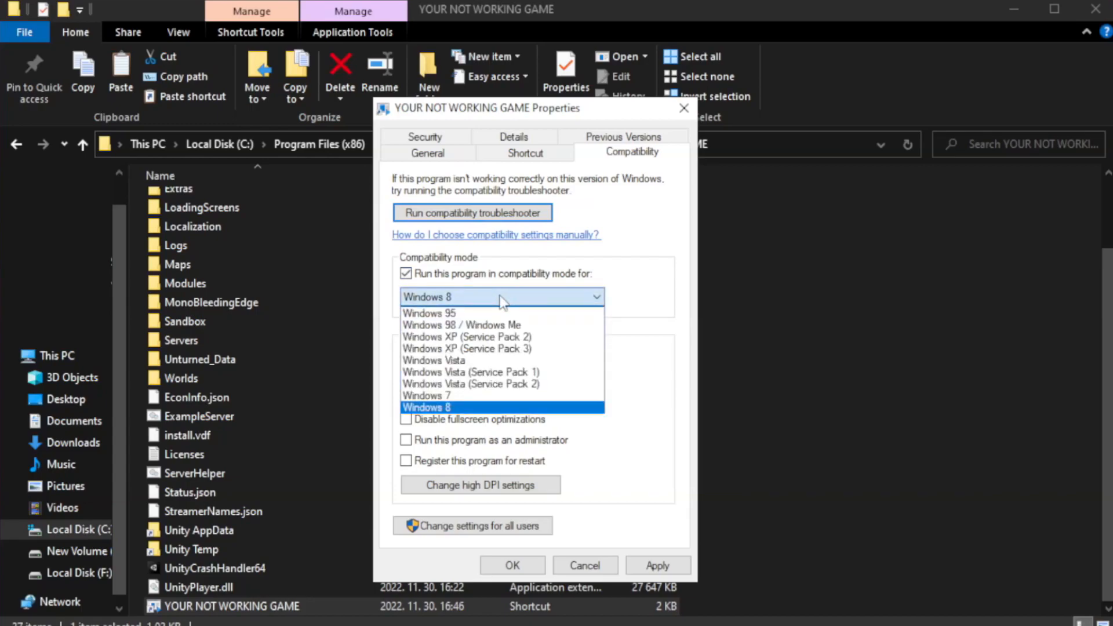
mouse_move(426, 396)
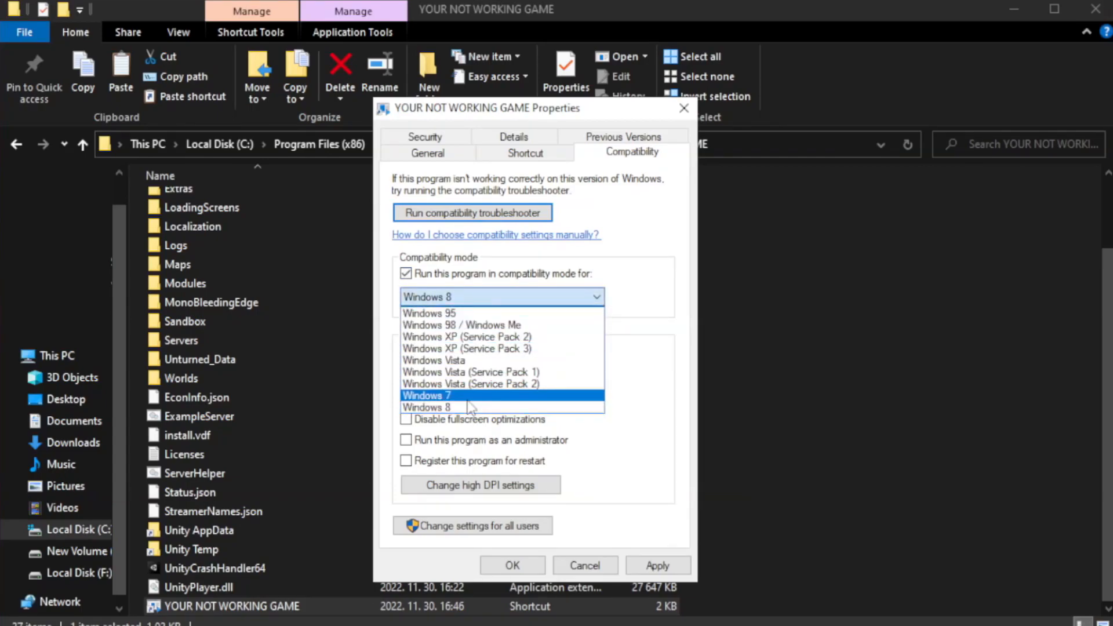
left_click(428, 407)
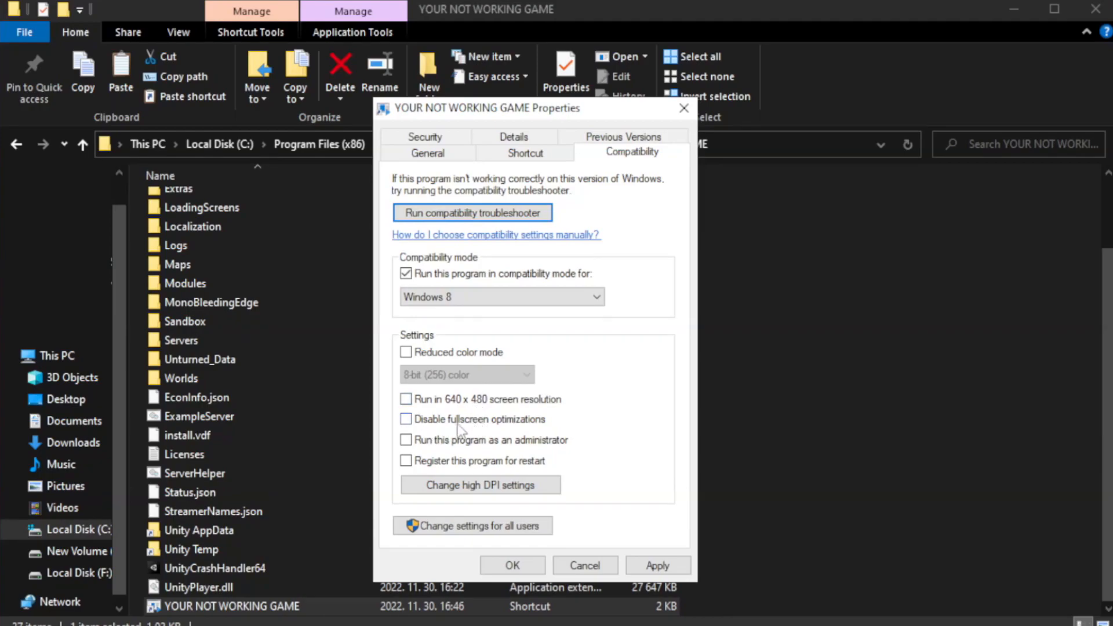
left_click(406, 418)
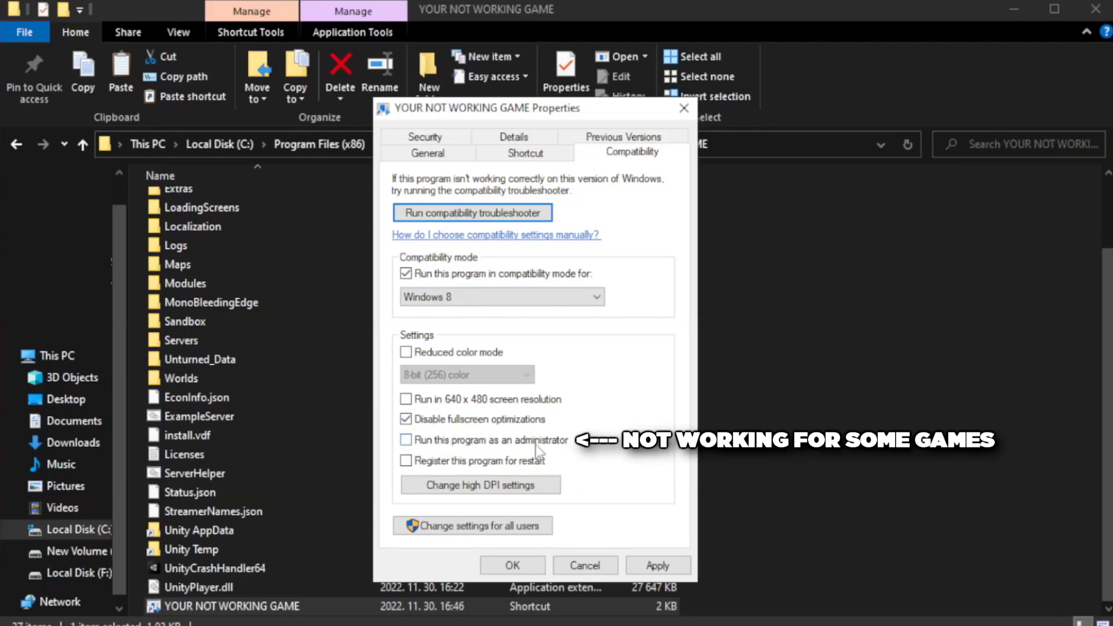
left_click(405, 440)
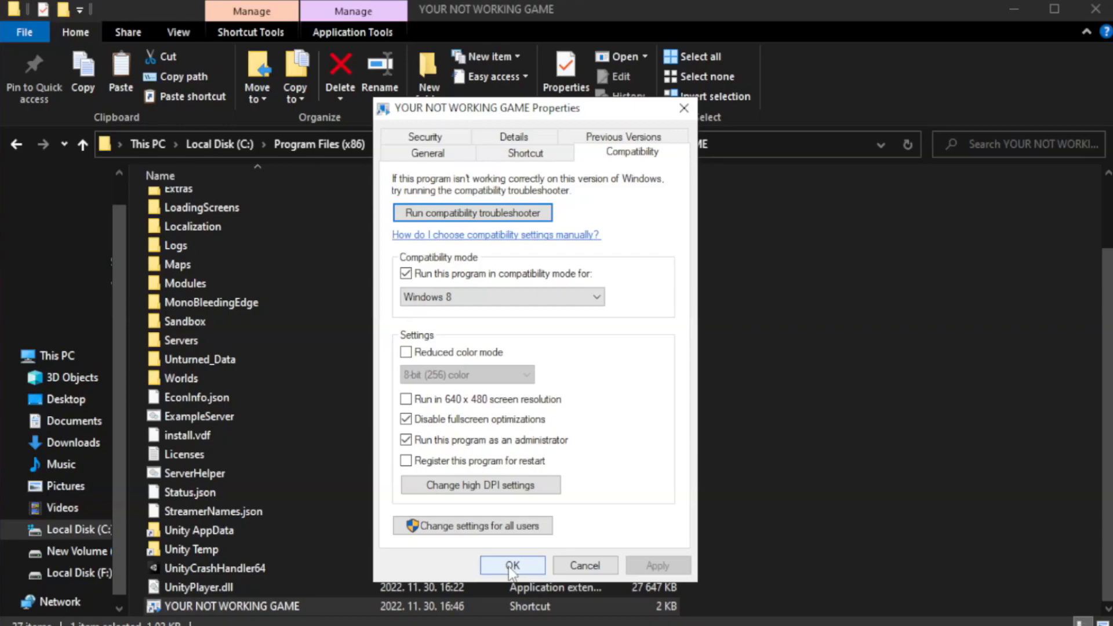
left_click(512, 566)
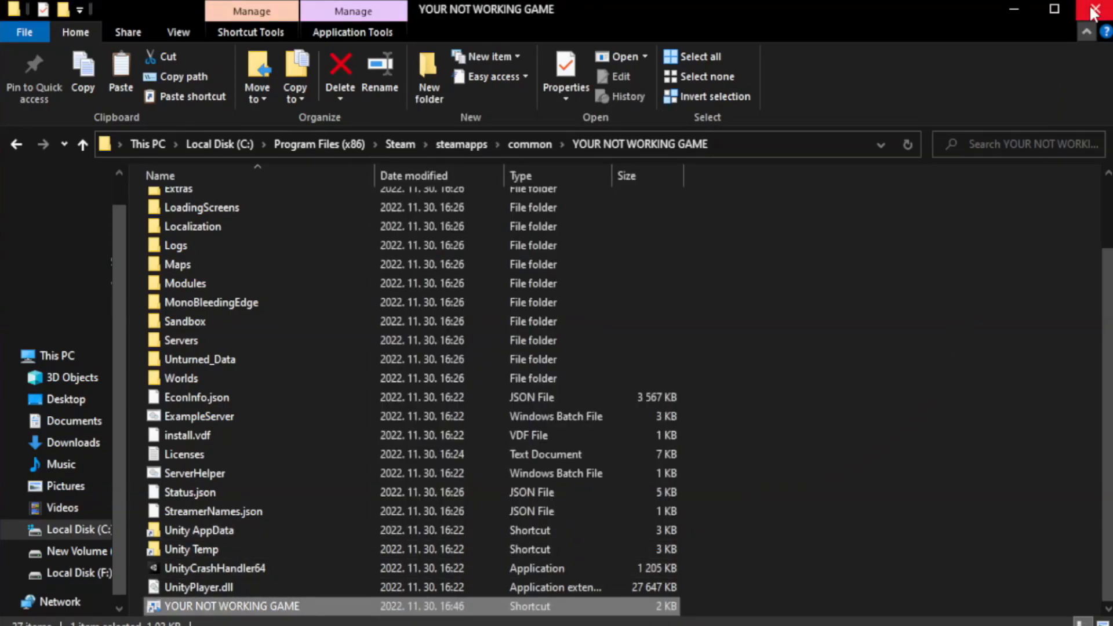
mouse_move(1095, 10)
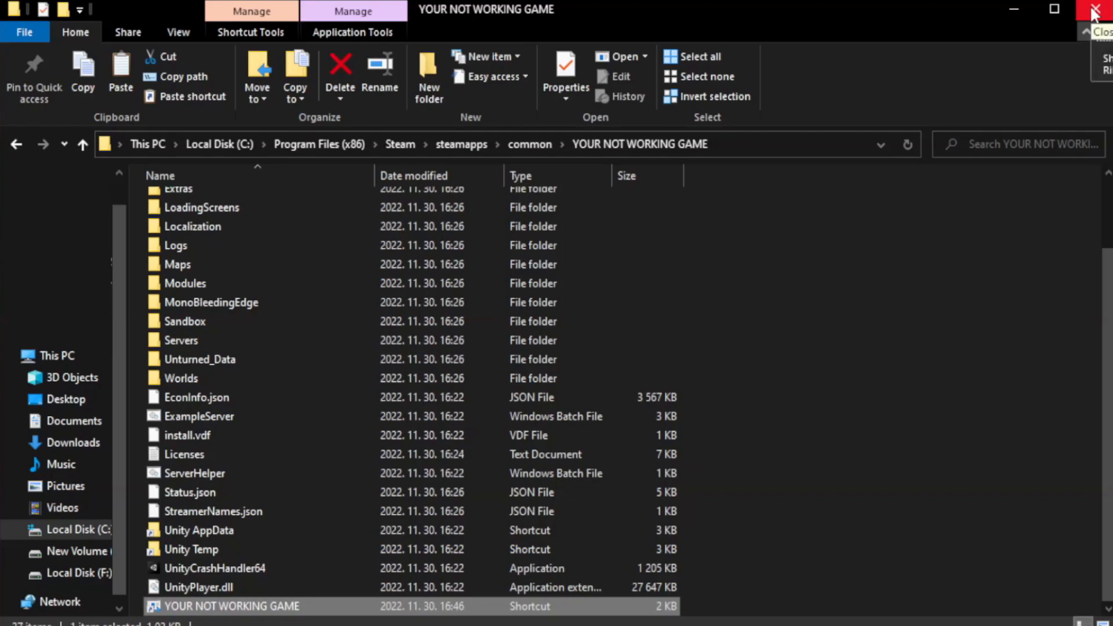
Step: Close the game folder and open Task Manager's Startup list
left_click(1095, 9)
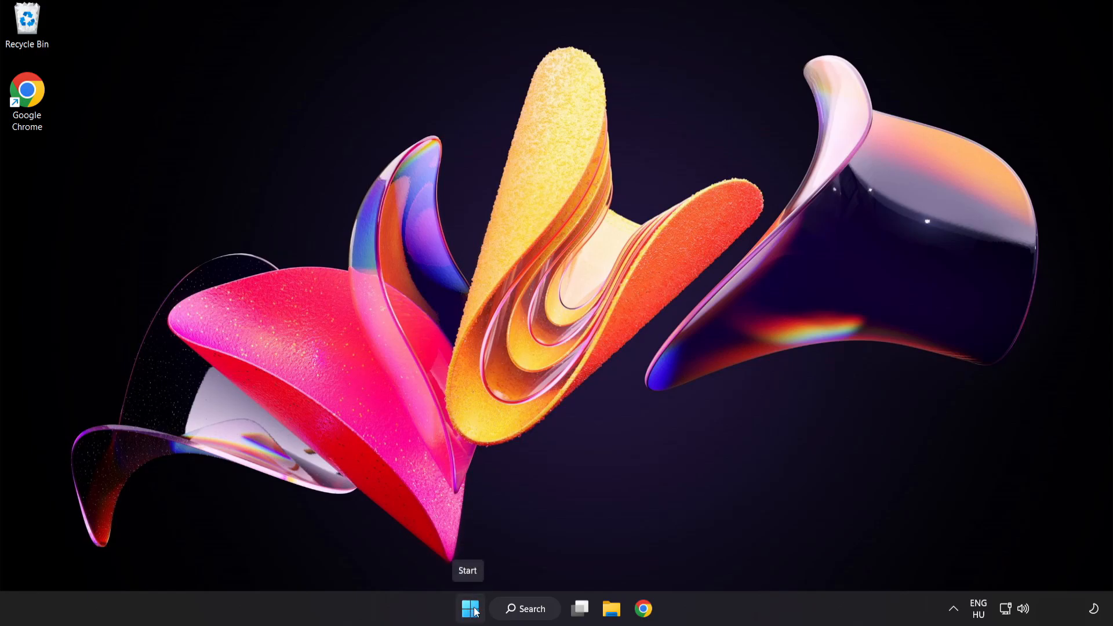
right_click(469, 608)
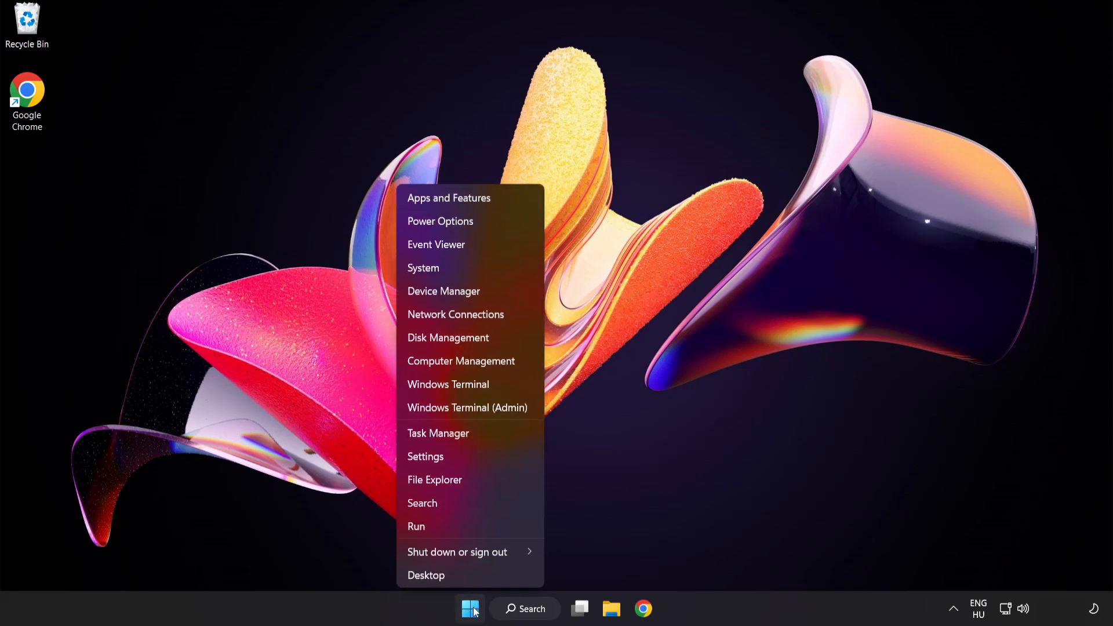
mouse_move(438, 433)
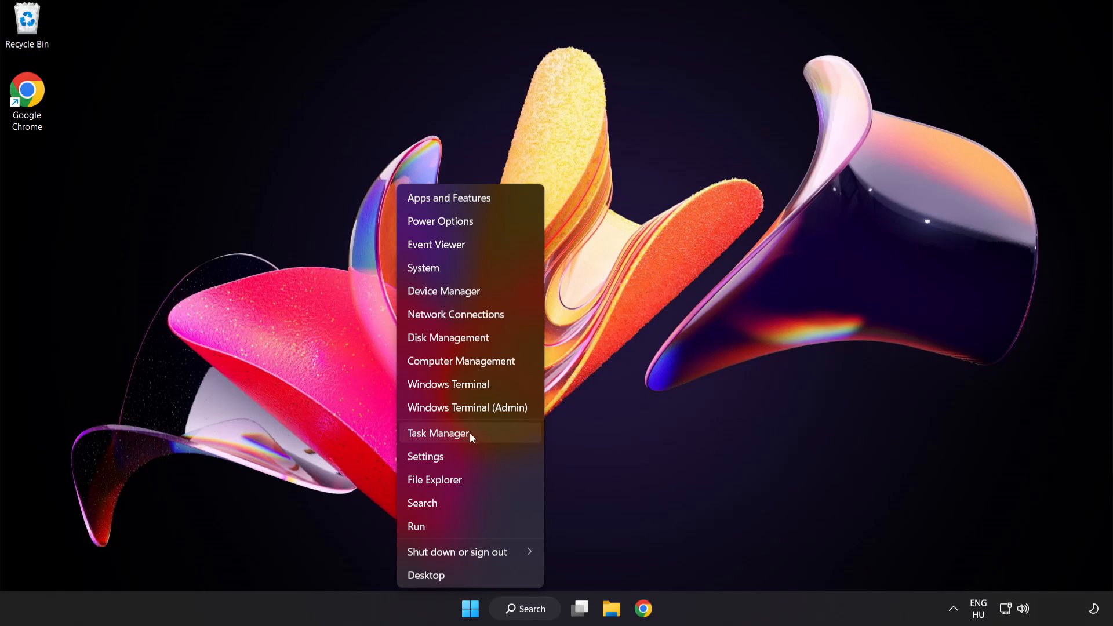
left_click(438, 433)
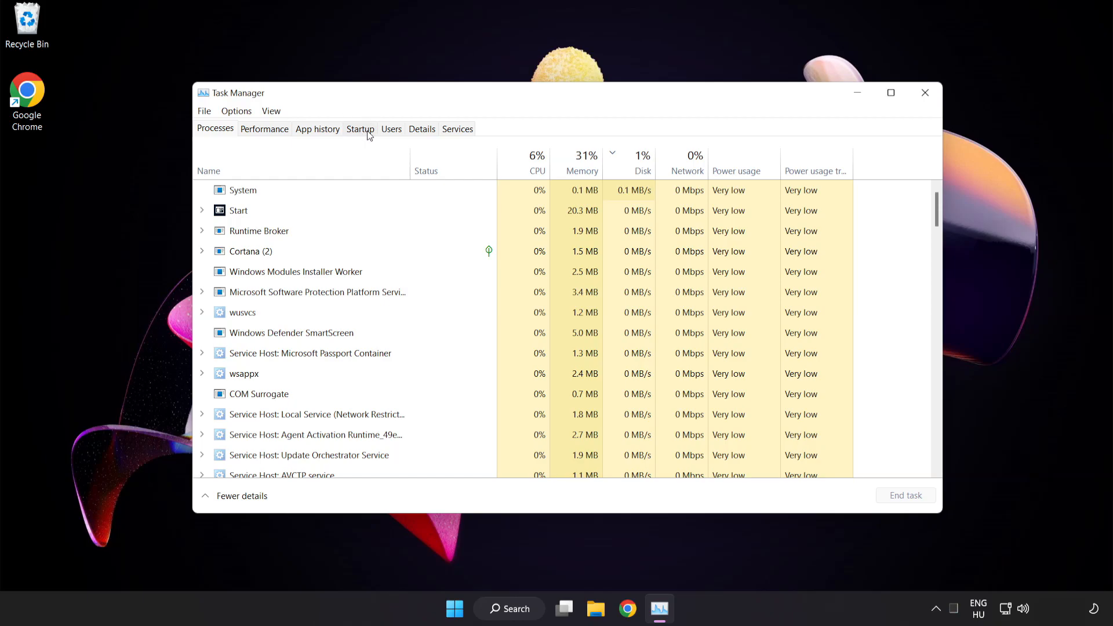
left_click(359, 128)
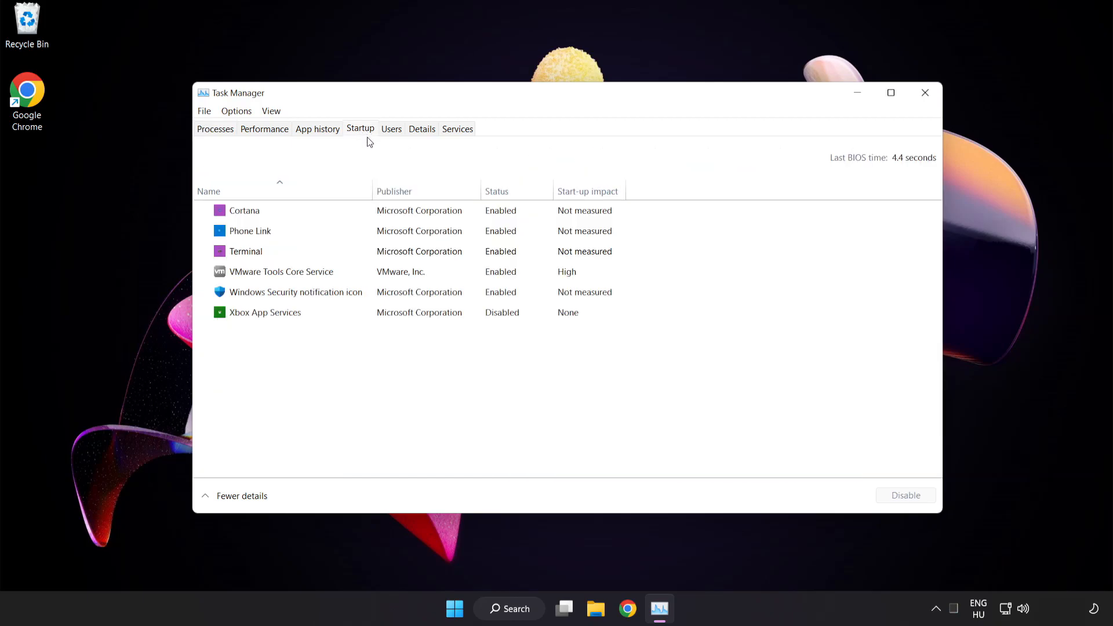
Step: Disable Cortana, Phone Link, Terminal and Windows Security notification icon at startup
left_click(244, 209)
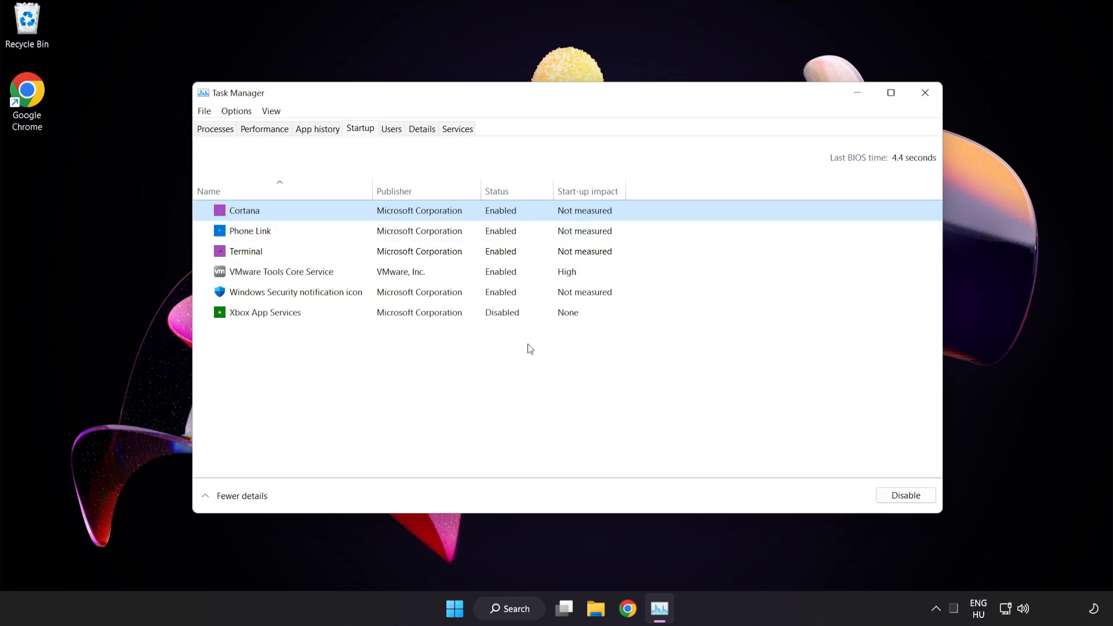
left_click(904, 494)
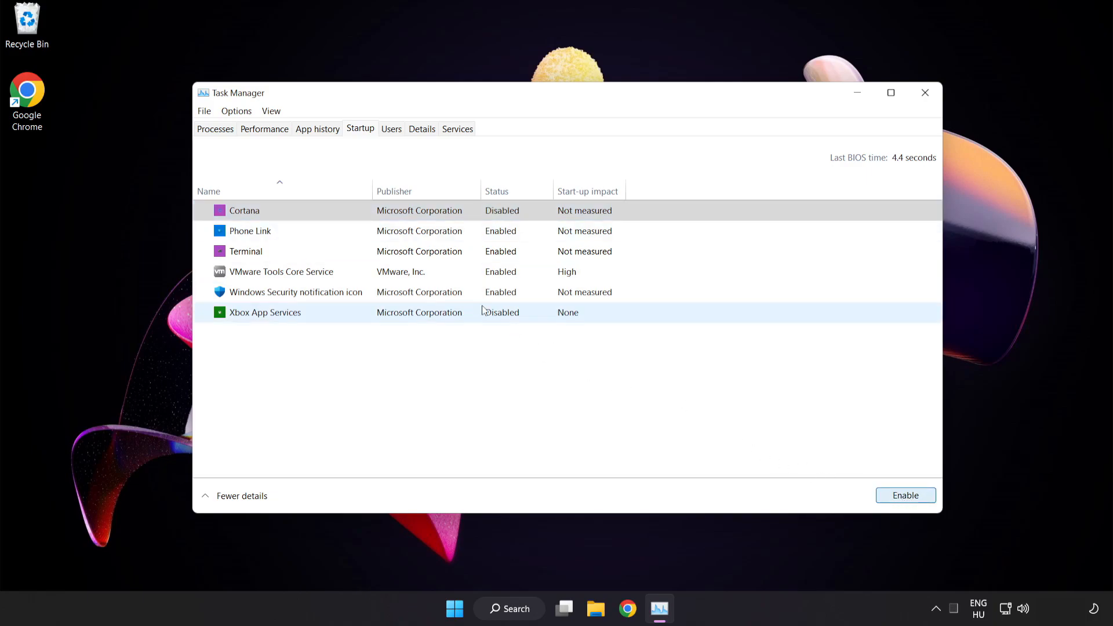
left_click(250, 230)
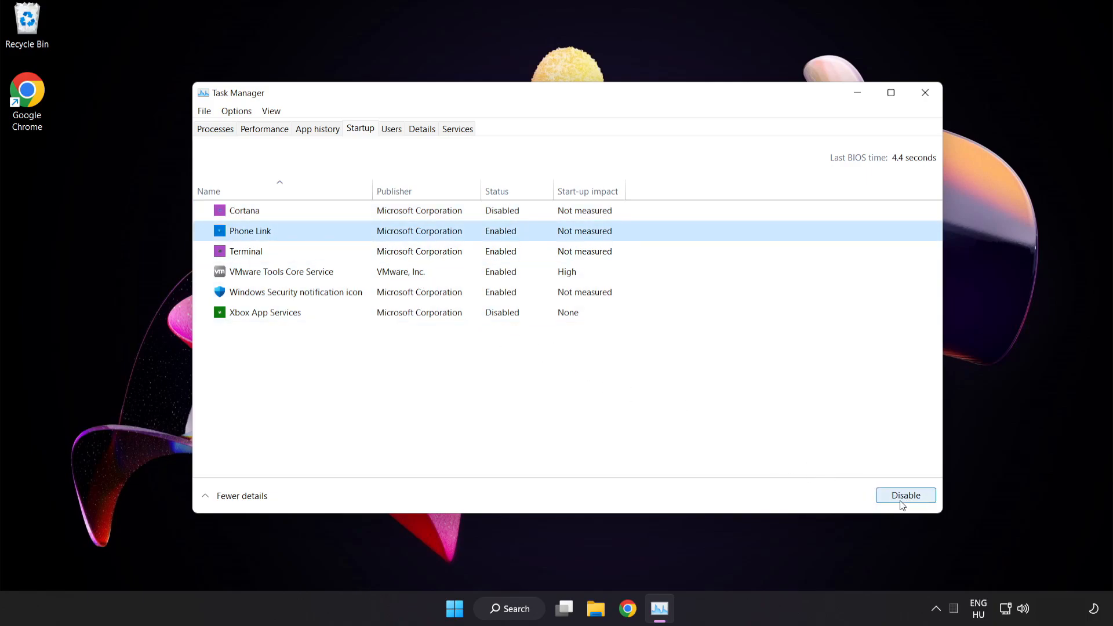
left_click(905, 494)
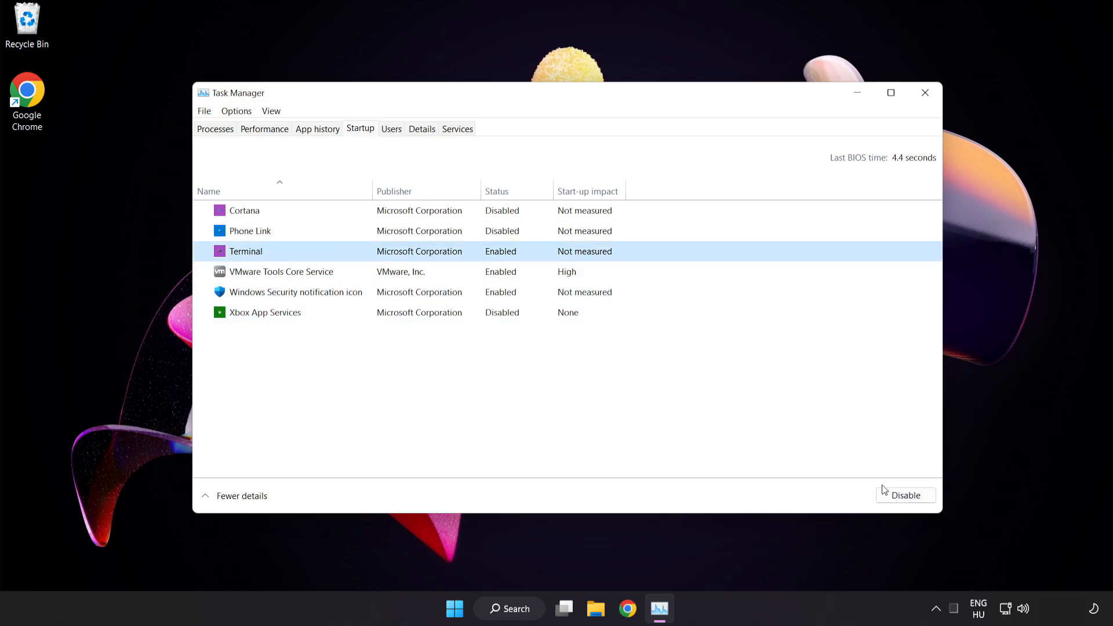
left_click(904, 495)
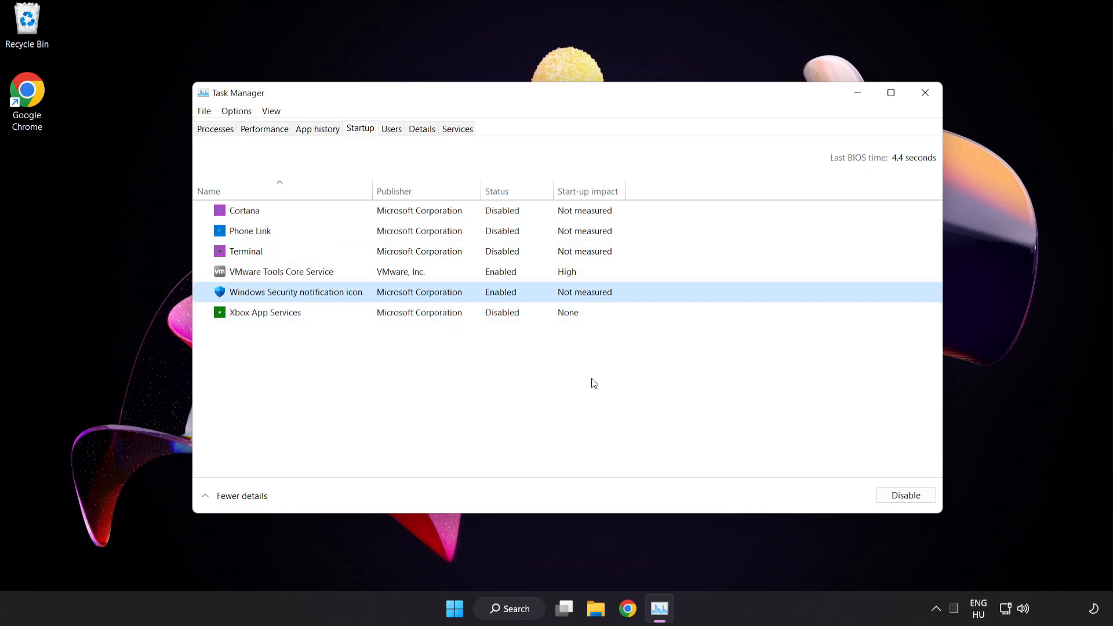
left_click(904, 494)
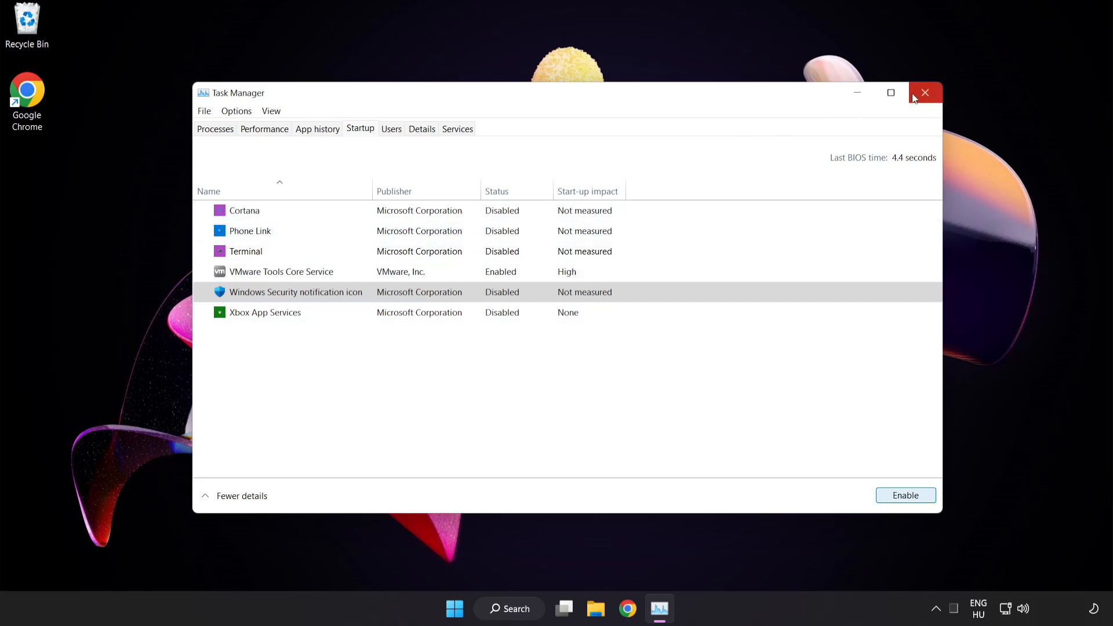
mouse_move(925, 93)
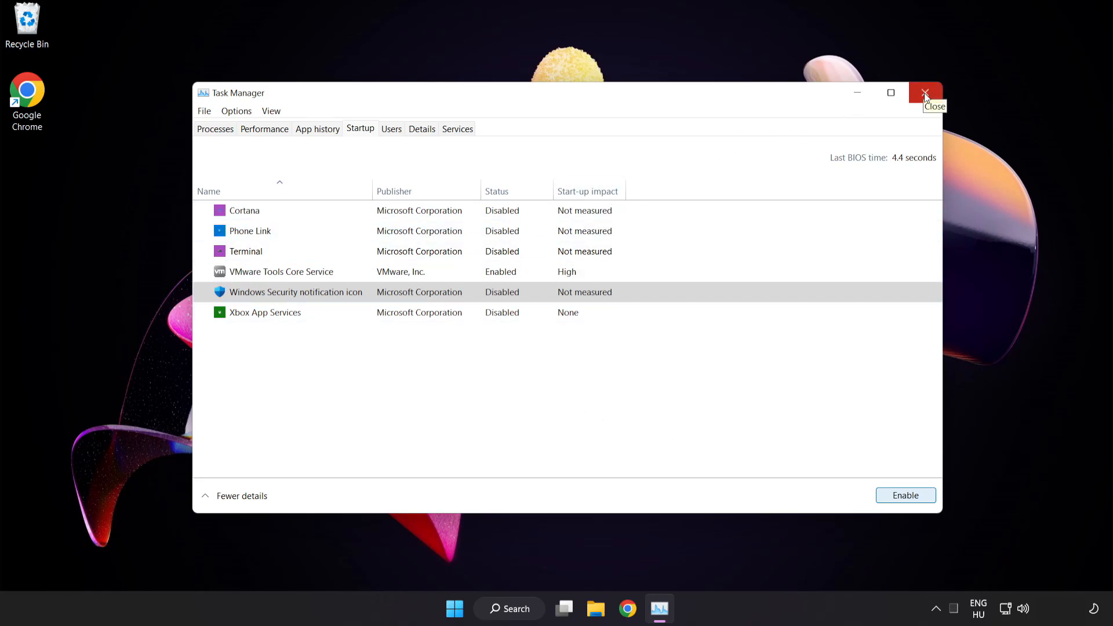
Step: Close Task Manager, download dxwebsetup from the DirectX page and open it
left_click(925, 93)
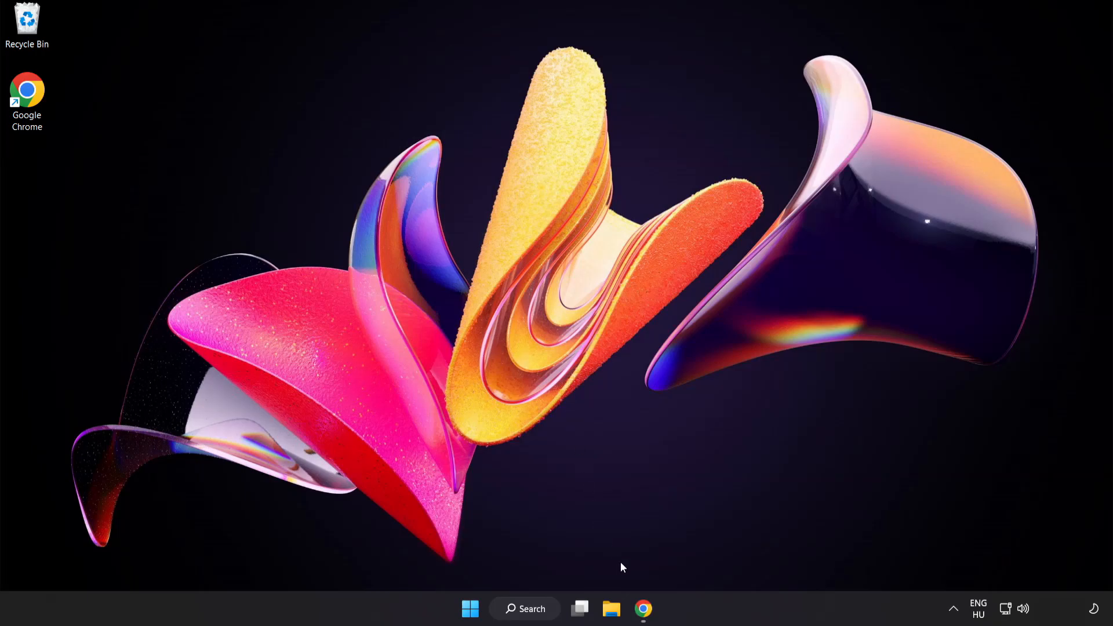
left_click(642, 608)
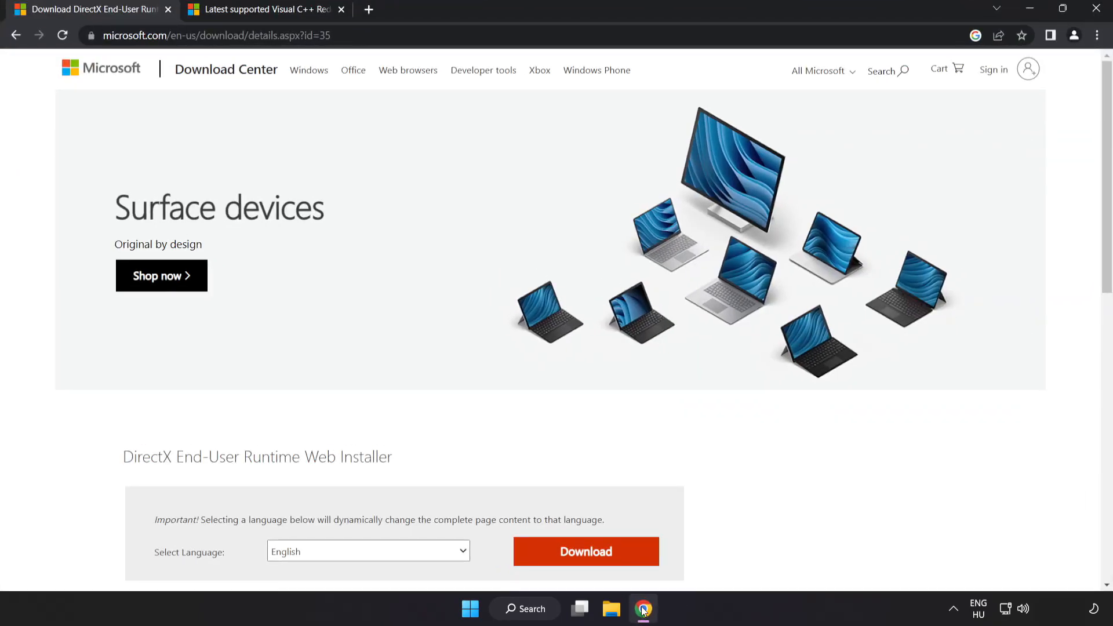
left_click(213, 35)
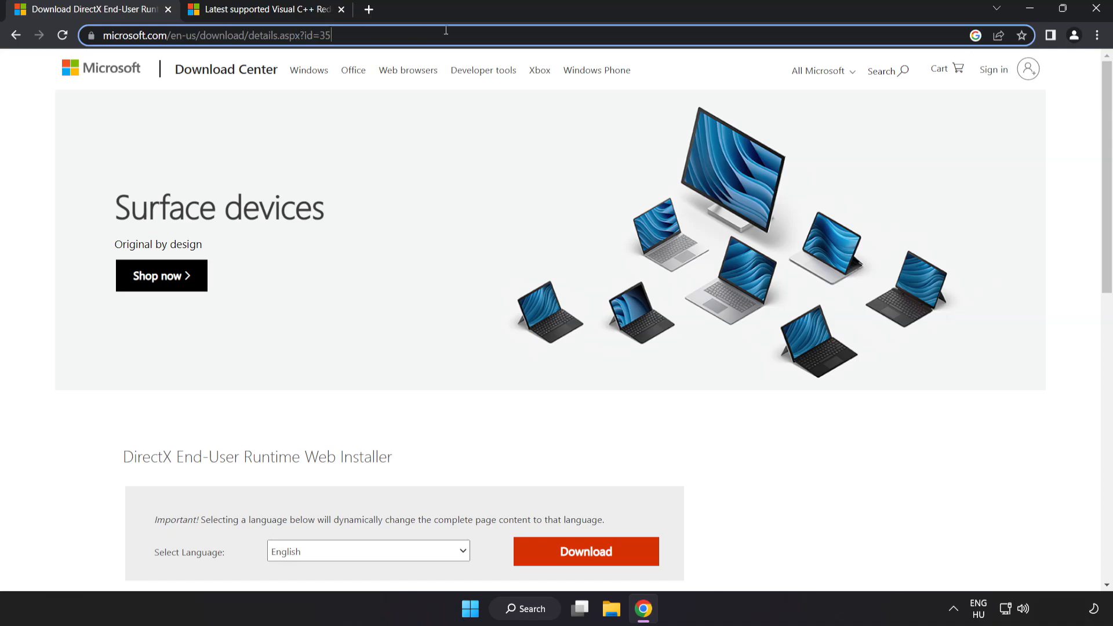
scroll("down", 3)
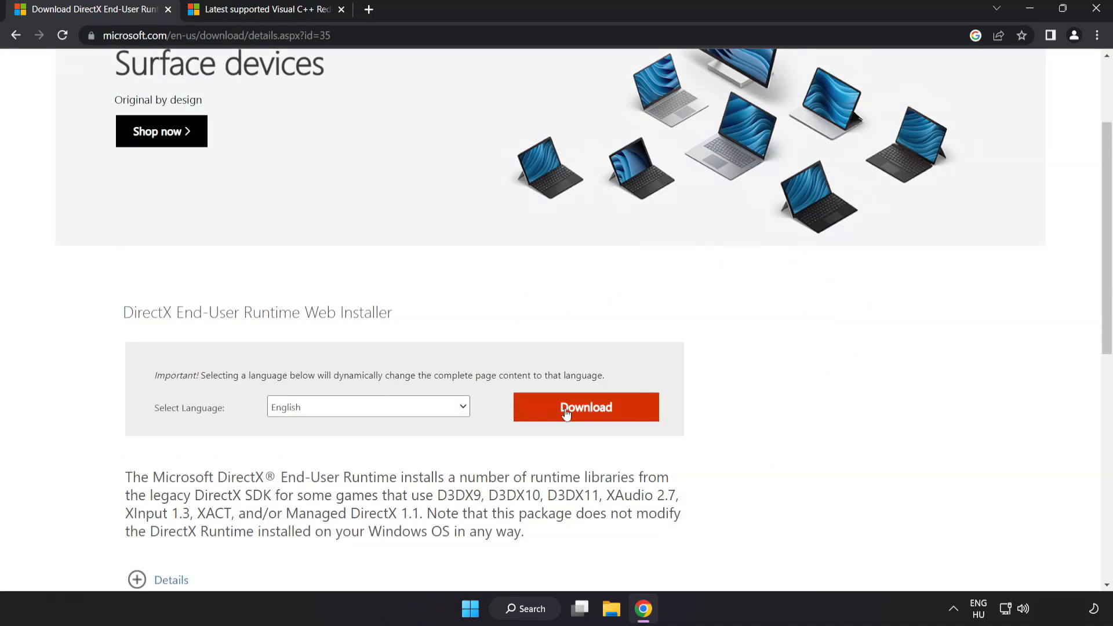
left_click(585, 407)
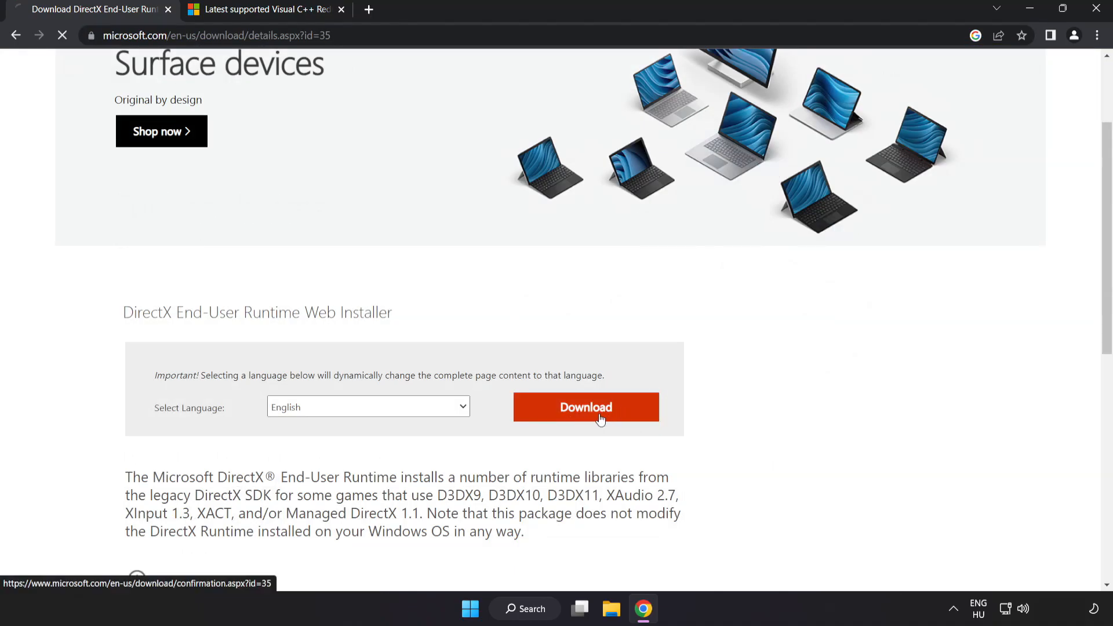
left_click(585, 407)
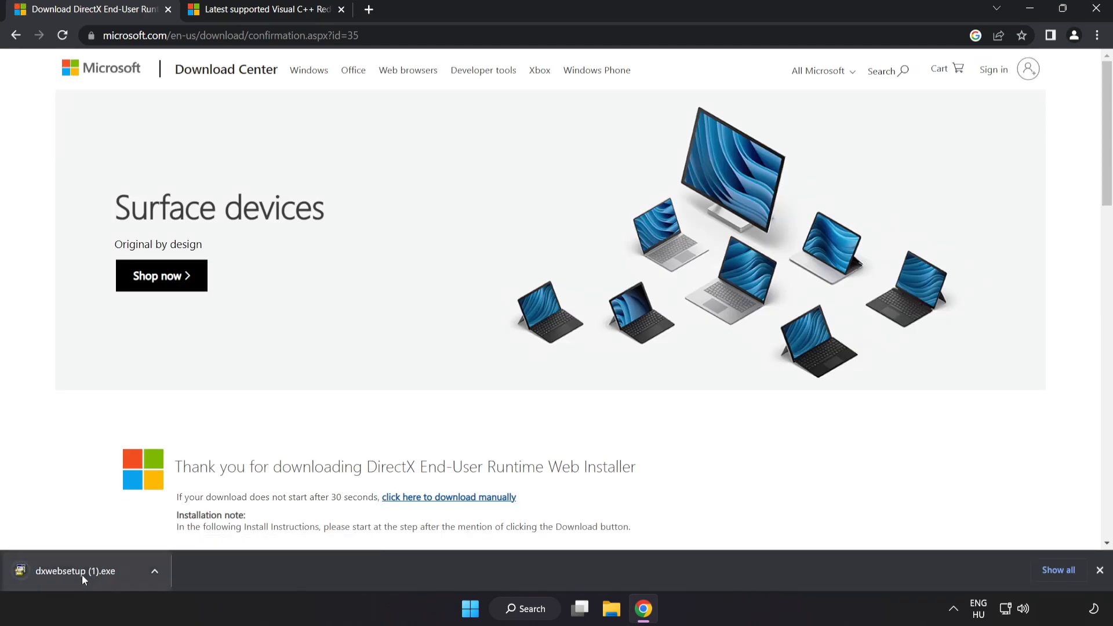
left_click(75, 570)
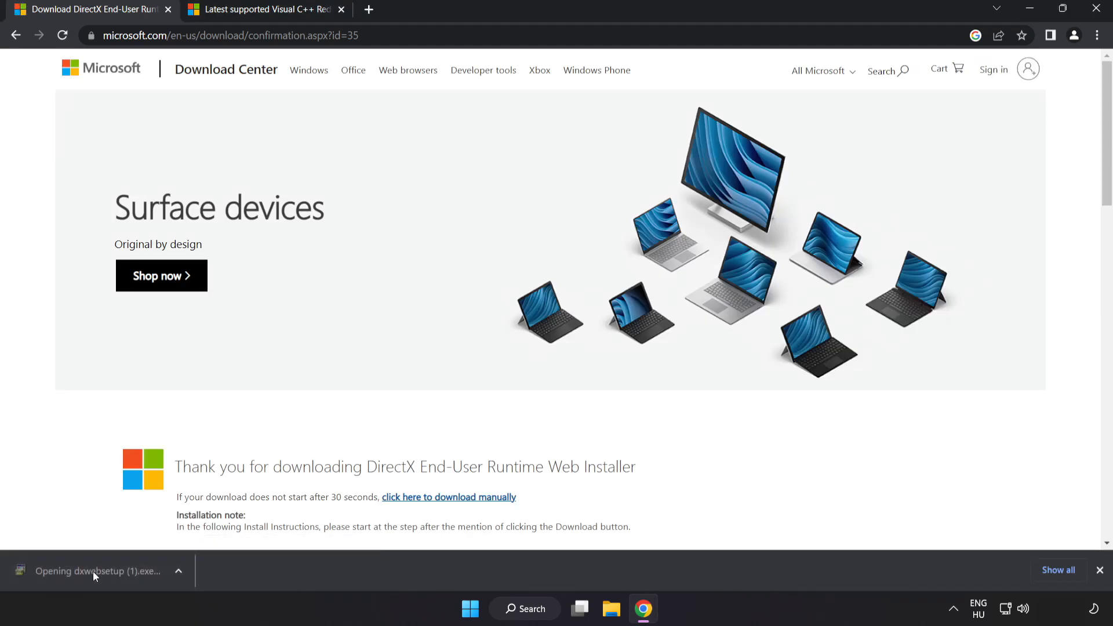
Step: Accept the DirectX licence, untick Install the Bing Bar, install, then finish setup
left_click(97, 570)
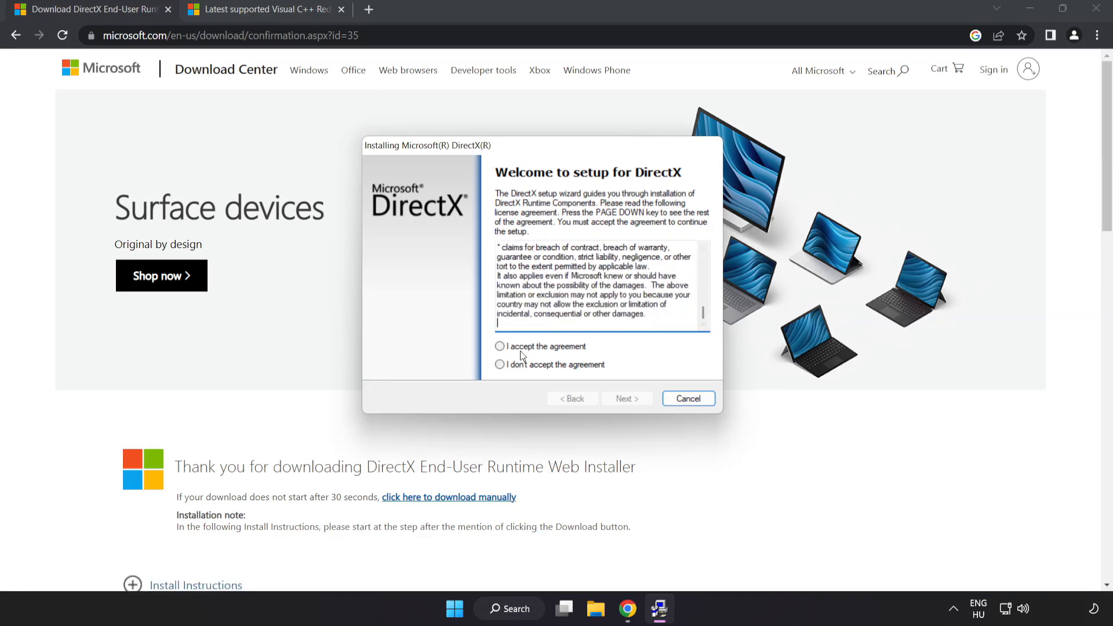
left_click(500, 346)
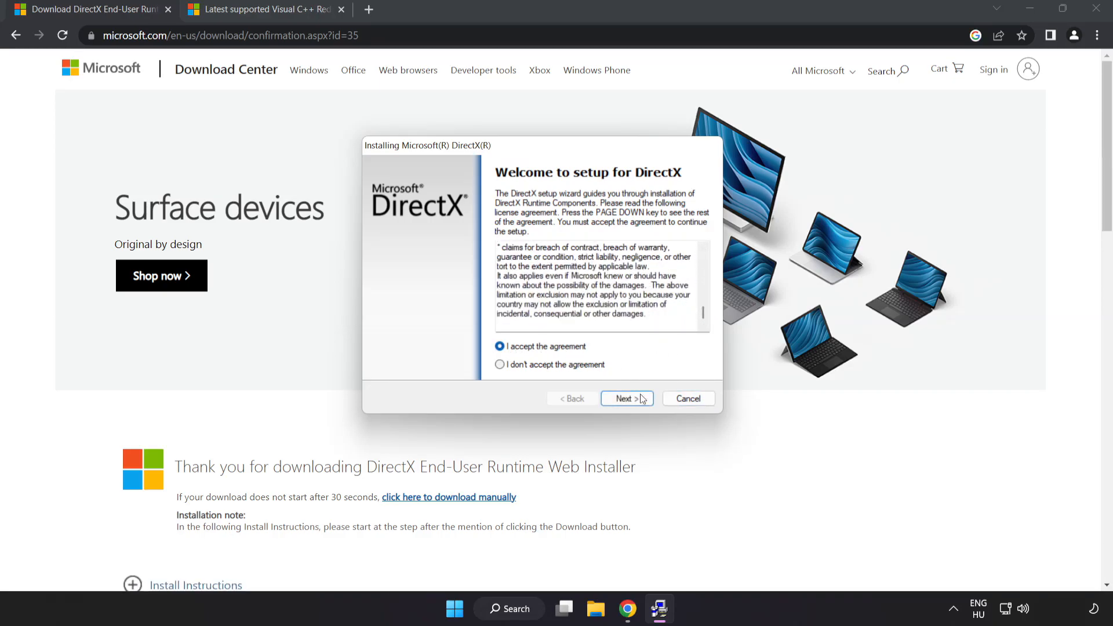
left_click(626, 398)
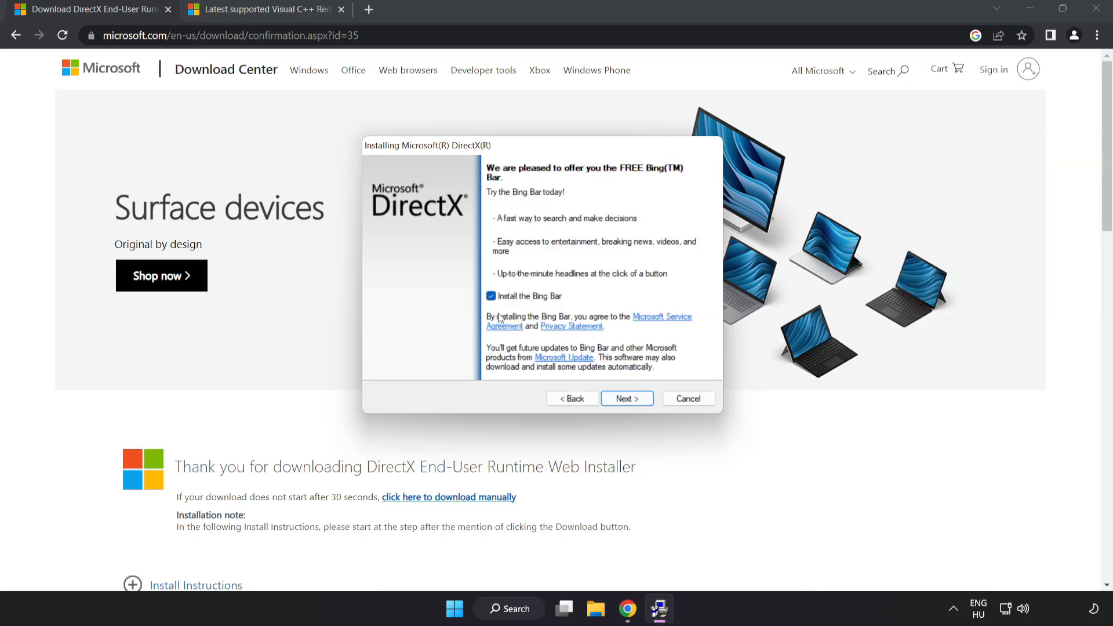
left_click(490, 296)
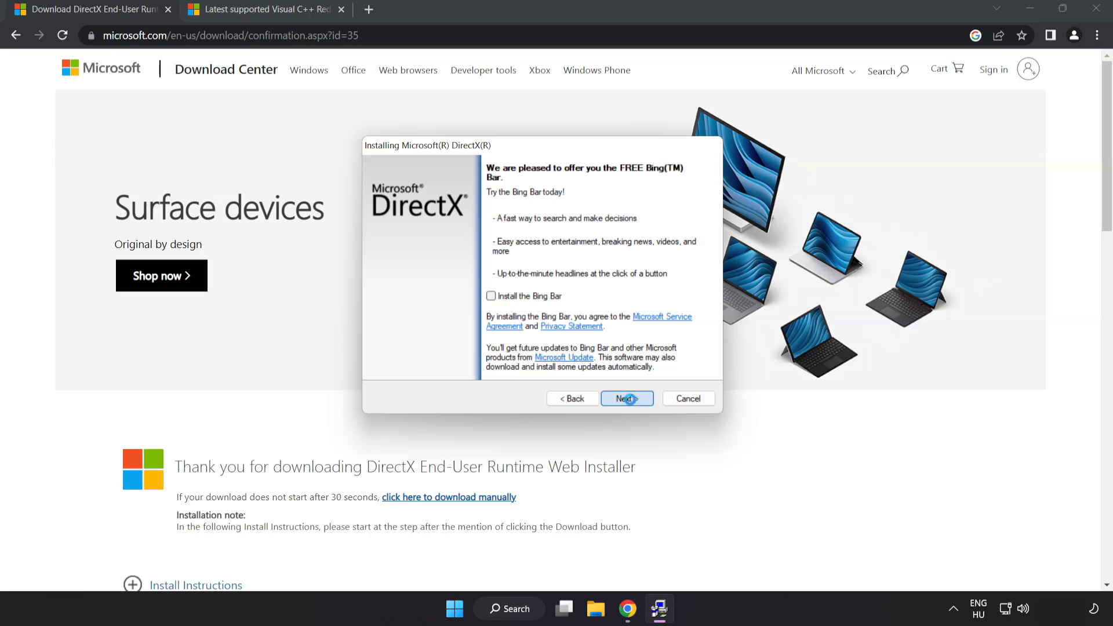
left_click(626, 398)
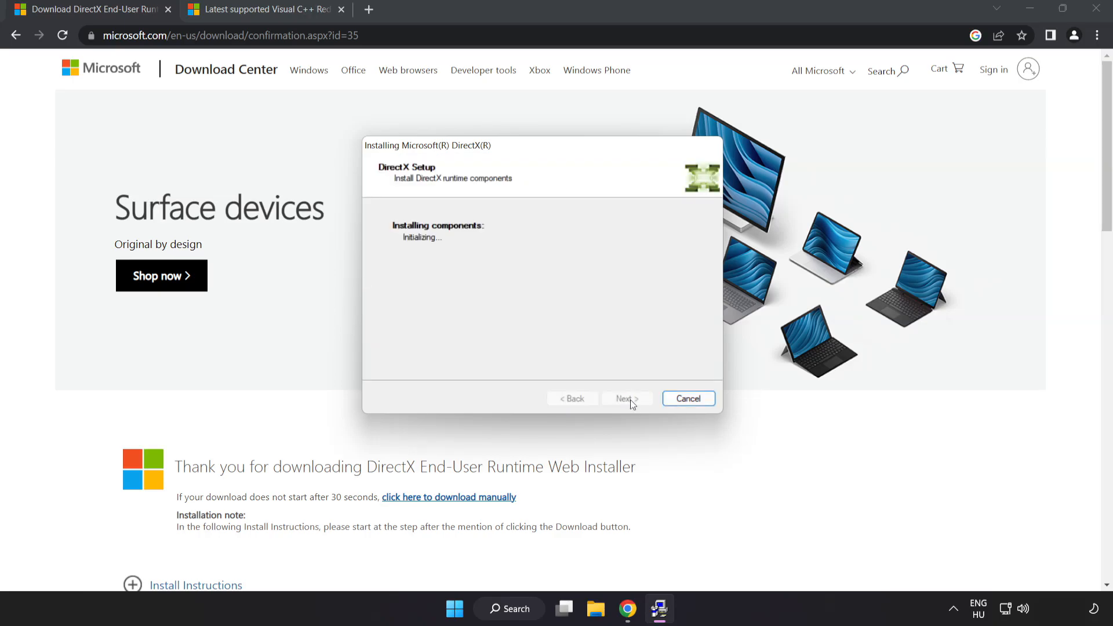
left_click(687, 398)
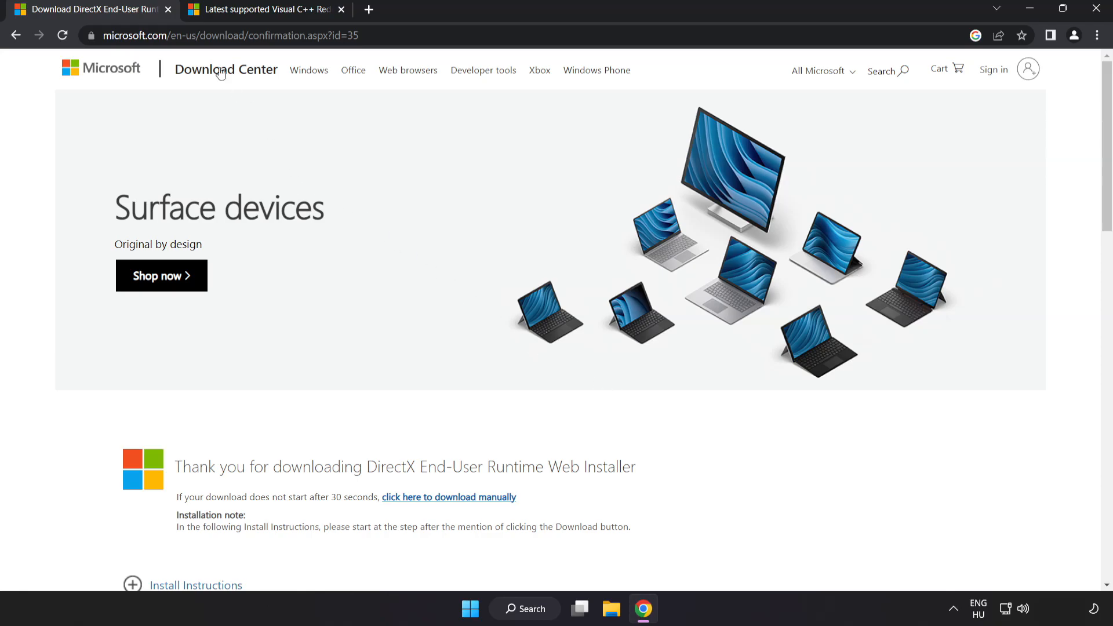
Step: Close the DirectX tab and get the Visual Studio 2015–2022 redistributable installers
left_click(168, 10)
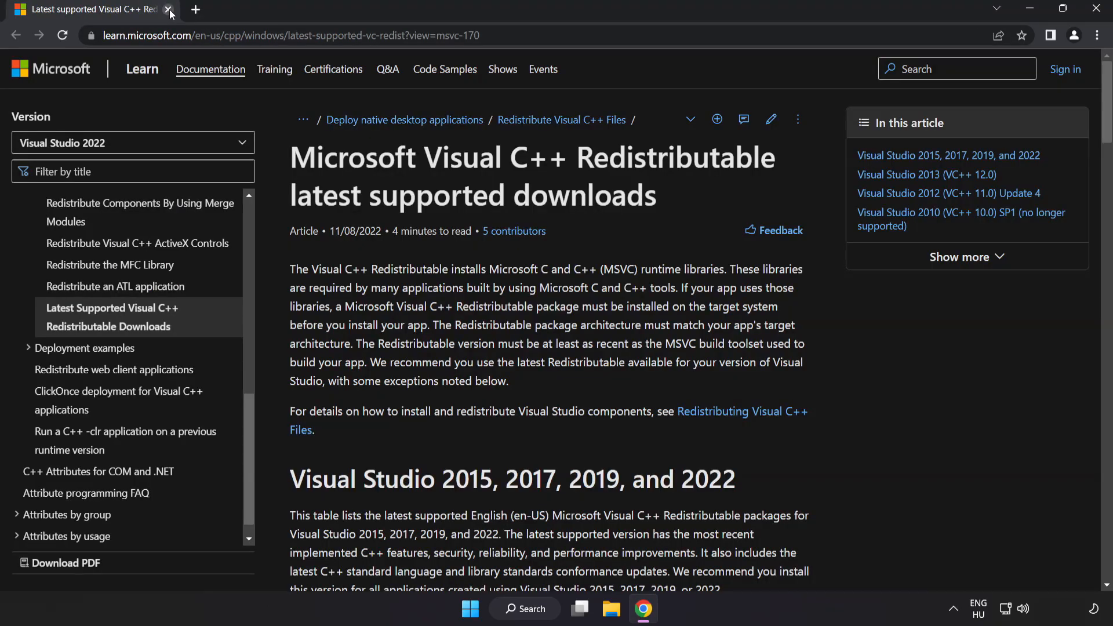
left_click(284, 35)
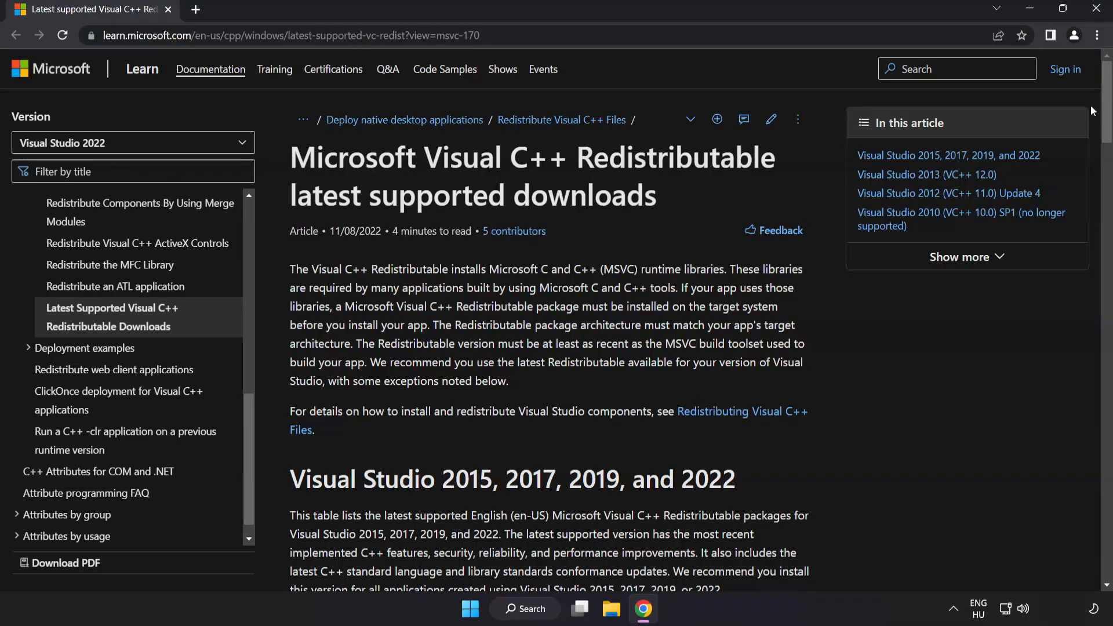
scroll("down", 3)
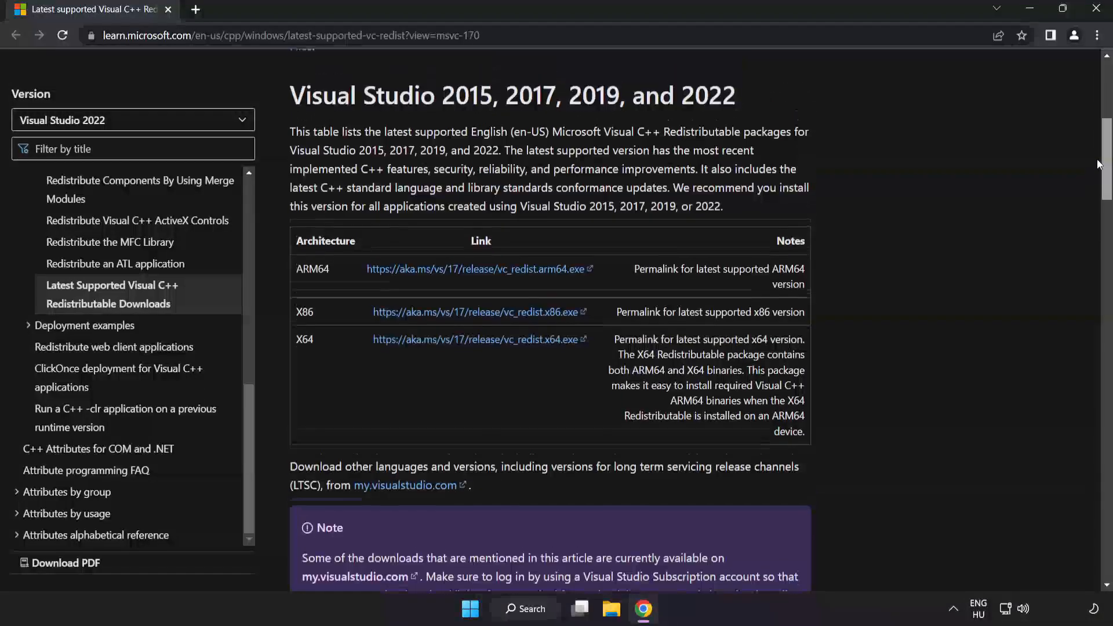
scroll("down", 3)
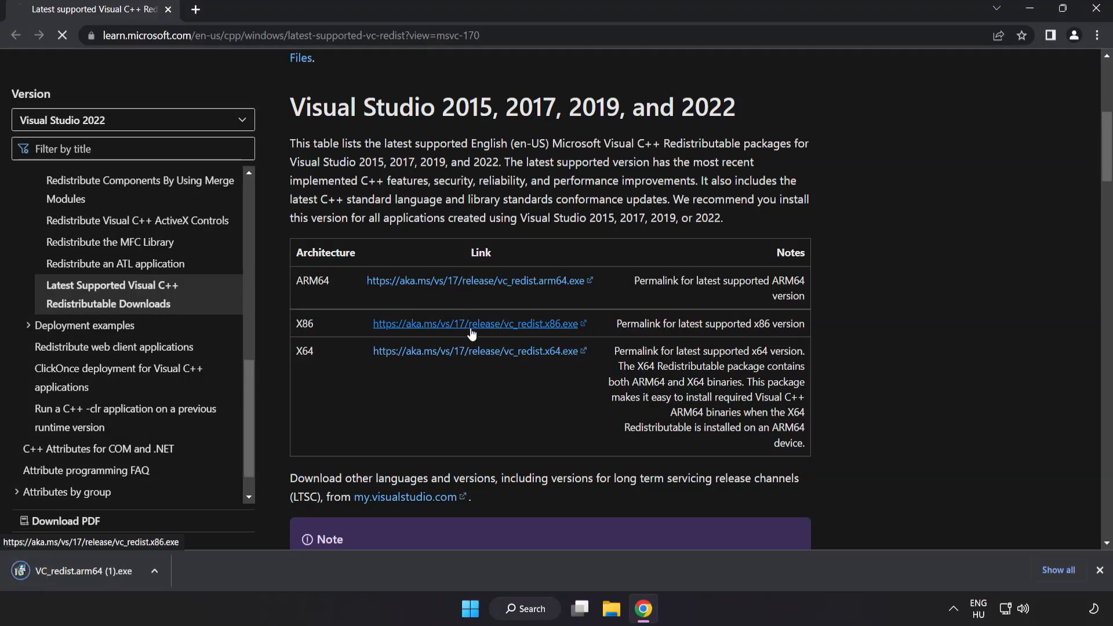
left_click(476, 350)
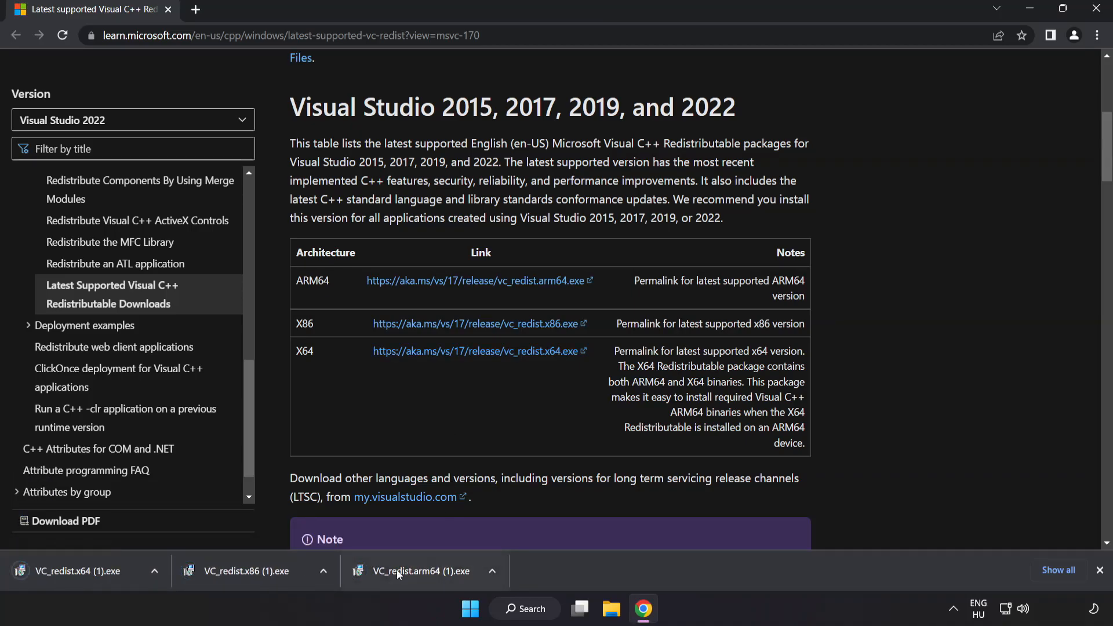
Step: Install the ARM64, x86 and x64 VC_redist packages, closing the x86 success and x64 failure
left_click(421, 571)
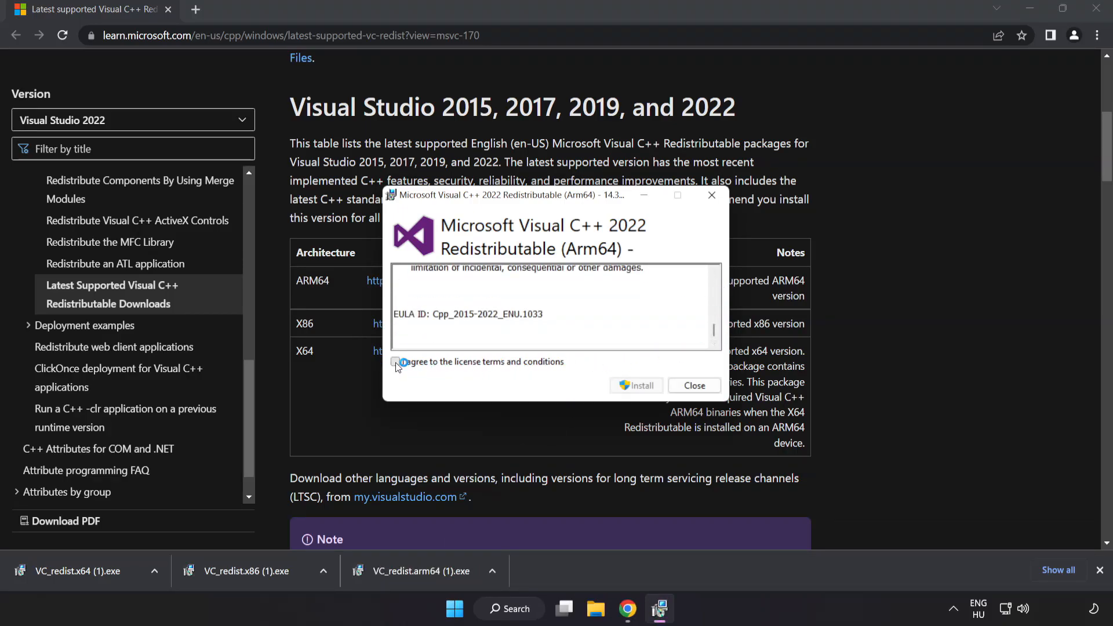
left_click(396, 361)
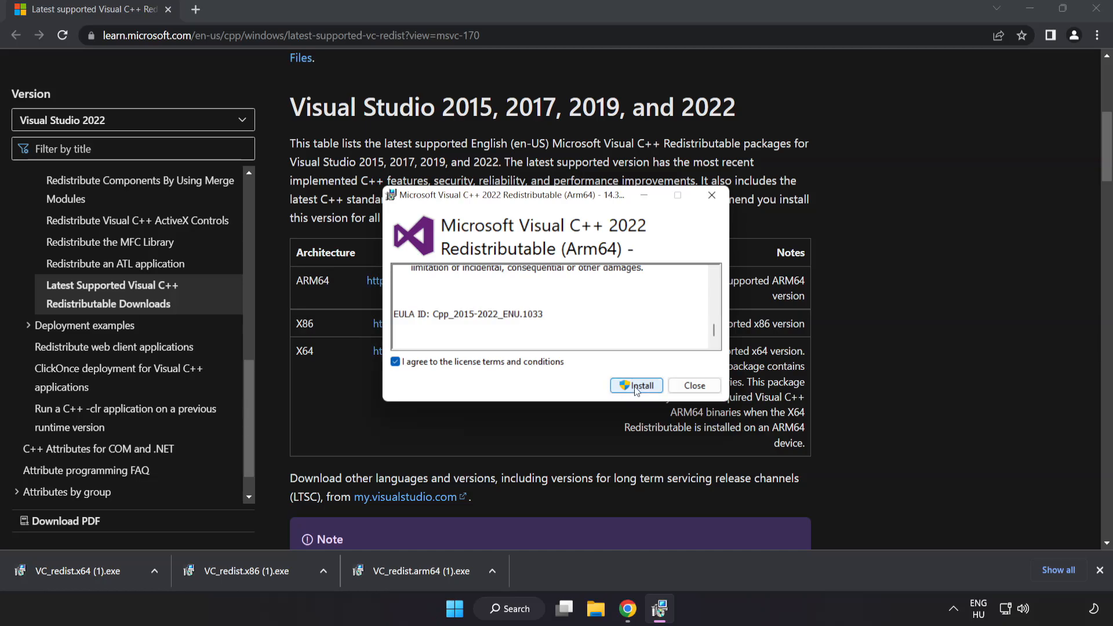
left_click(636, 385)
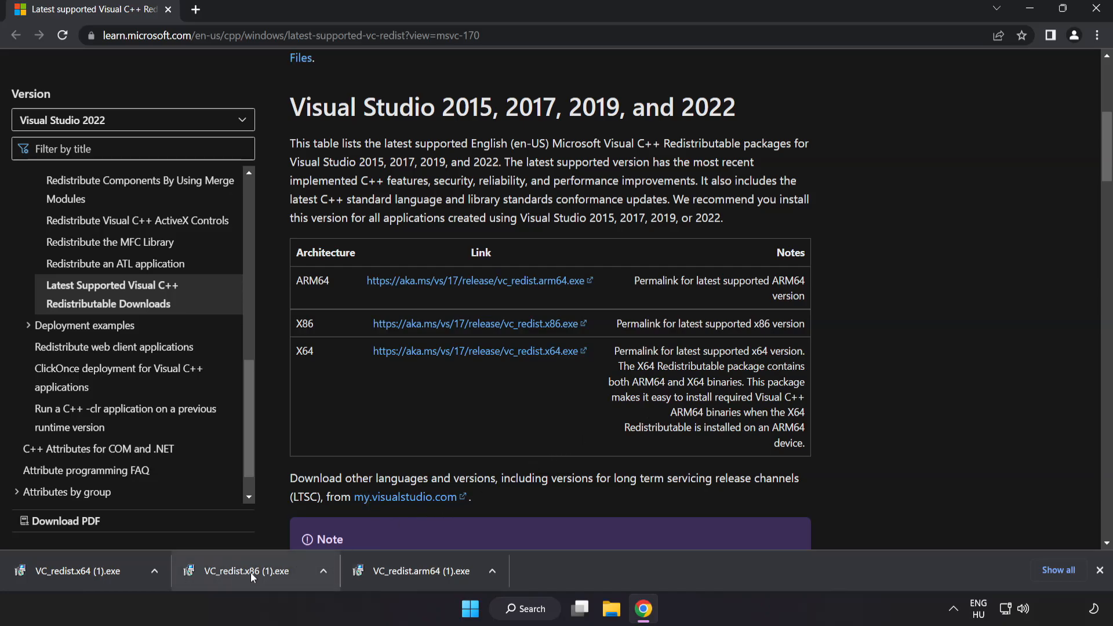
left_click(246, 571)
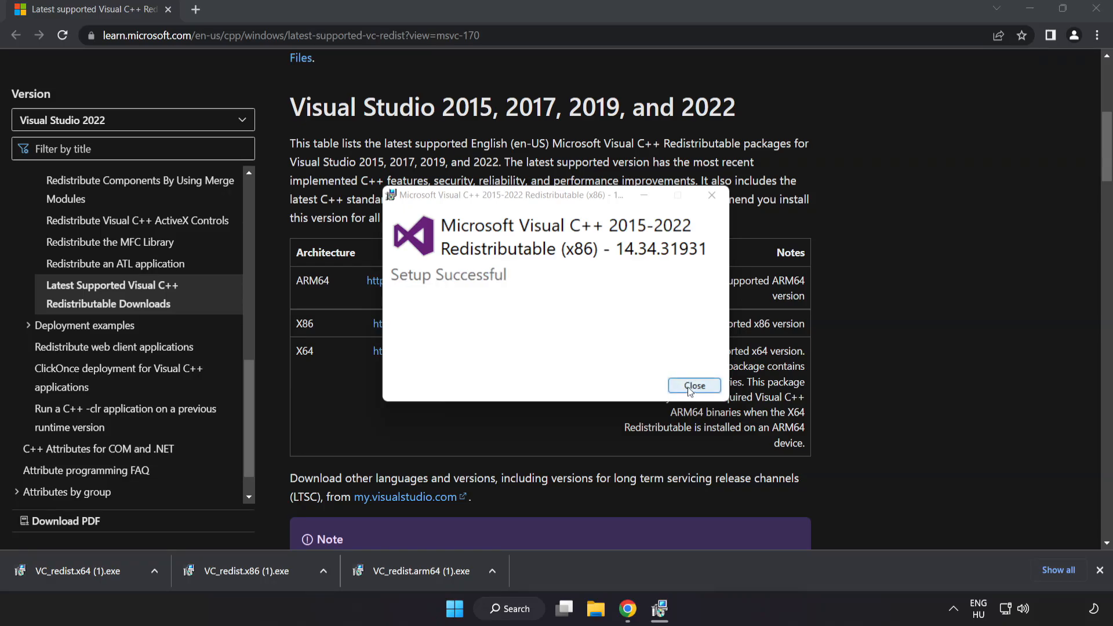
left_click(693, 385)
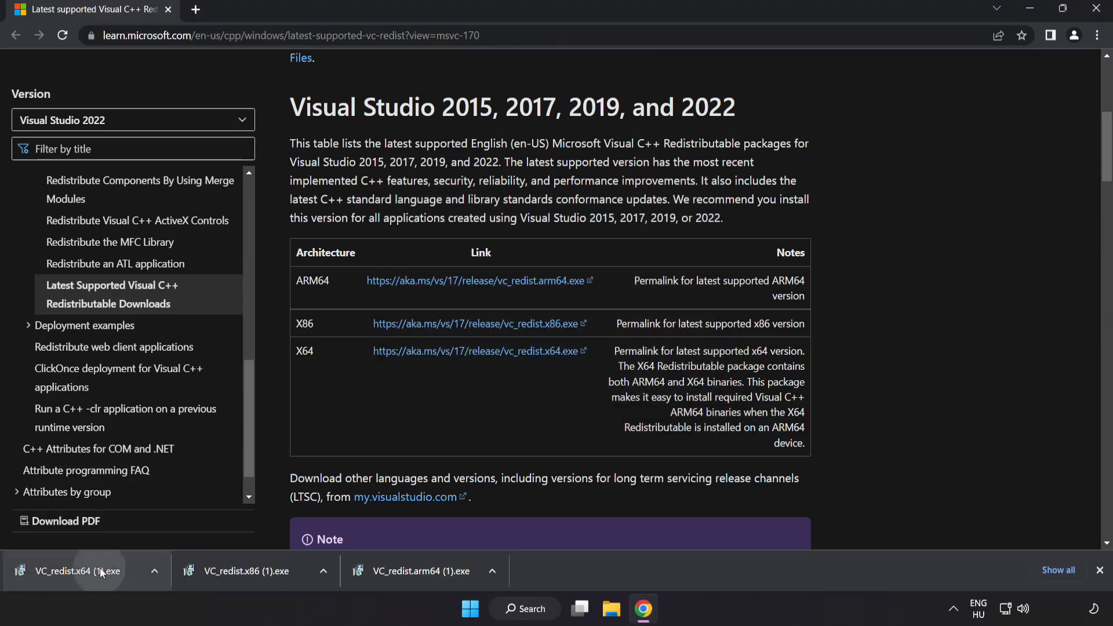
left_click(76, 571)
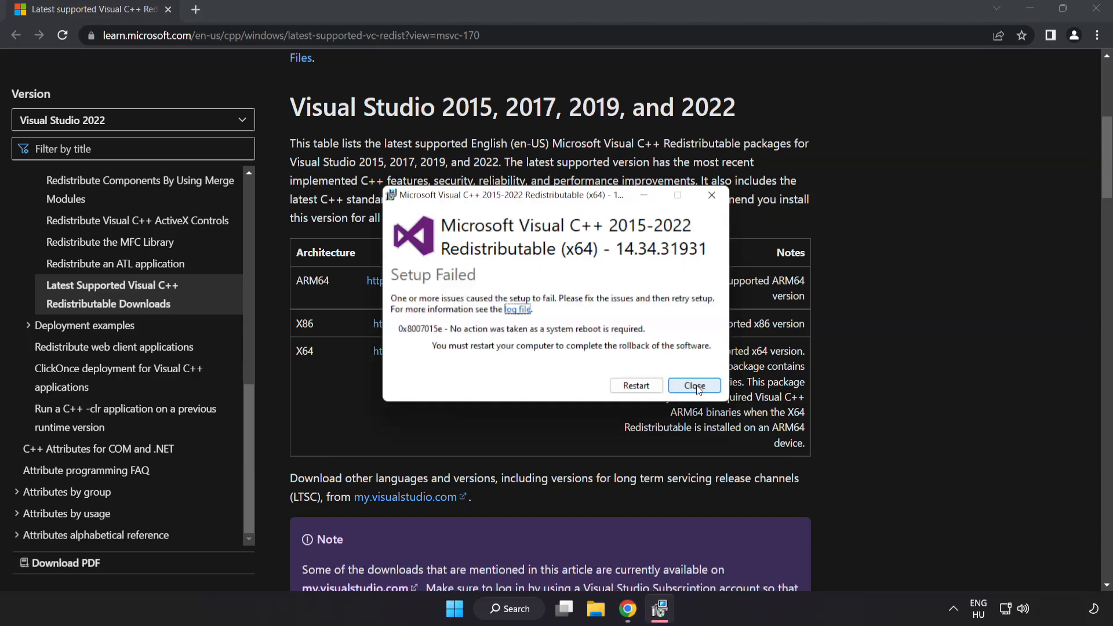
left_click(694, 386)
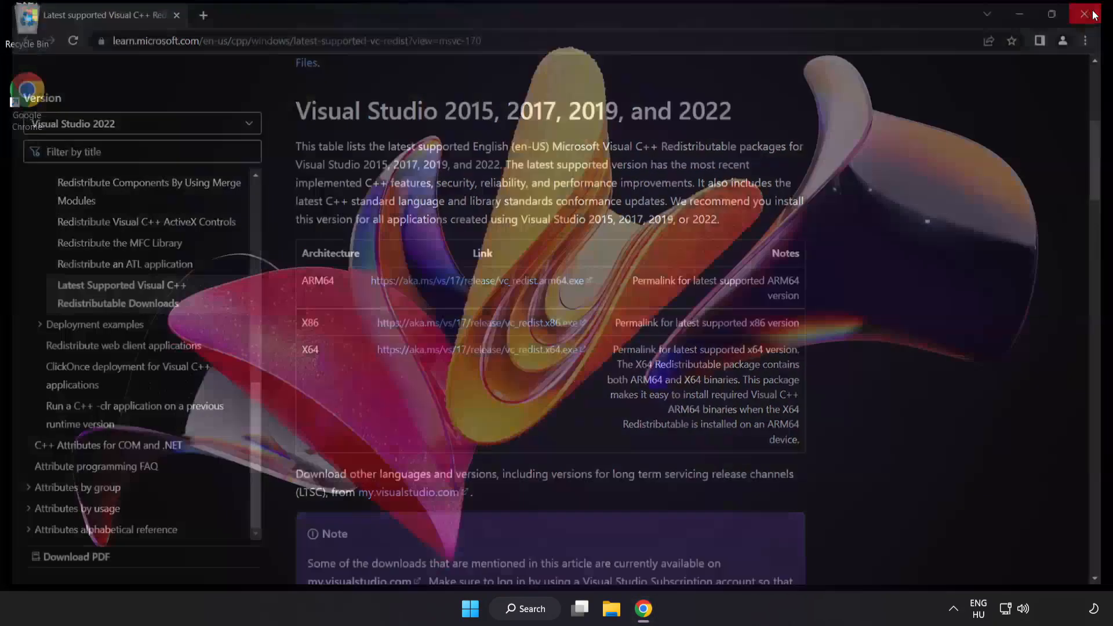
Step: Close Chrome, search 'cmd' and run Command Prompt as administrator
left_click(1095, 14)
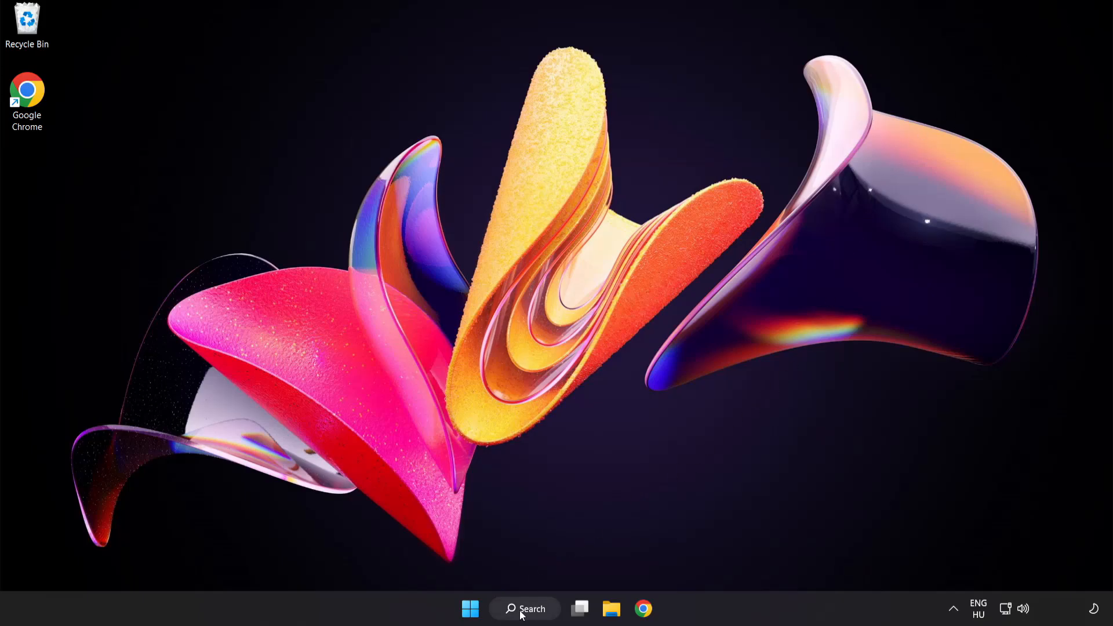
left_click(525, 608)
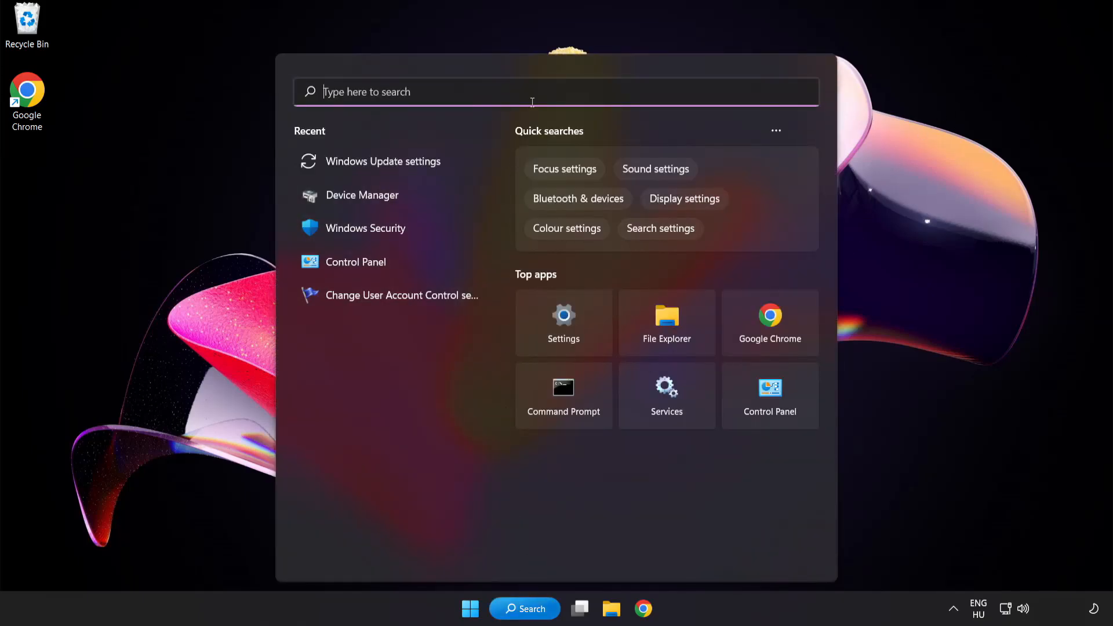
type("cmd")
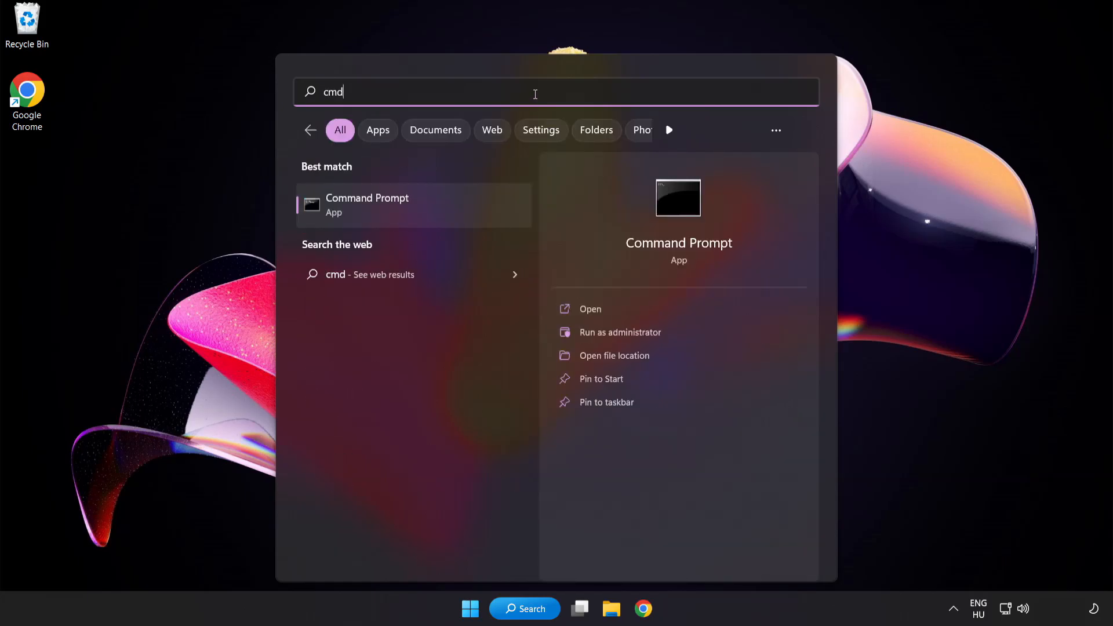
mouse_move(418, 214)
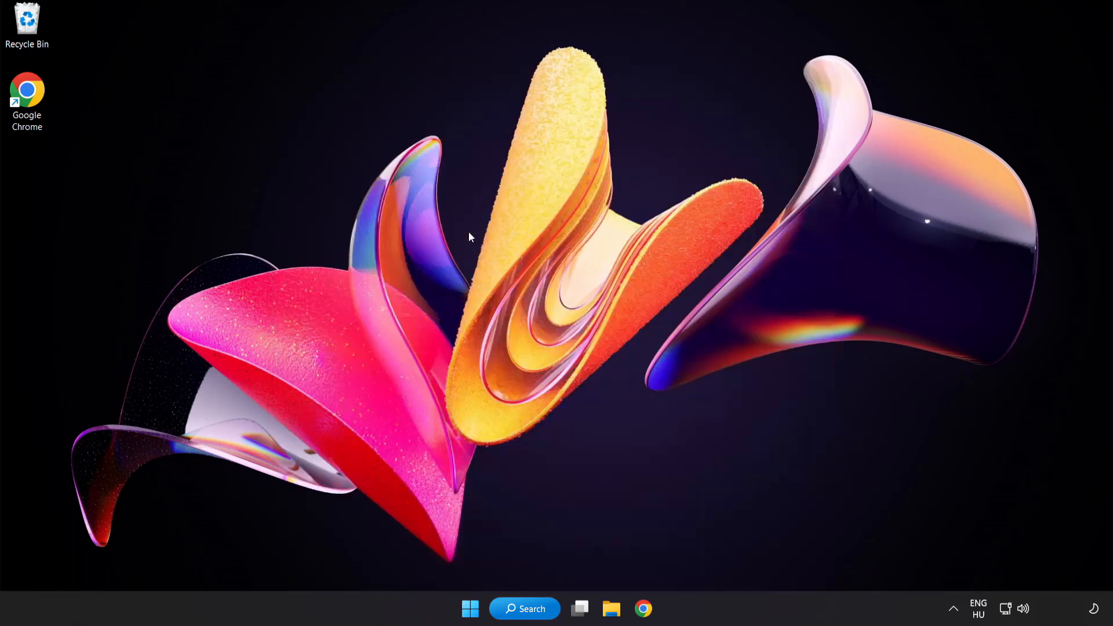
left_click(659, 608)
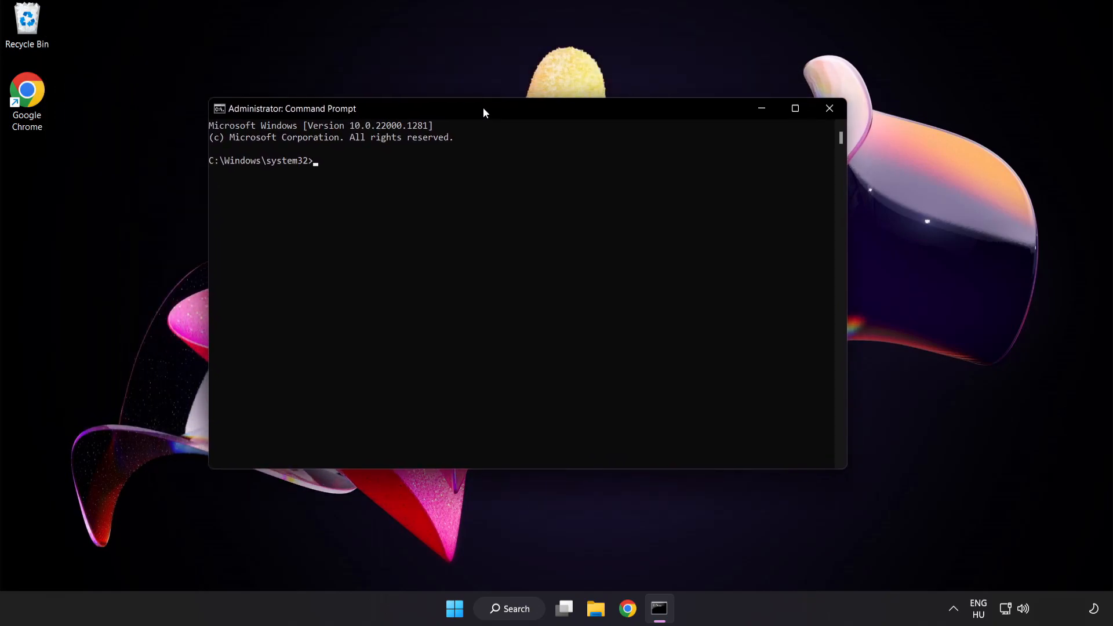
Step: Run sfc /scannow and wait for verification to reach 100%
type("s")
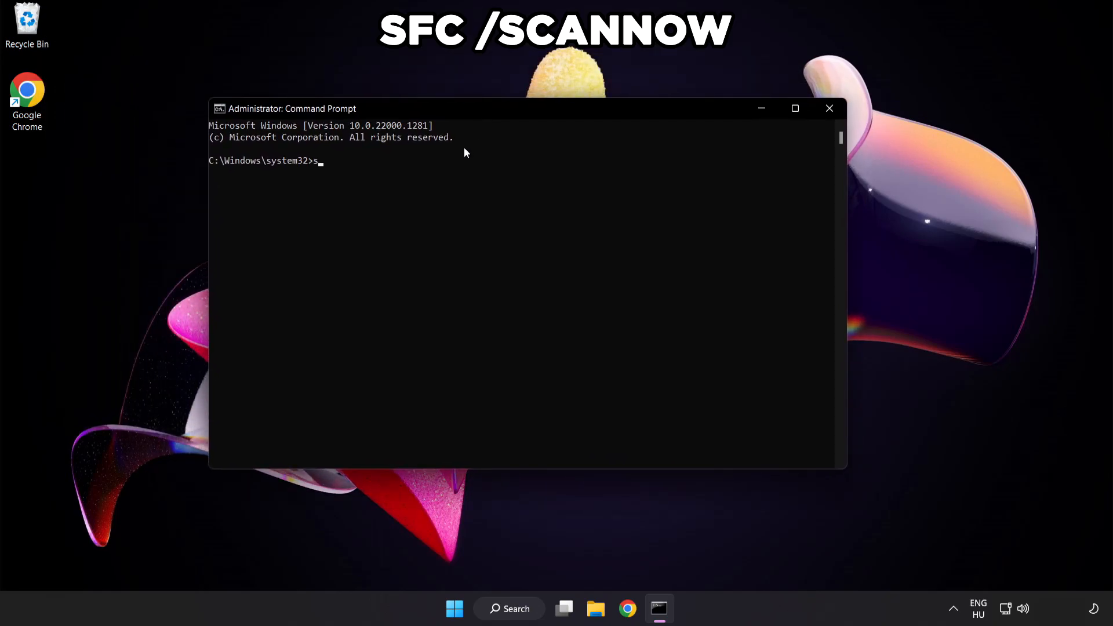
type("fc /scannow")
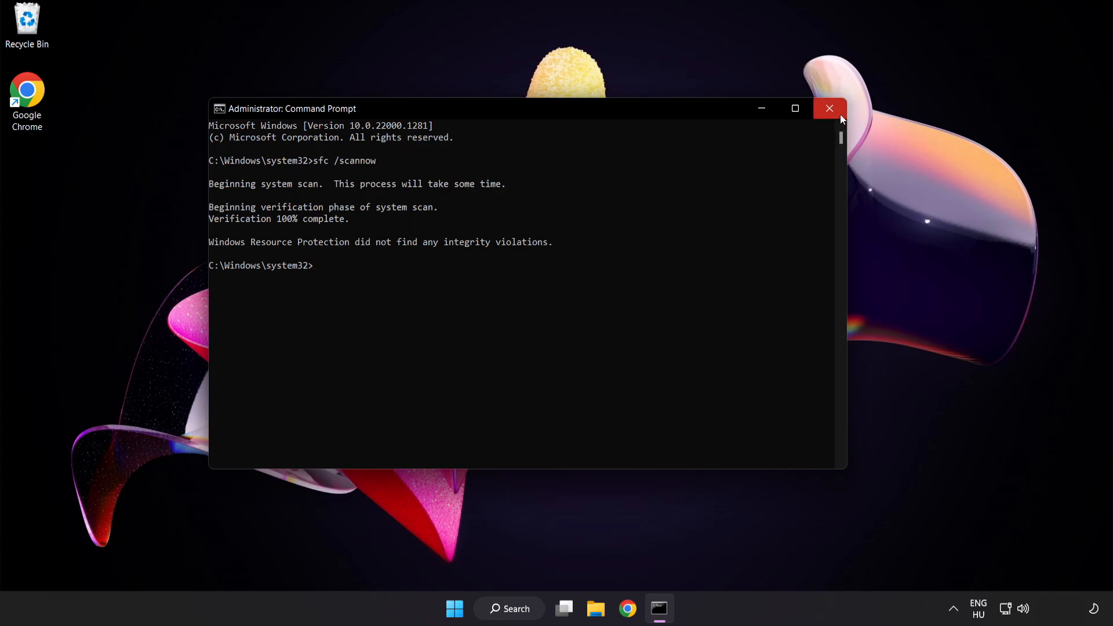
Step: Close Command Prompt and search Windows for 'security'
left_click(828, 107)
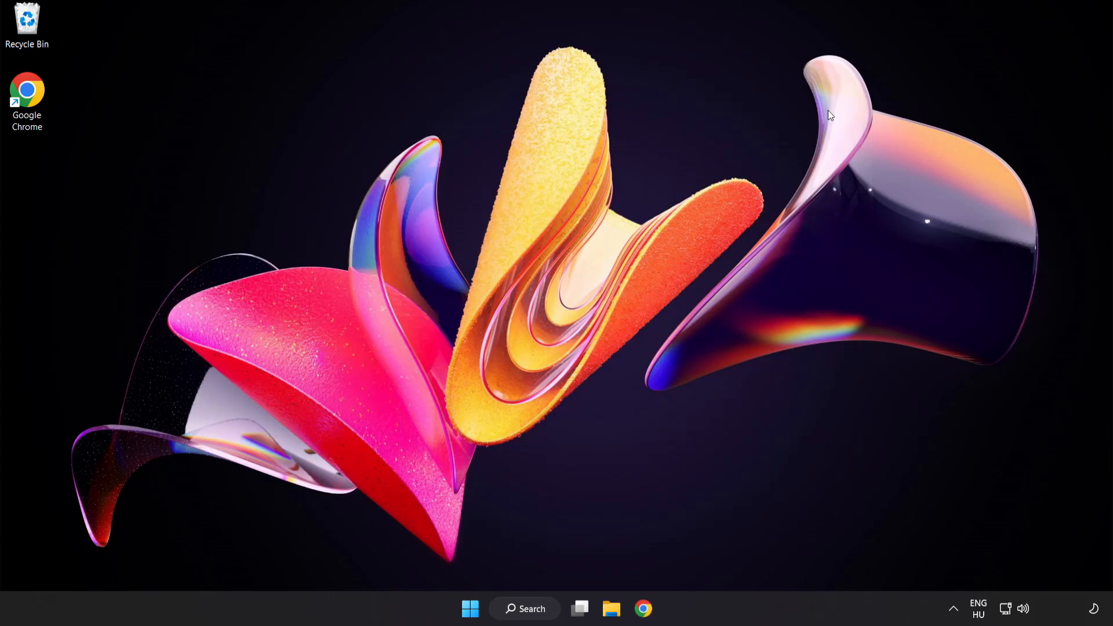
left_click(468, 608)
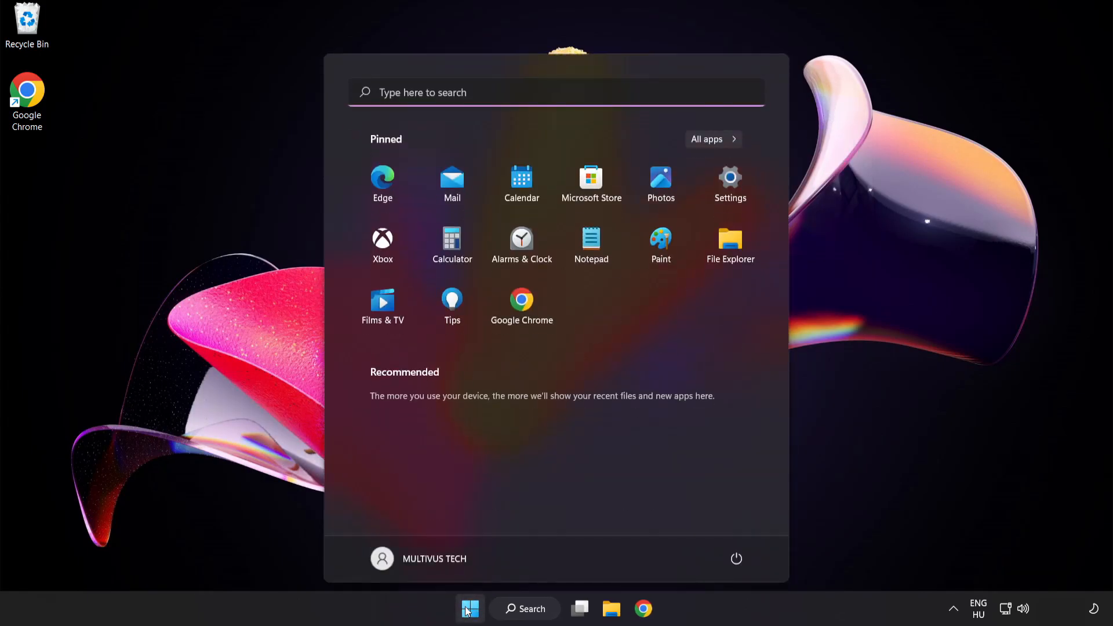
left_click(736, 558)
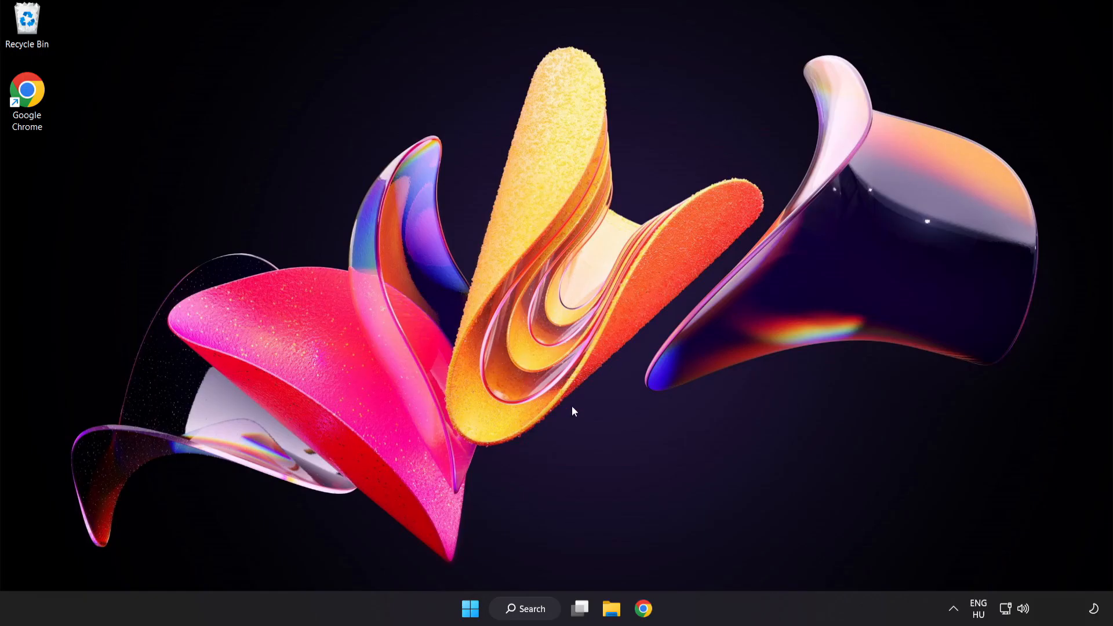
left_click(524, 608)
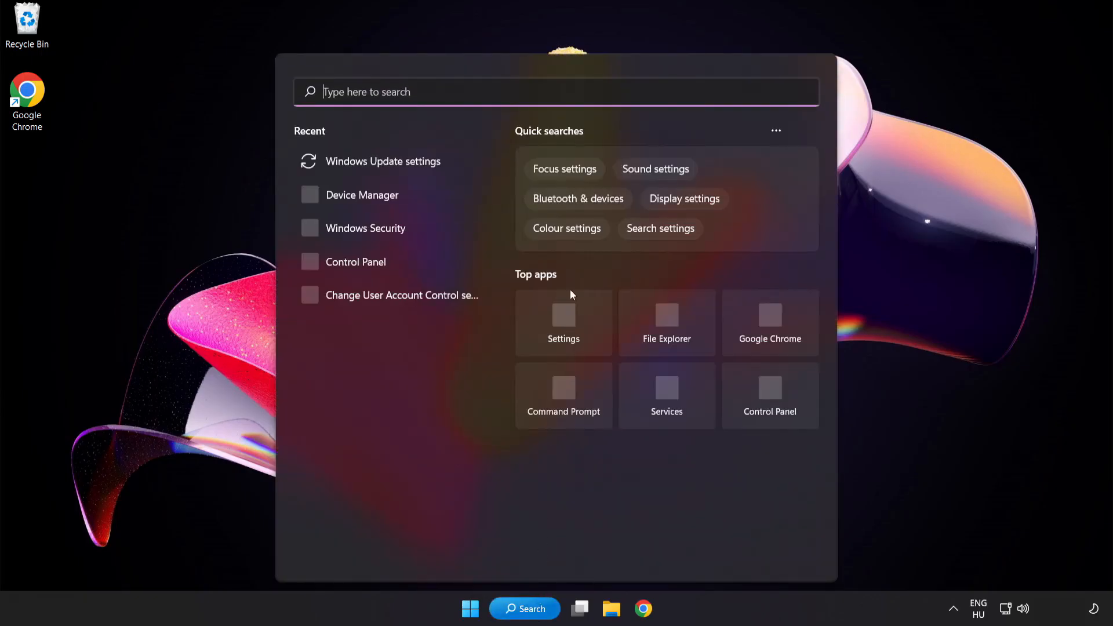
type("security")
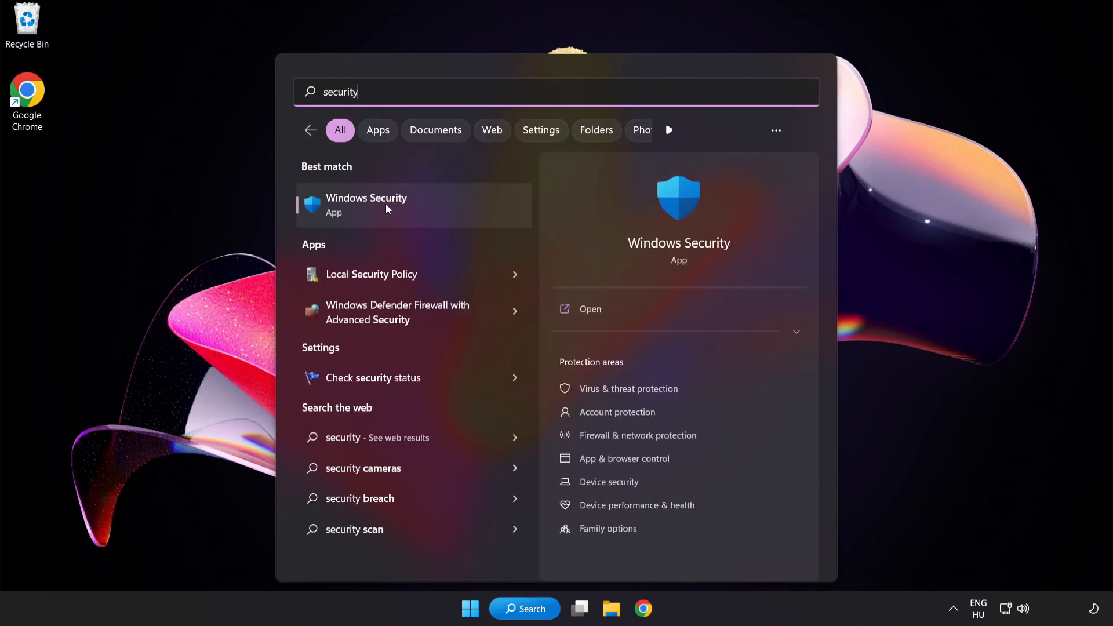
Step: Launch Windows Security and go to Virus & threat protection settings > Add or remove exclusions
left_click(366, 205)
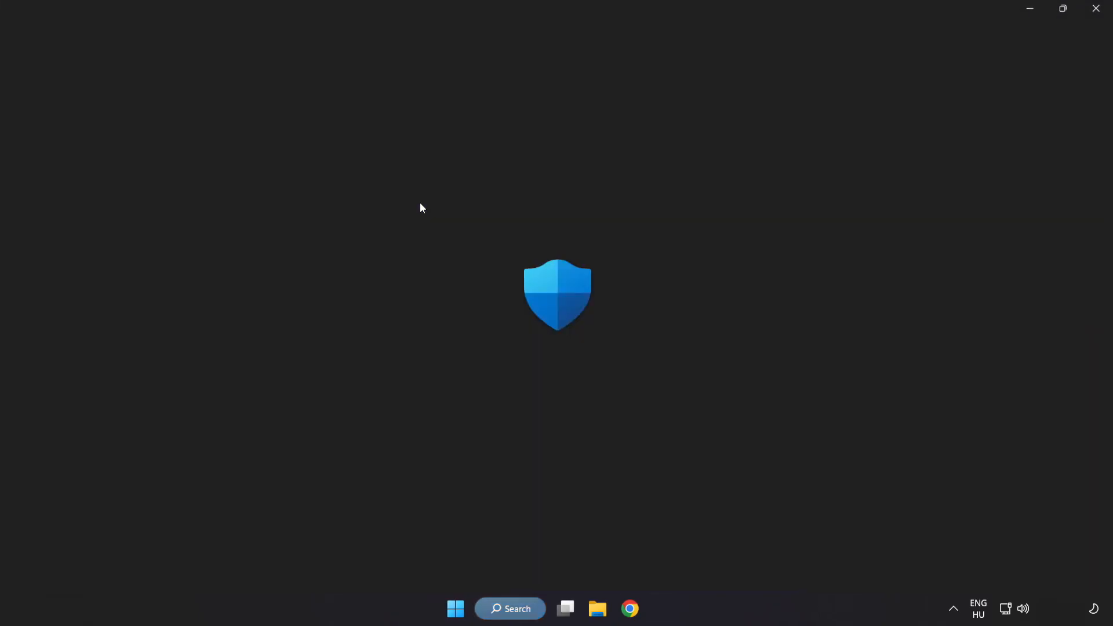
left_click(658, 608)
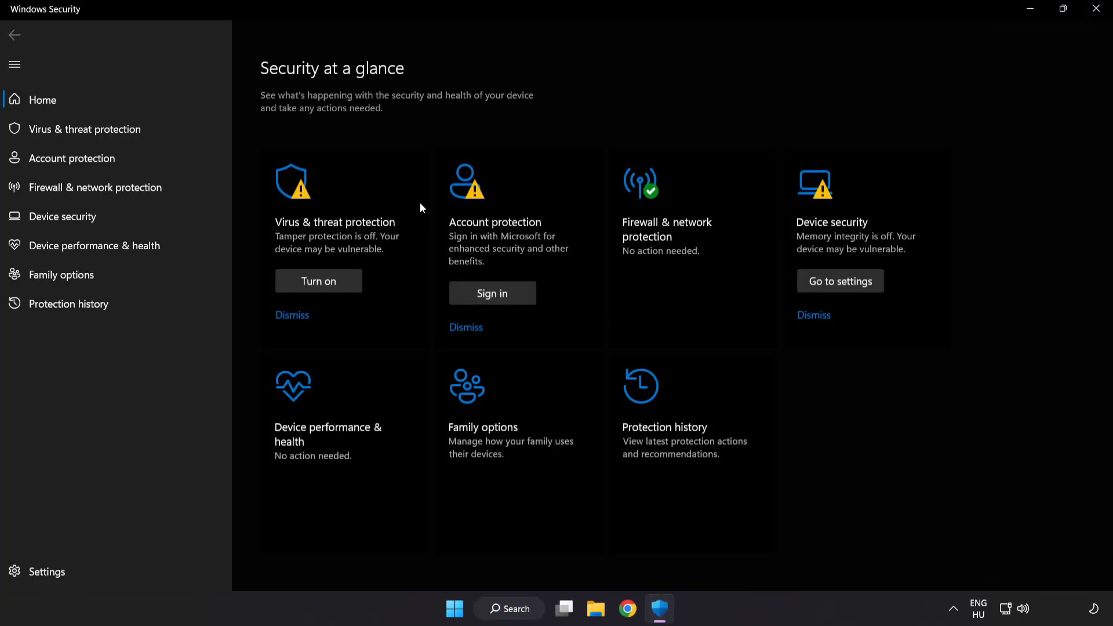
mouse_move(84, 129)
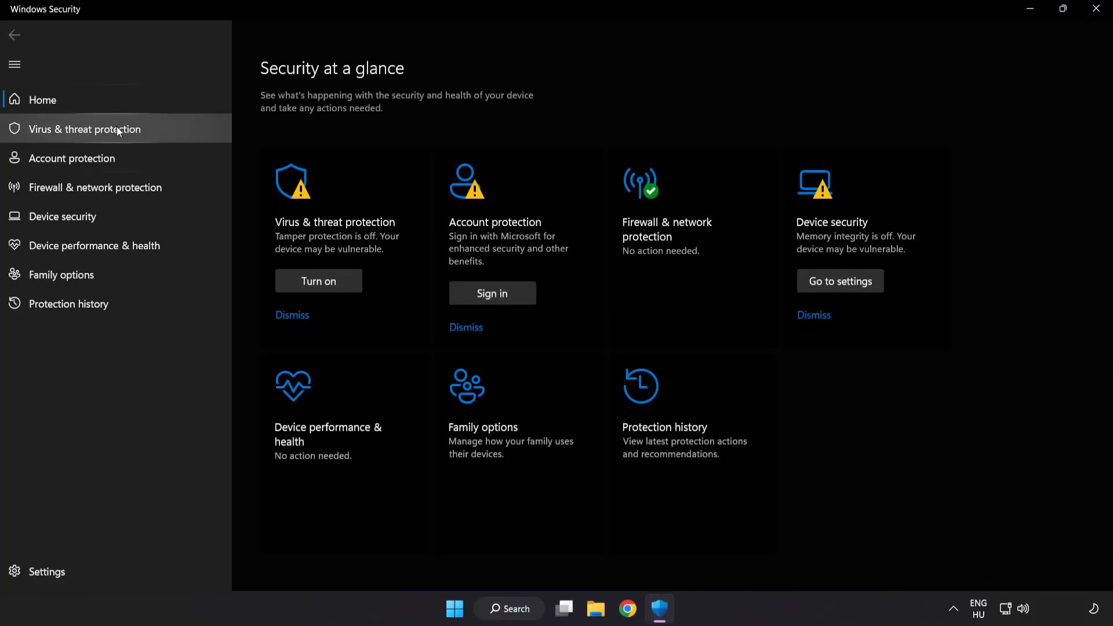
left_click(84, 128)
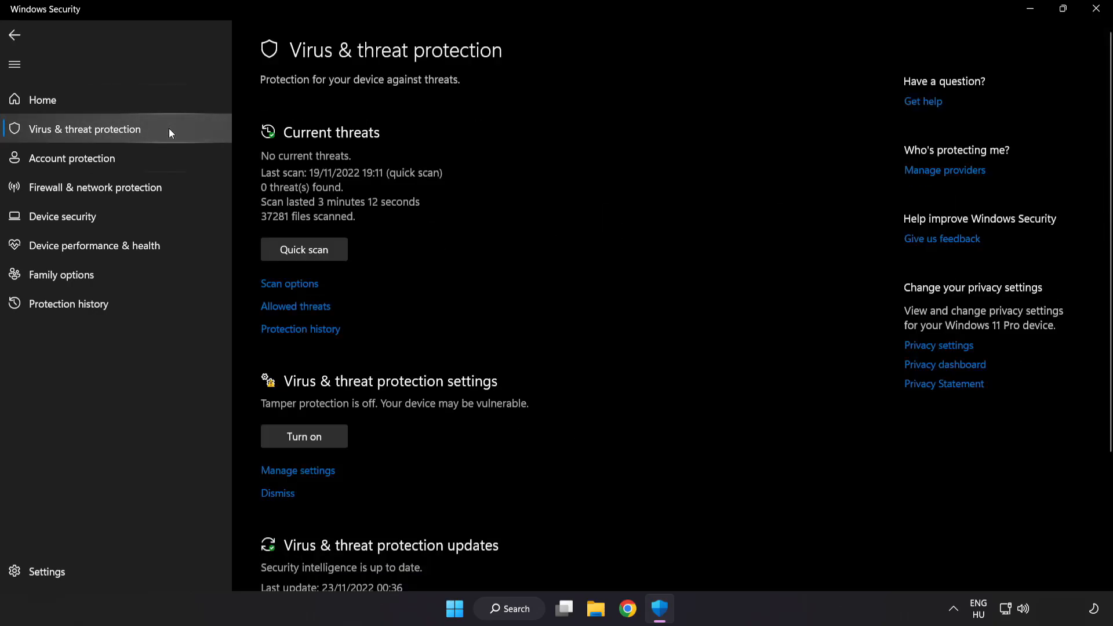
scroll("down", 3)
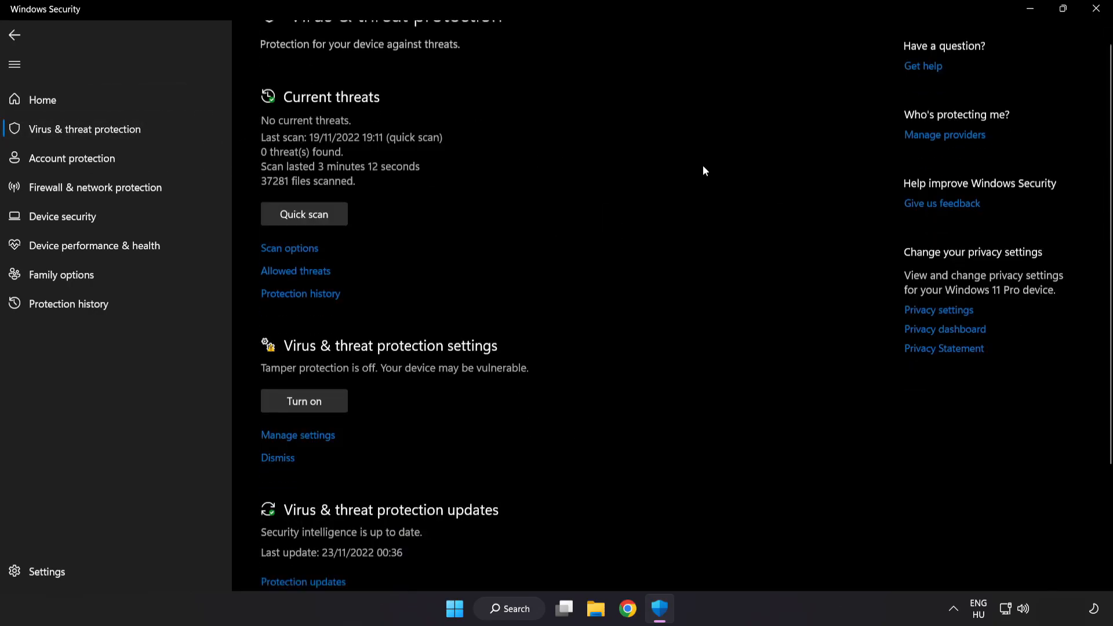
scroll("down", 3)
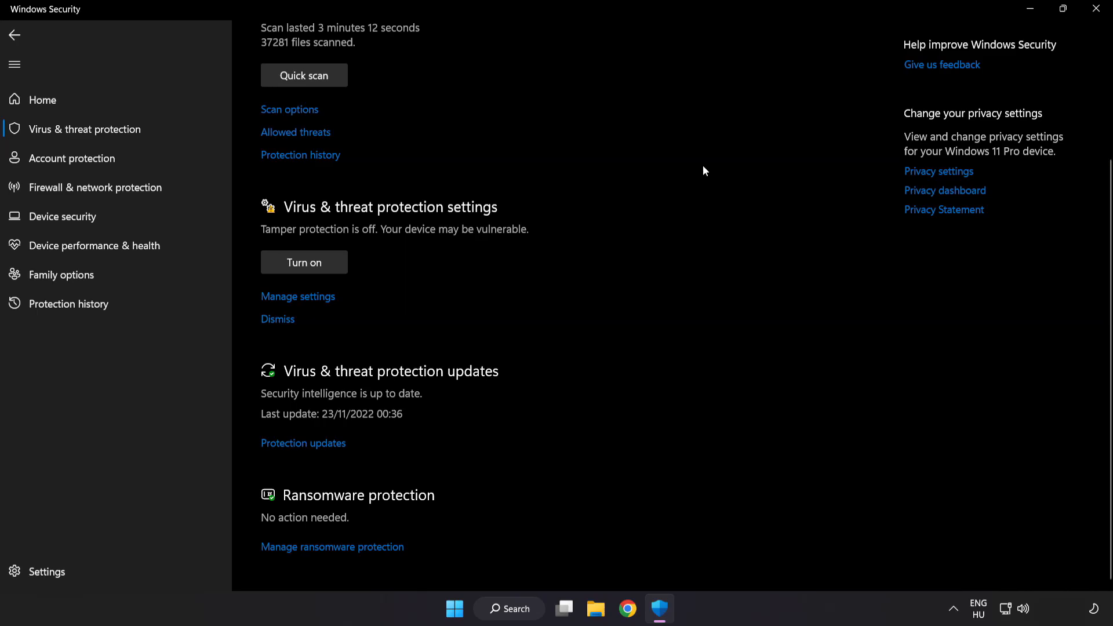
mouse_move(298, 299)
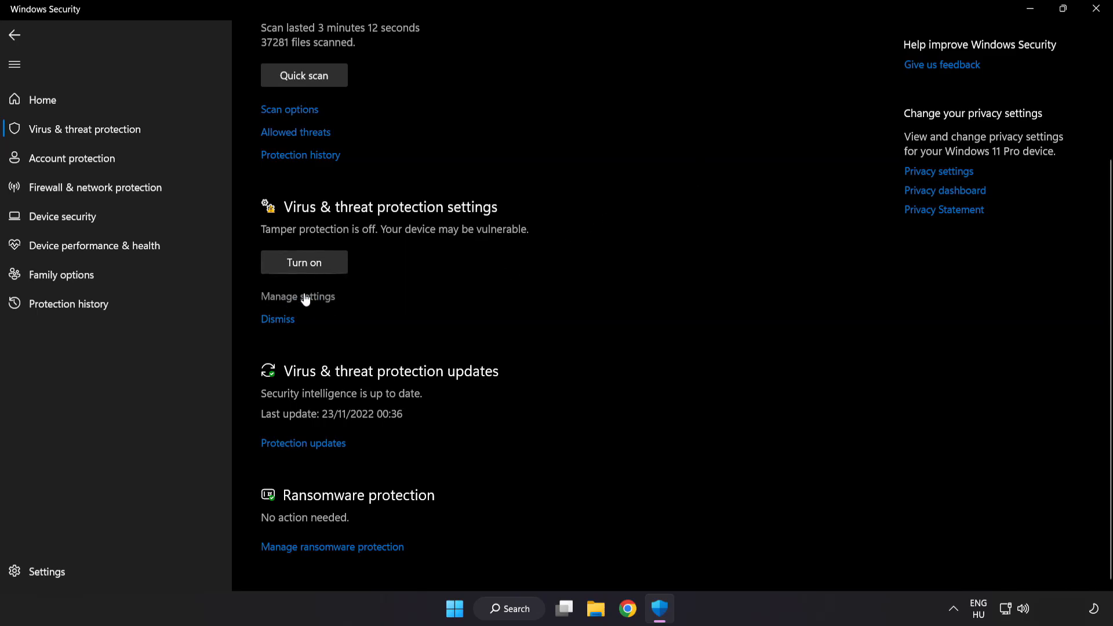
left_click(297, 297)
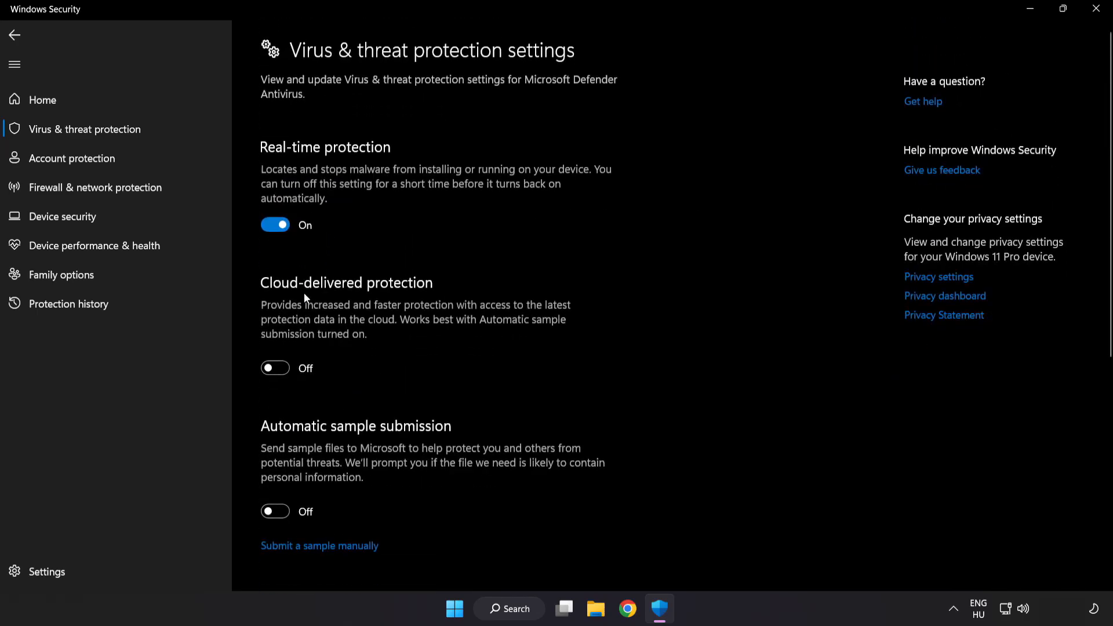
scroll("down", 3)
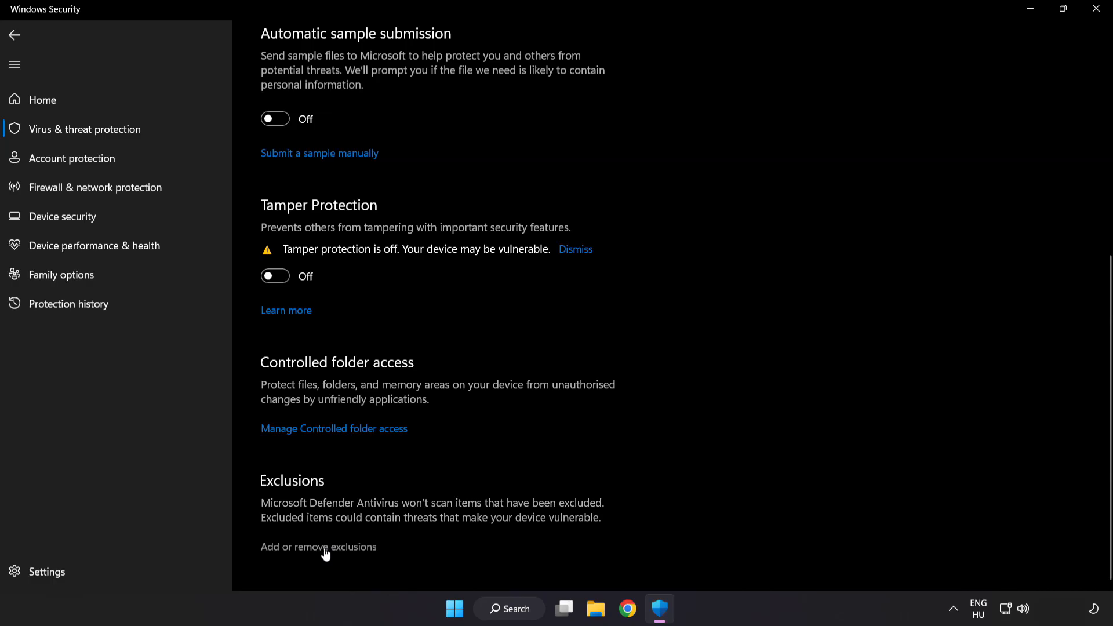
left_click(319, 547)
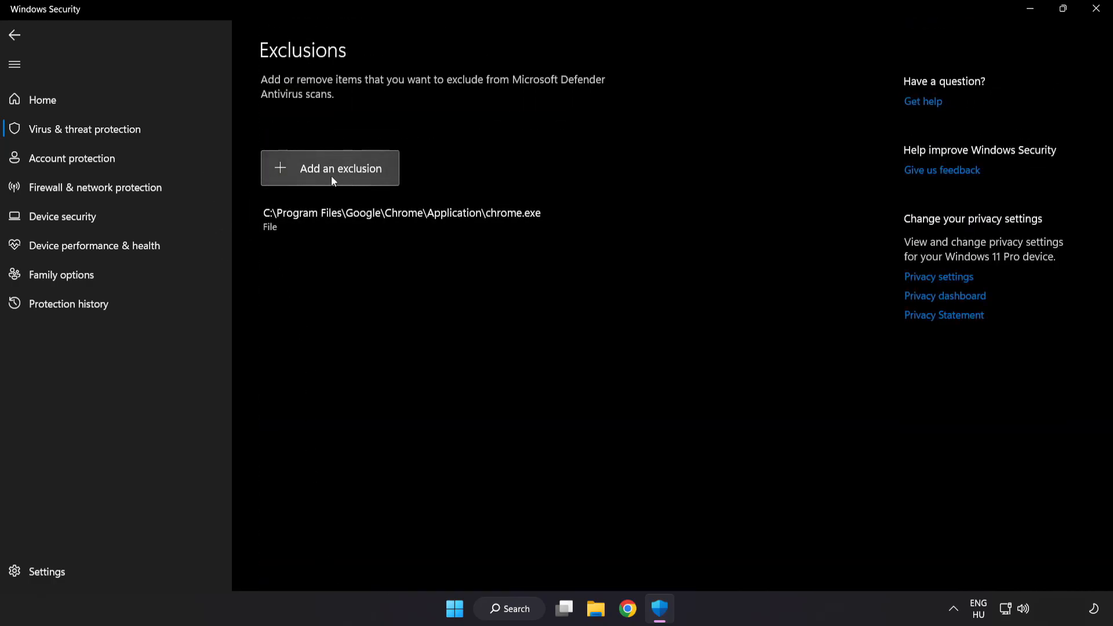
Step: Add the NOT WORKING APP shortcut in C:\Program Files (x86) as a File exclusion
left_click(329, 168)
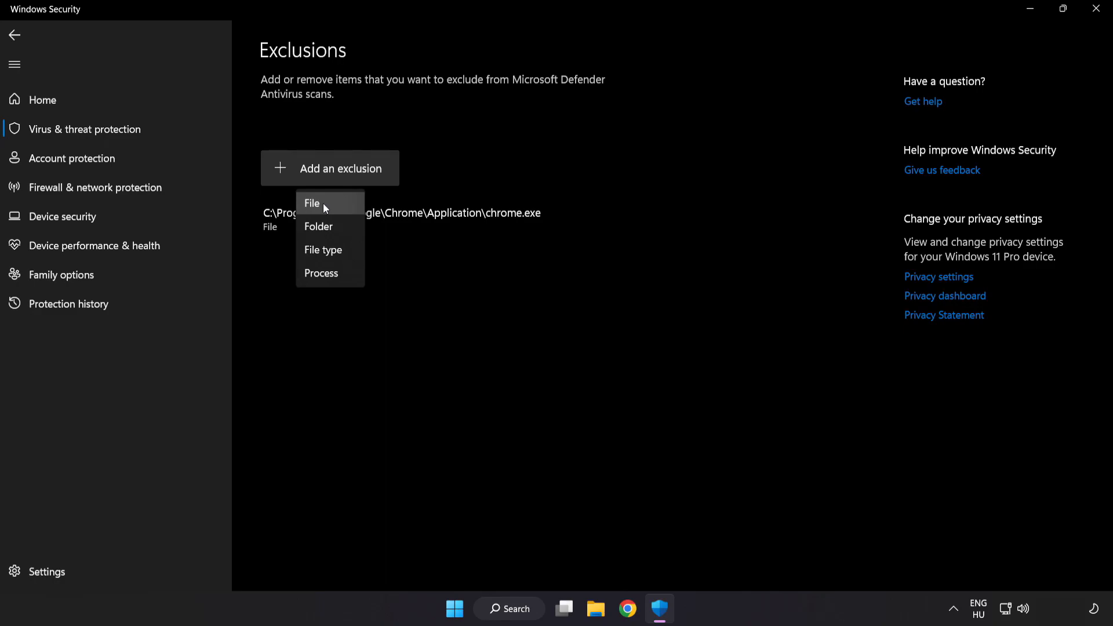
left_click(310, 203)
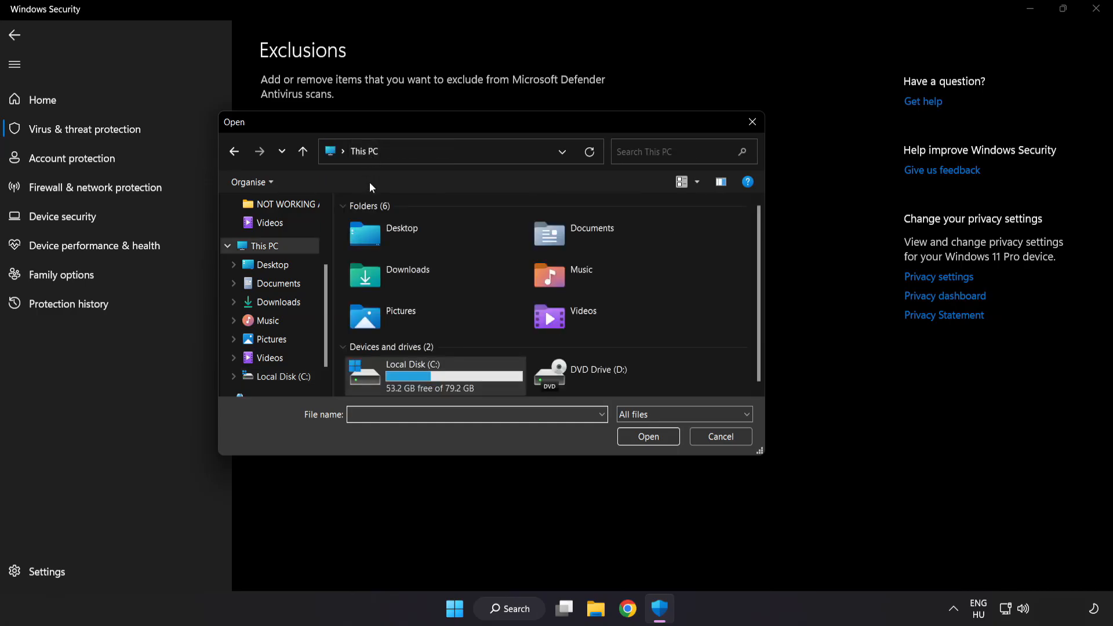
double_click(411, 375)
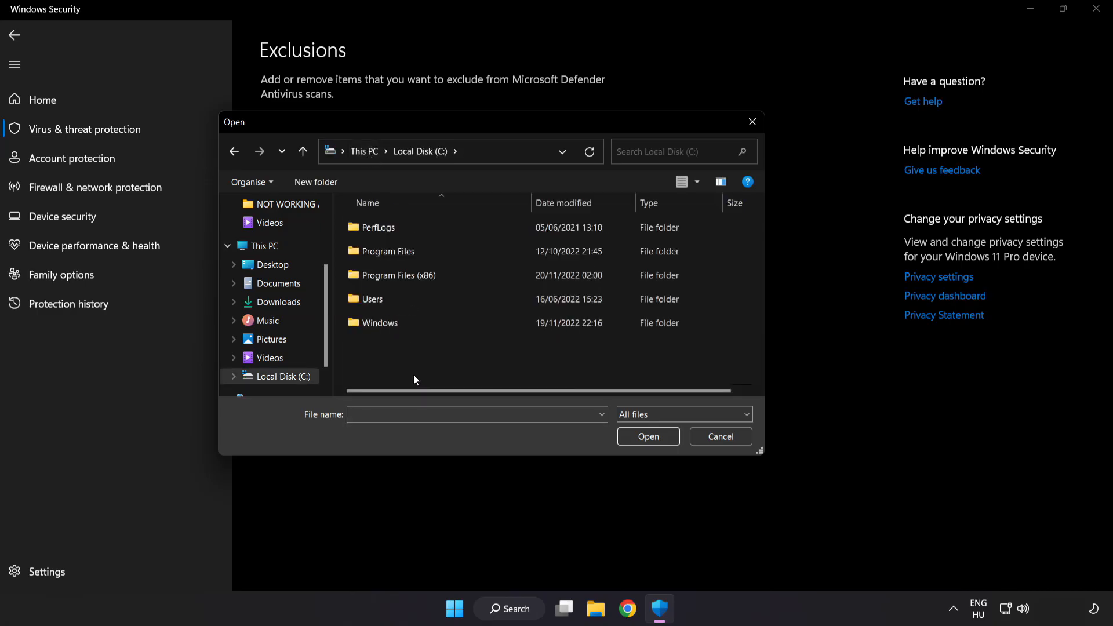
double_click(391, 276)
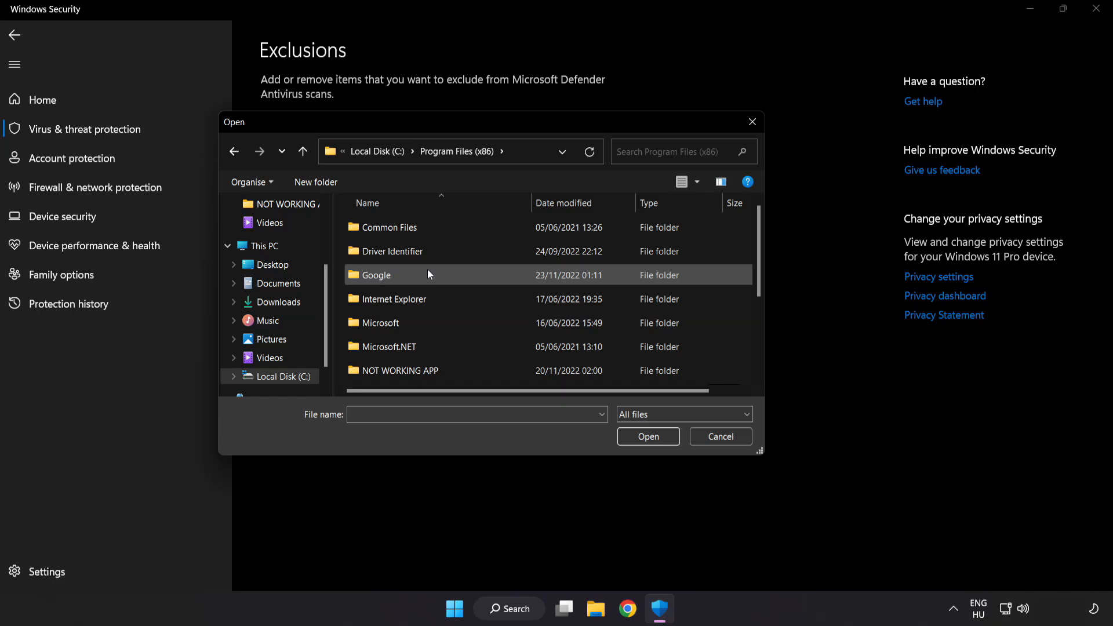
scroll("down", 3)
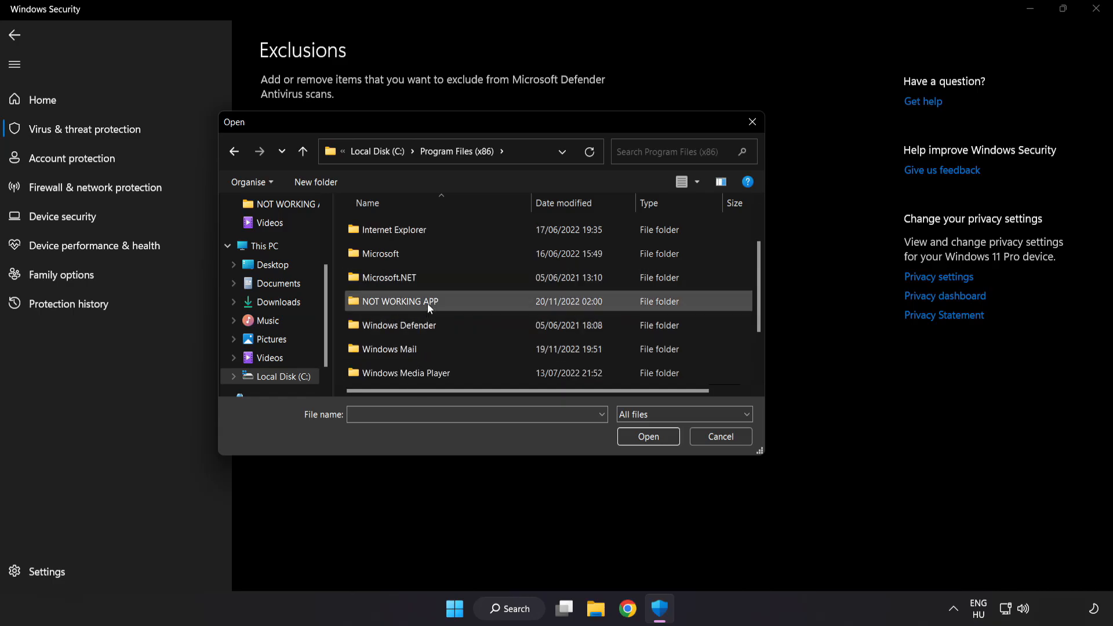
double_click(395, 301)
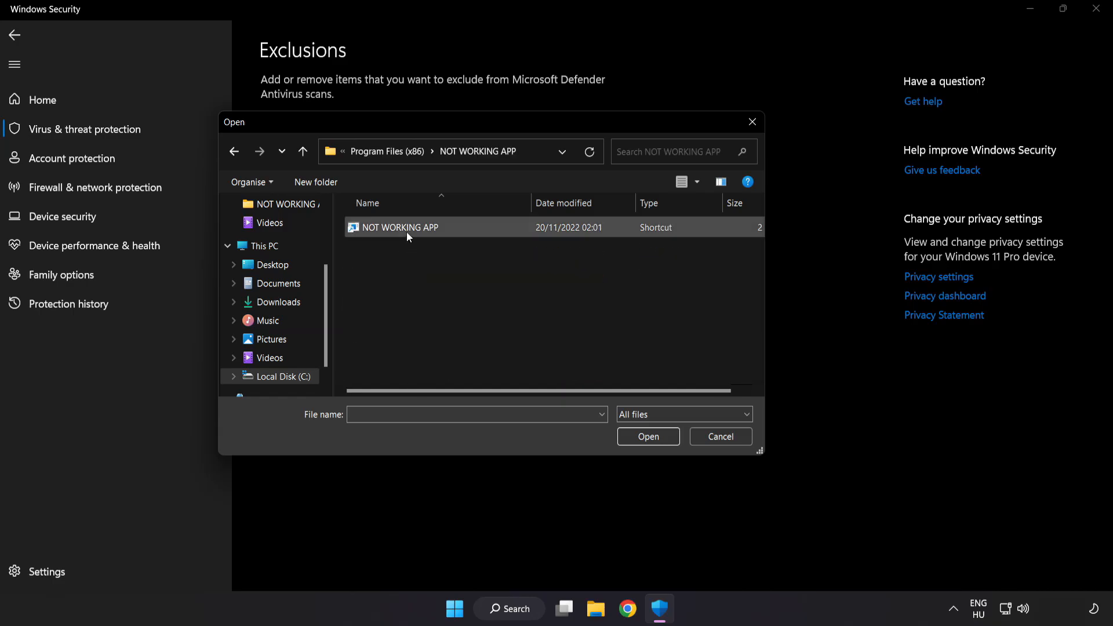
left_click(399, 227)
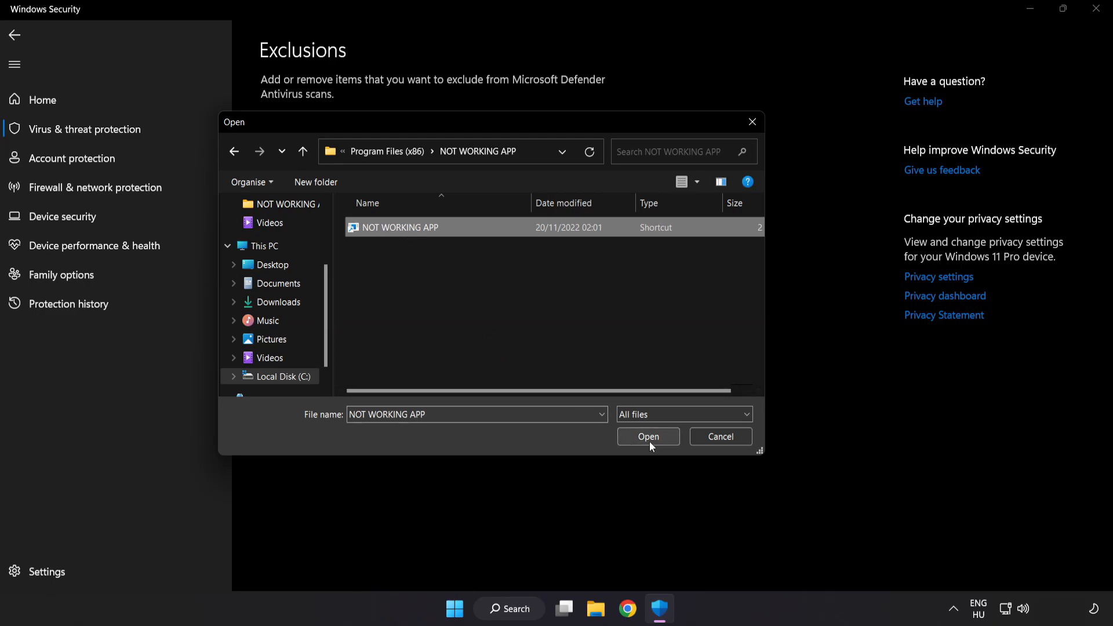
left_click(647, 436)
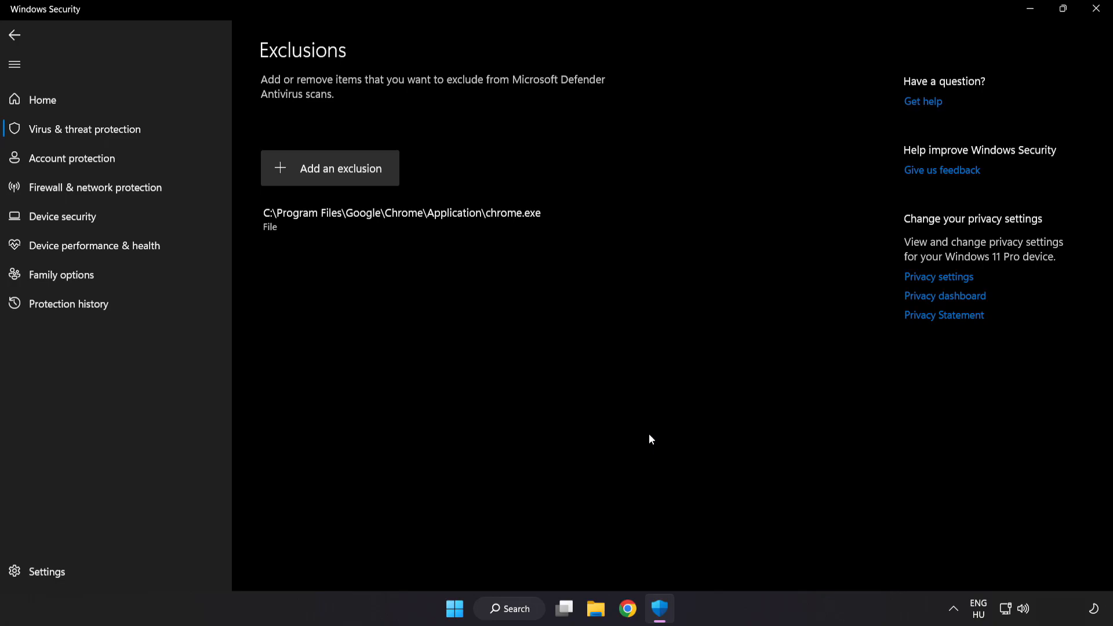
mouse_move(641, 460)
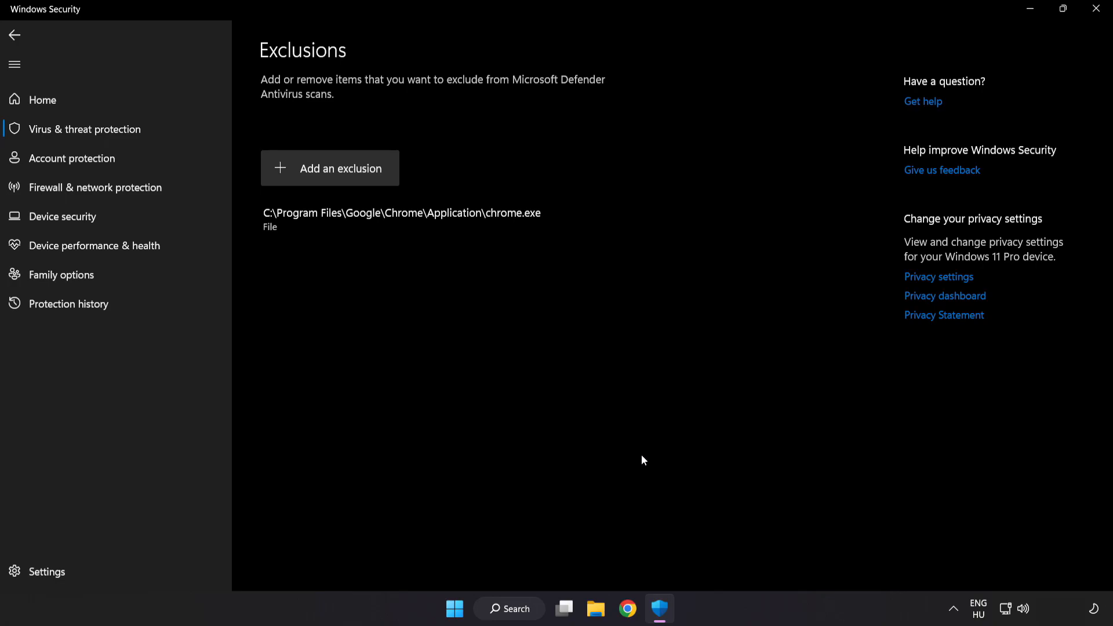
mouse_move(938, 54)
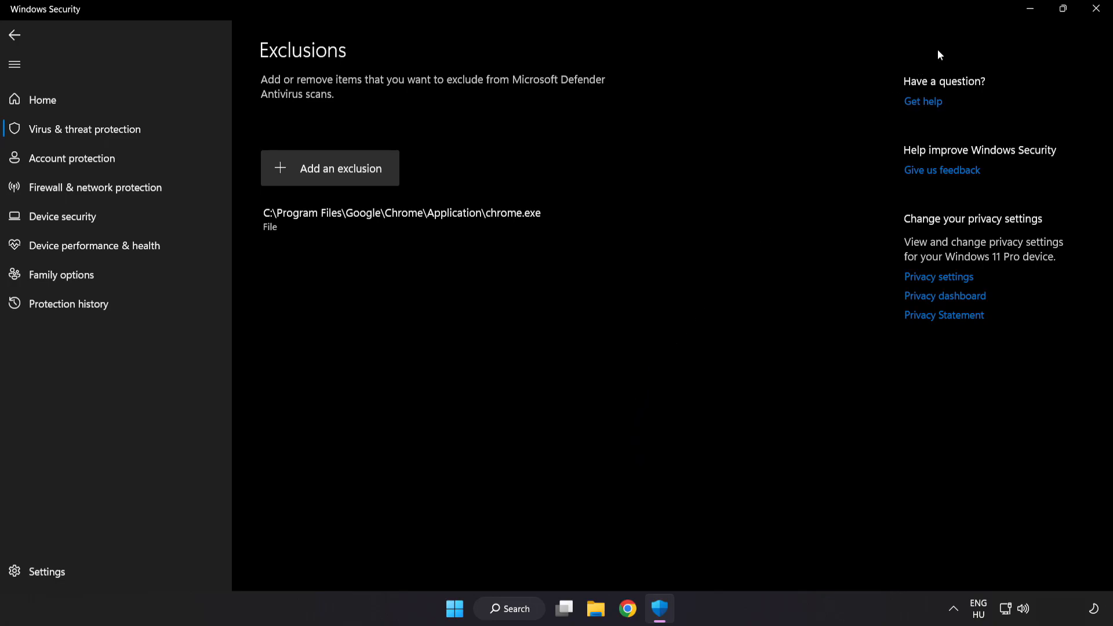
Step: Close Windows Security and open the Start menu Power options showing Restart
left_click(1095, 8)
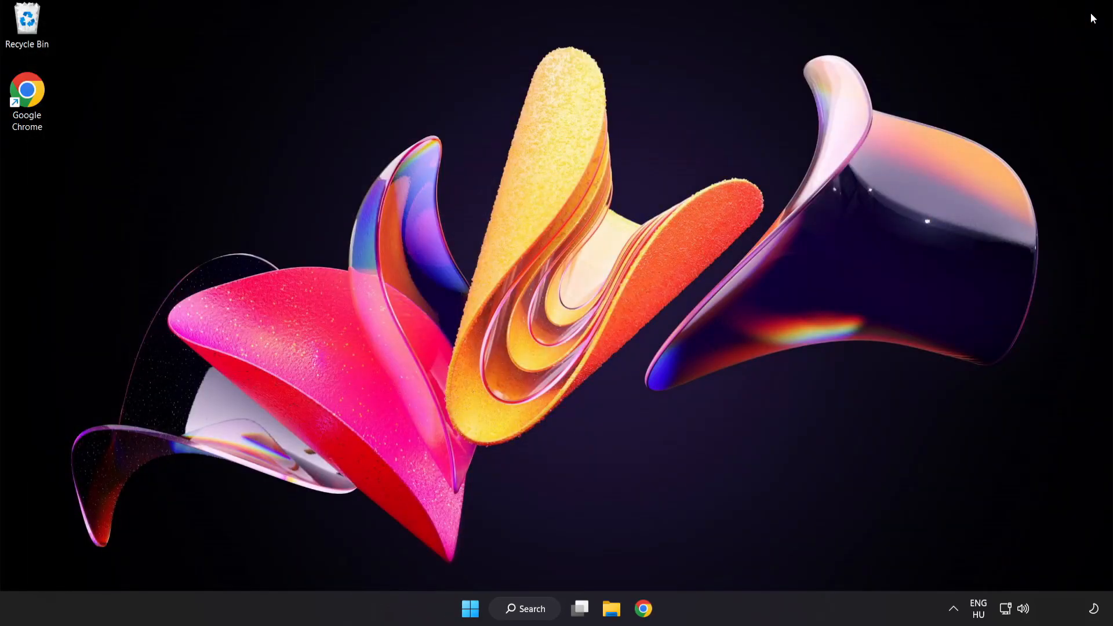
mouse_move(607, 452)
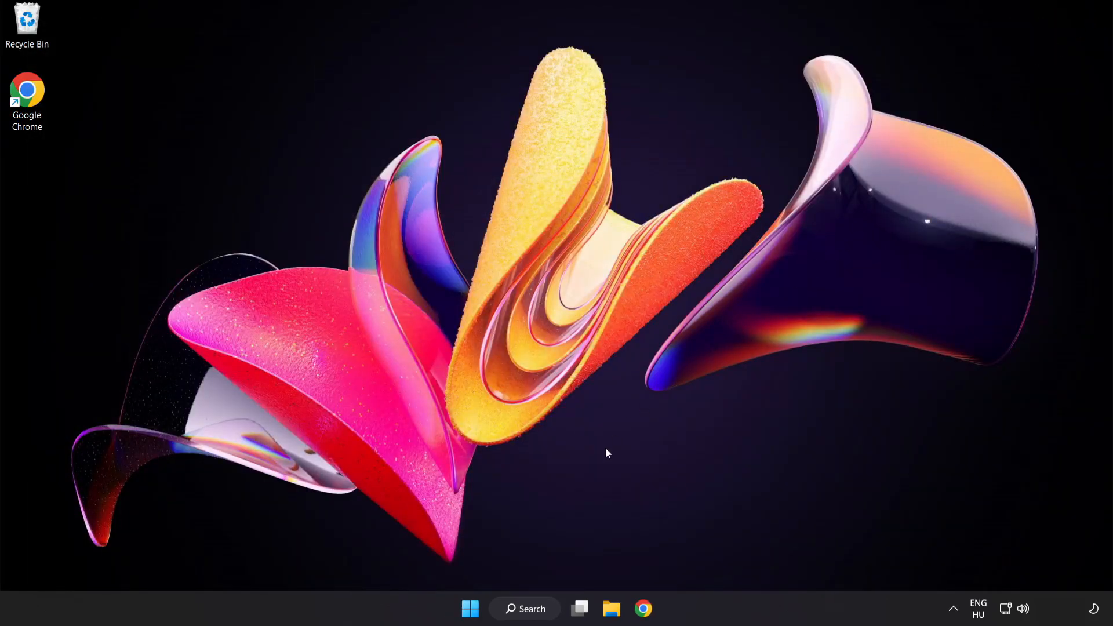
left_click(469, 608)
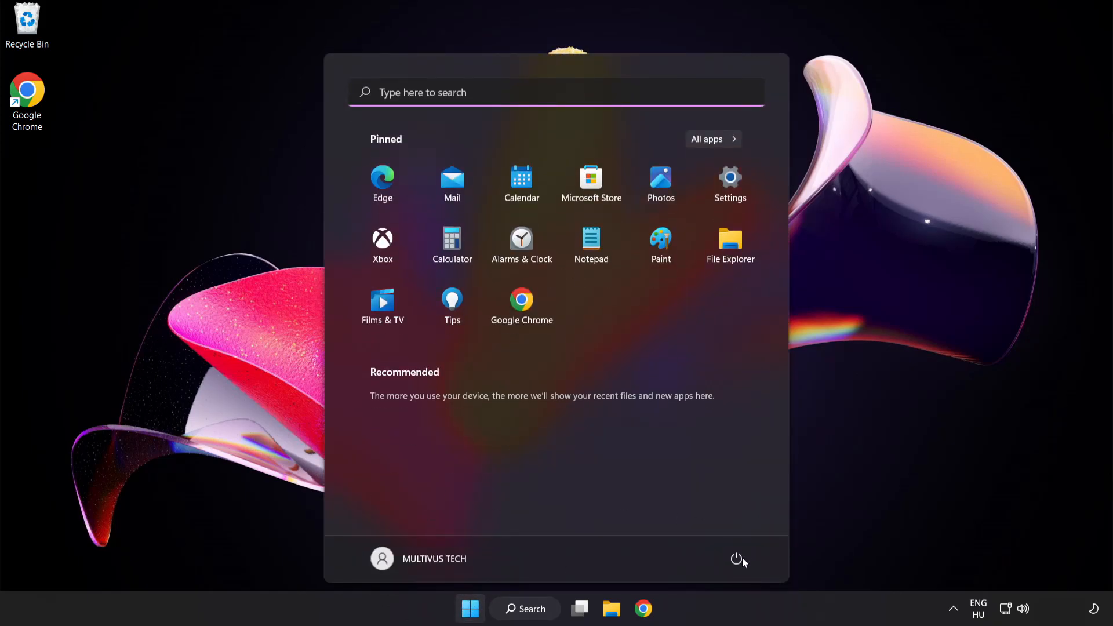
left_click(737, 558)
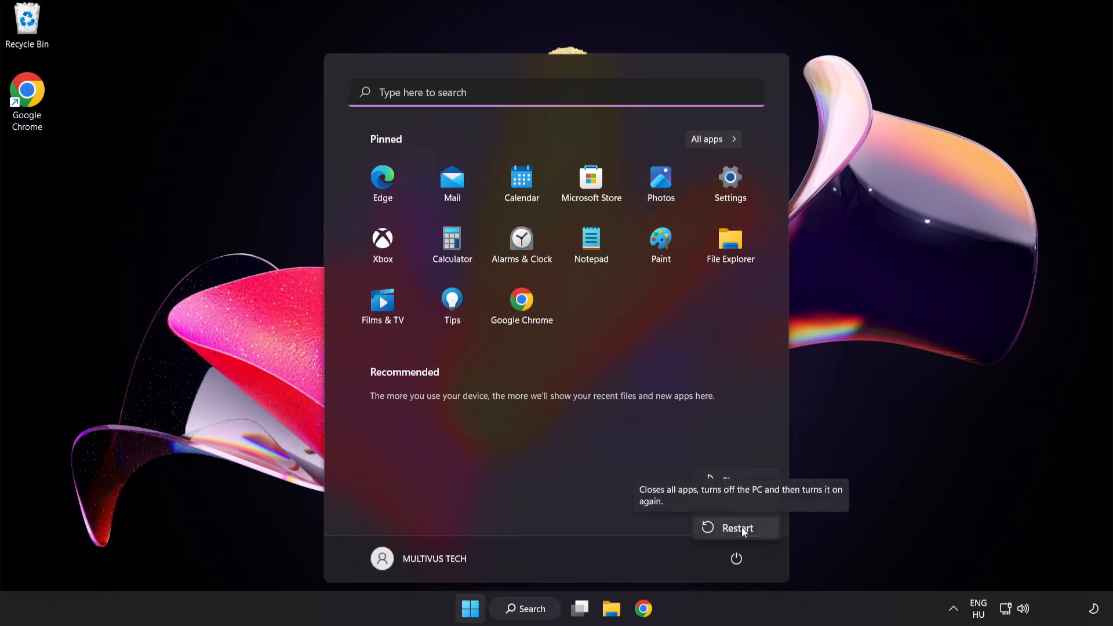